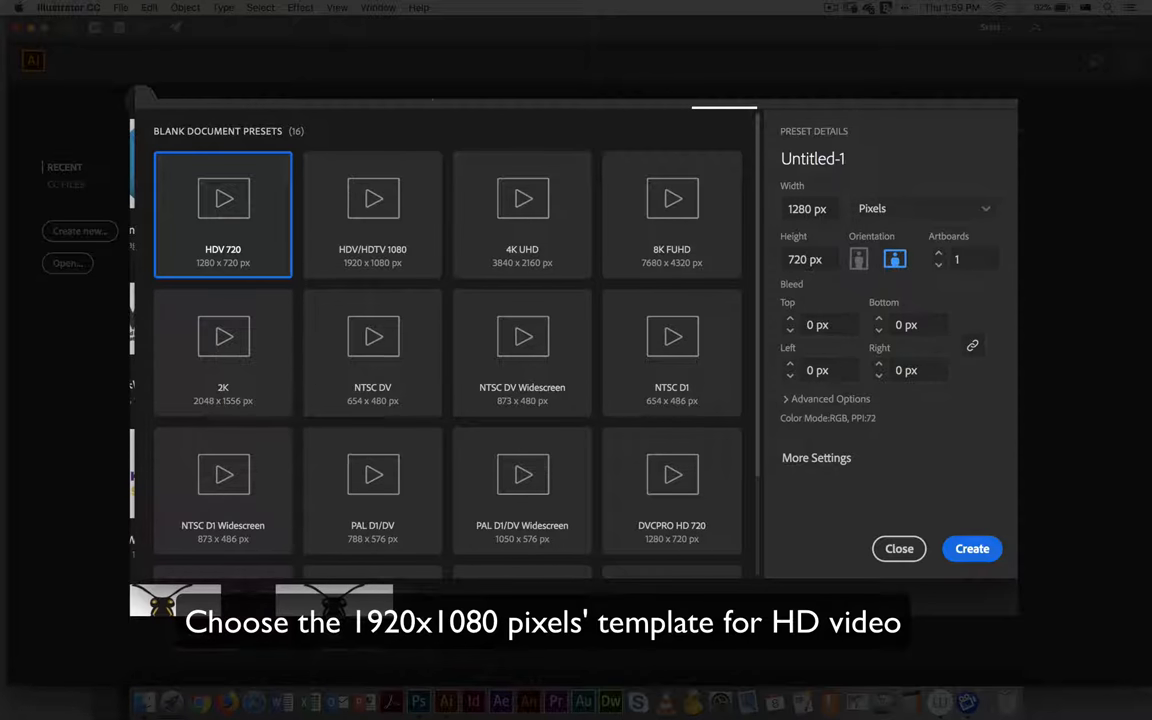
# Choose the HDV/HDTV 1080 preset for a 1920×1080 px document.
pyautogui.click(372, 213)
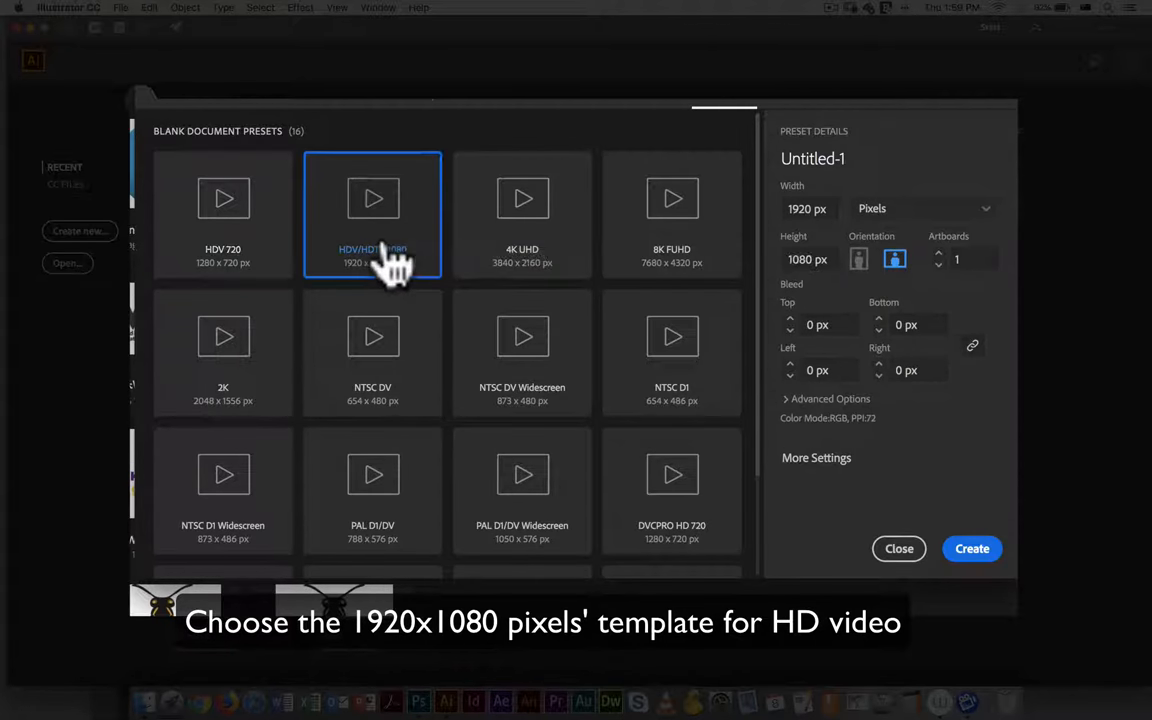
pyautogui.moveTo(410, 195)
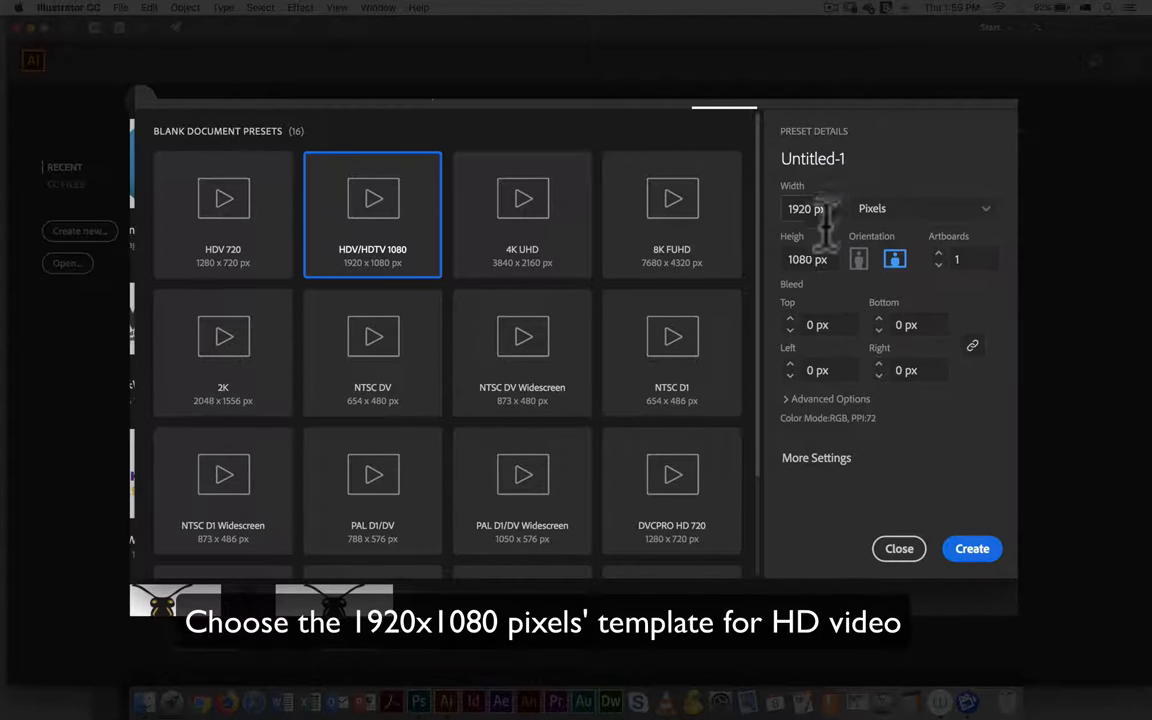
pyautogui.moveTo(820, 295)
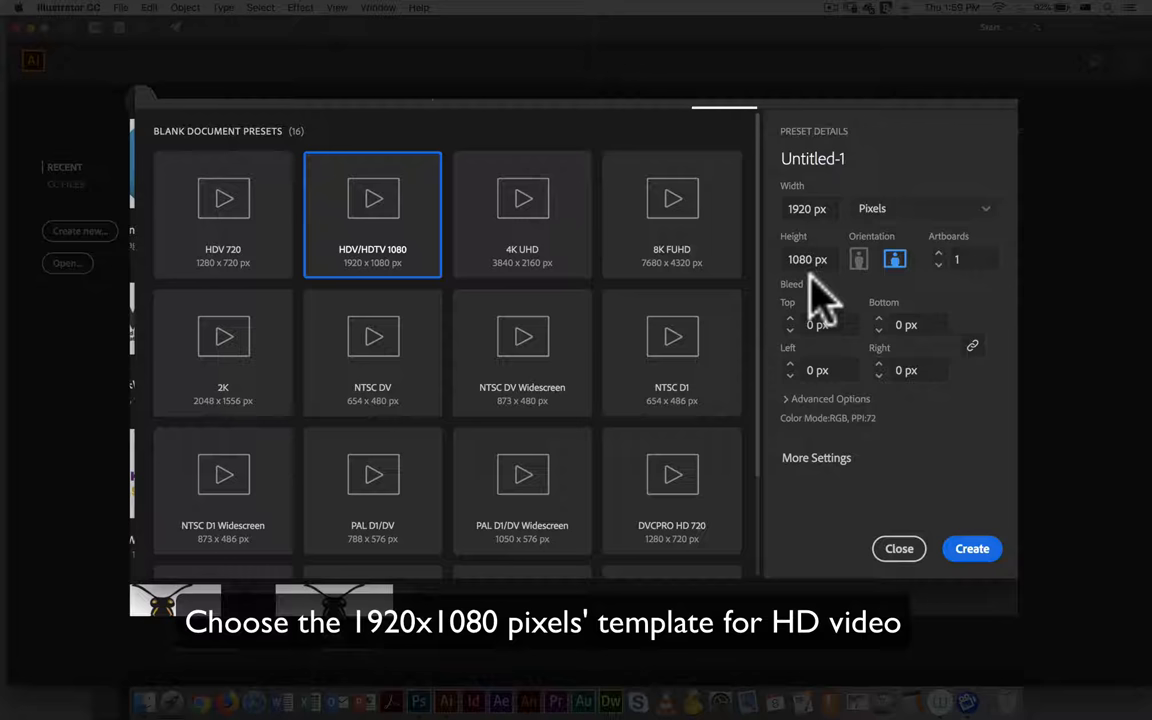
pyautogui.moveTo(1015, 450)
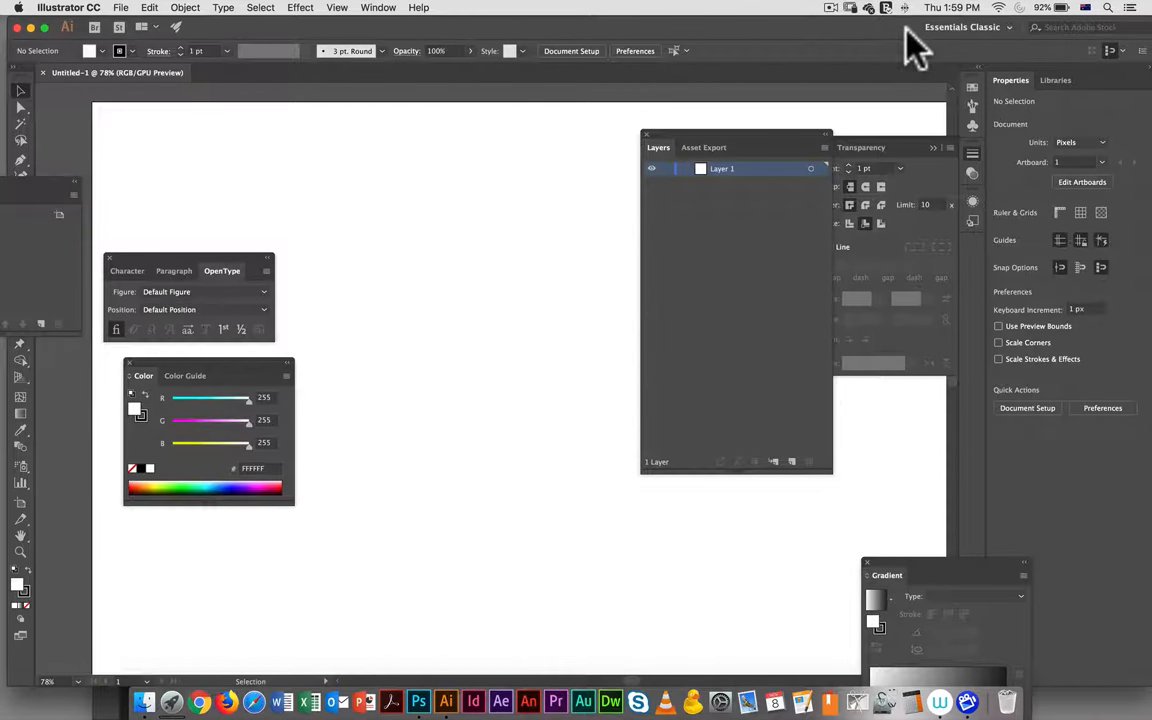
# Reset the Essentials Classic workspace from the workspace list.
pyautogui.click(963, 27)
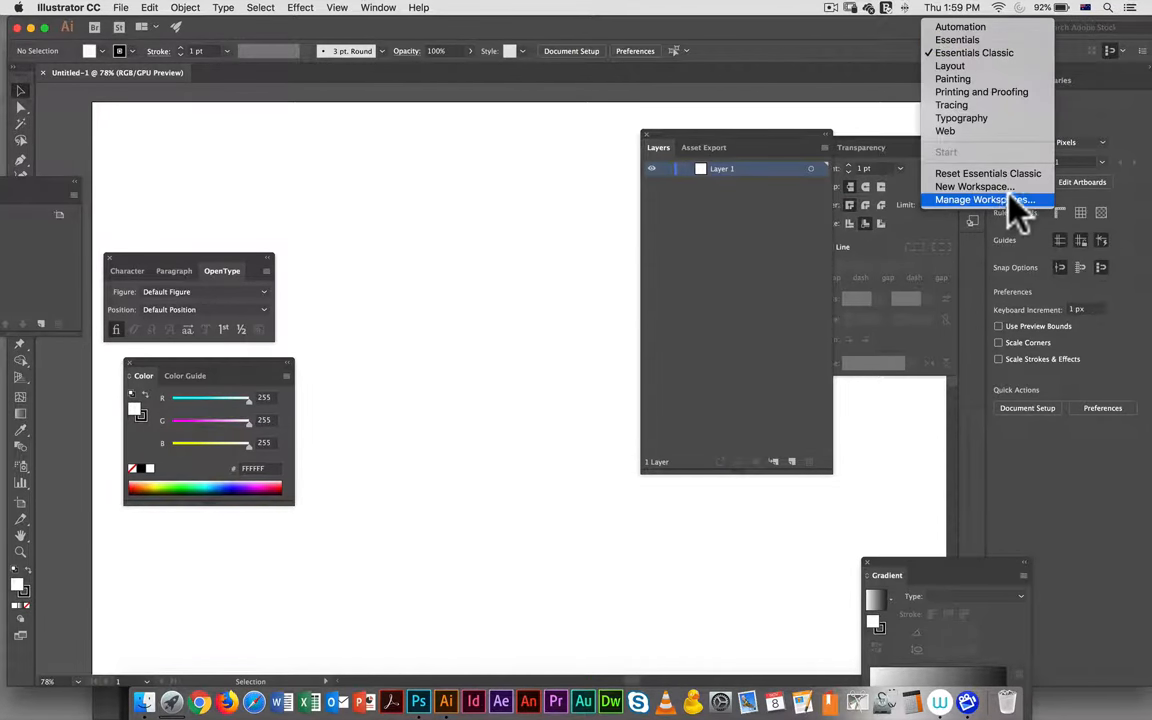
pyautogui.moveTo(988, 173)
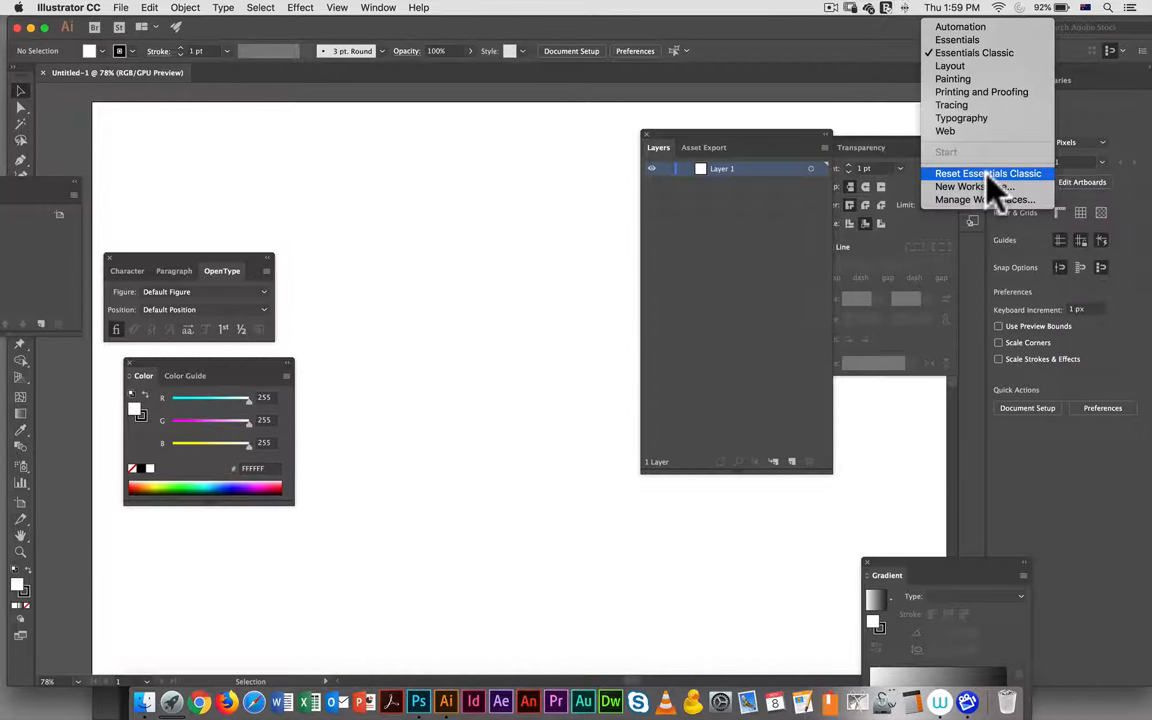
pyautogui.click(987, 173)
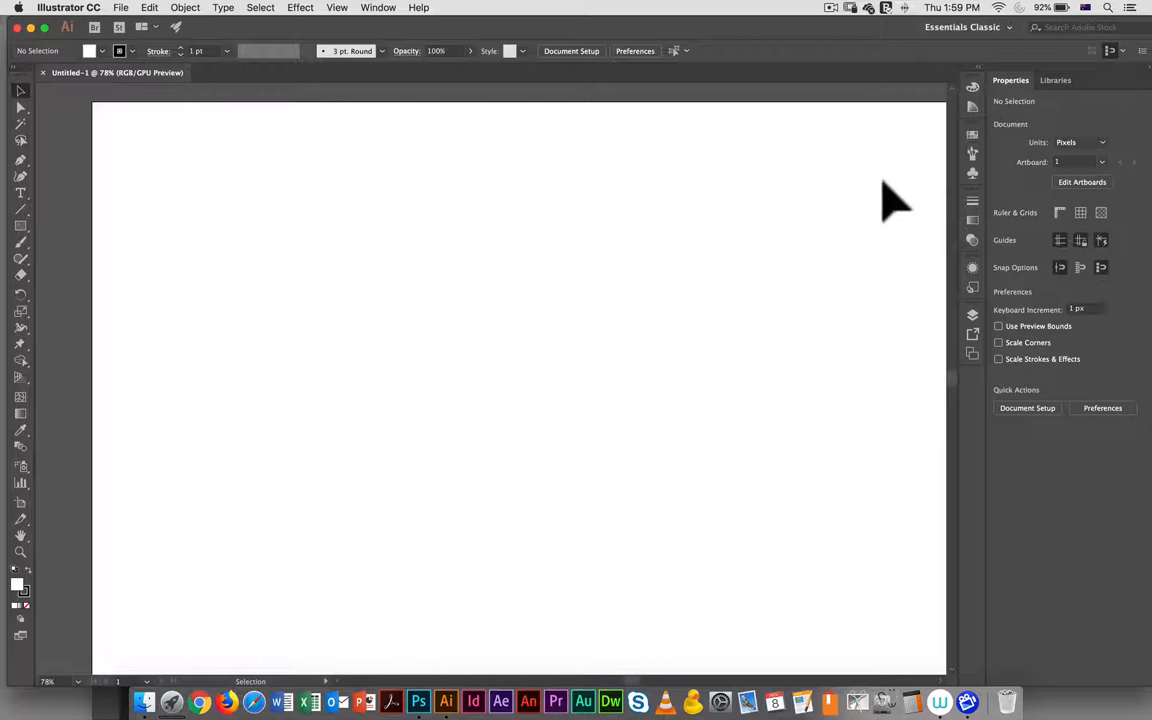
pyautogui.press('cmd+0')
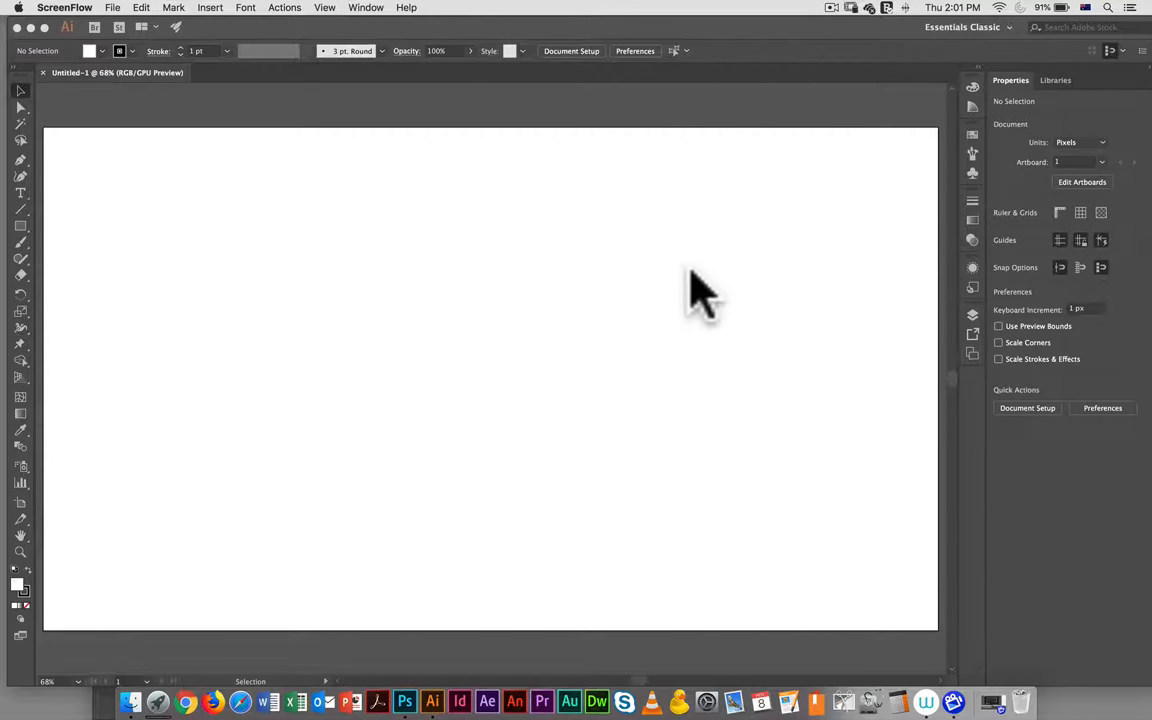
pyautogui.moveTo(700, 285)
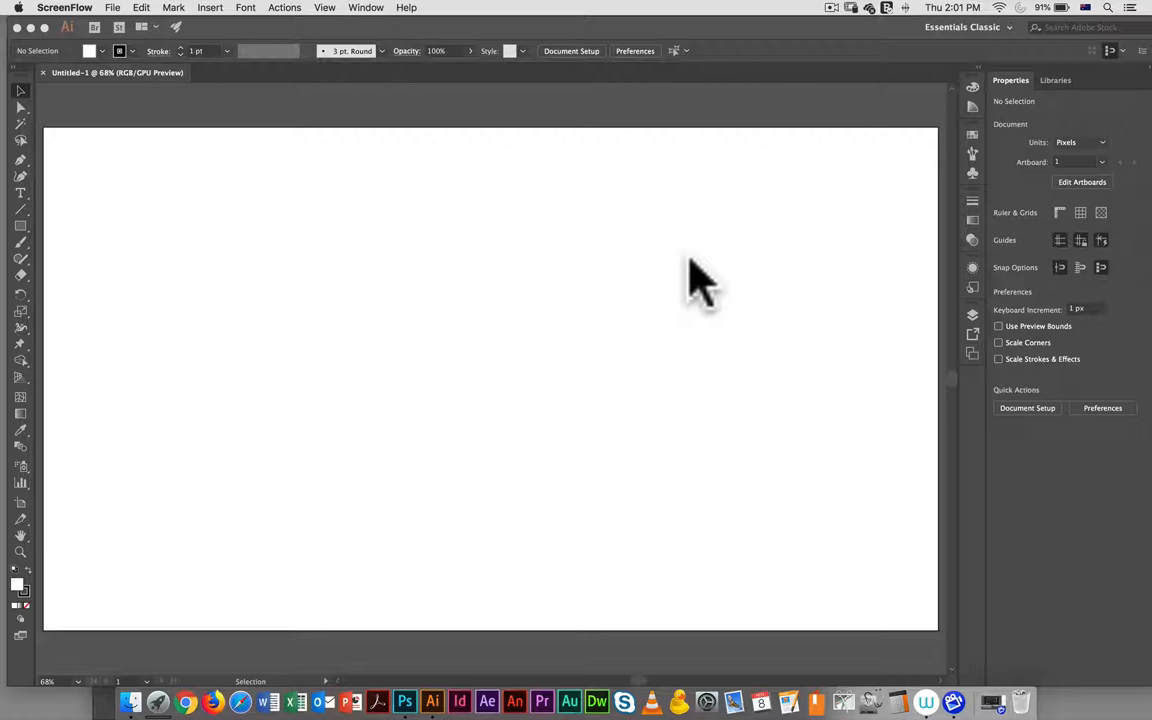
pyautogui.moveTo(672, 285)
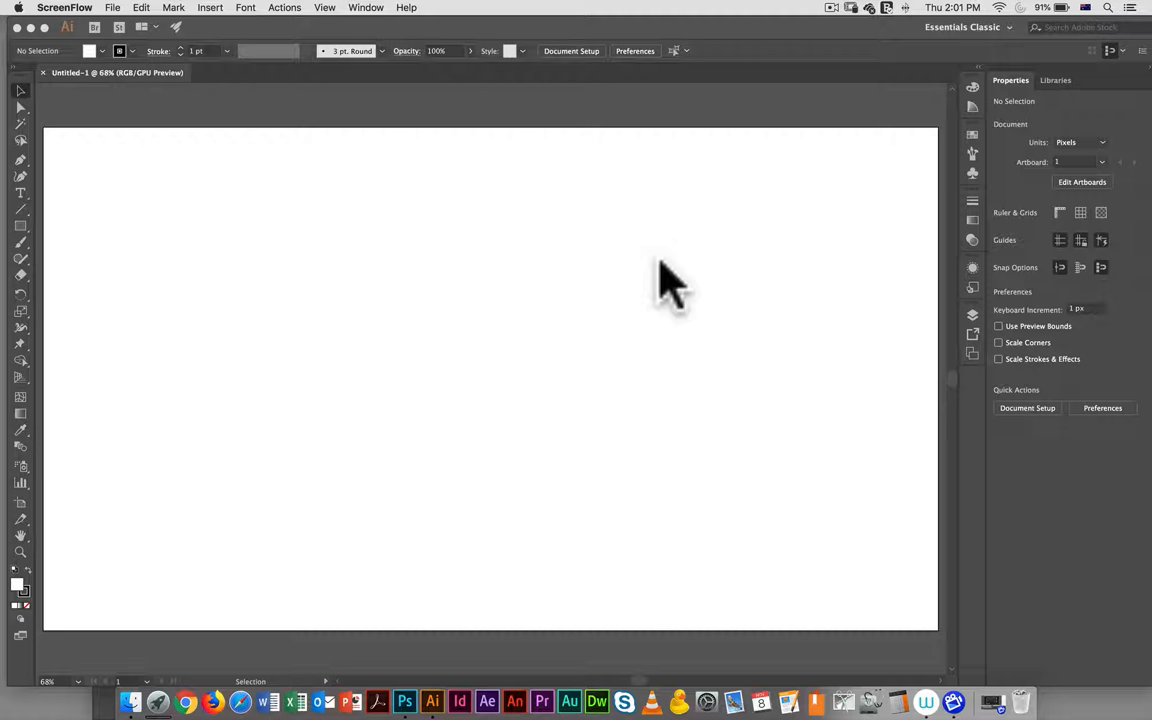
pyautogui.moveTo(510, 430)
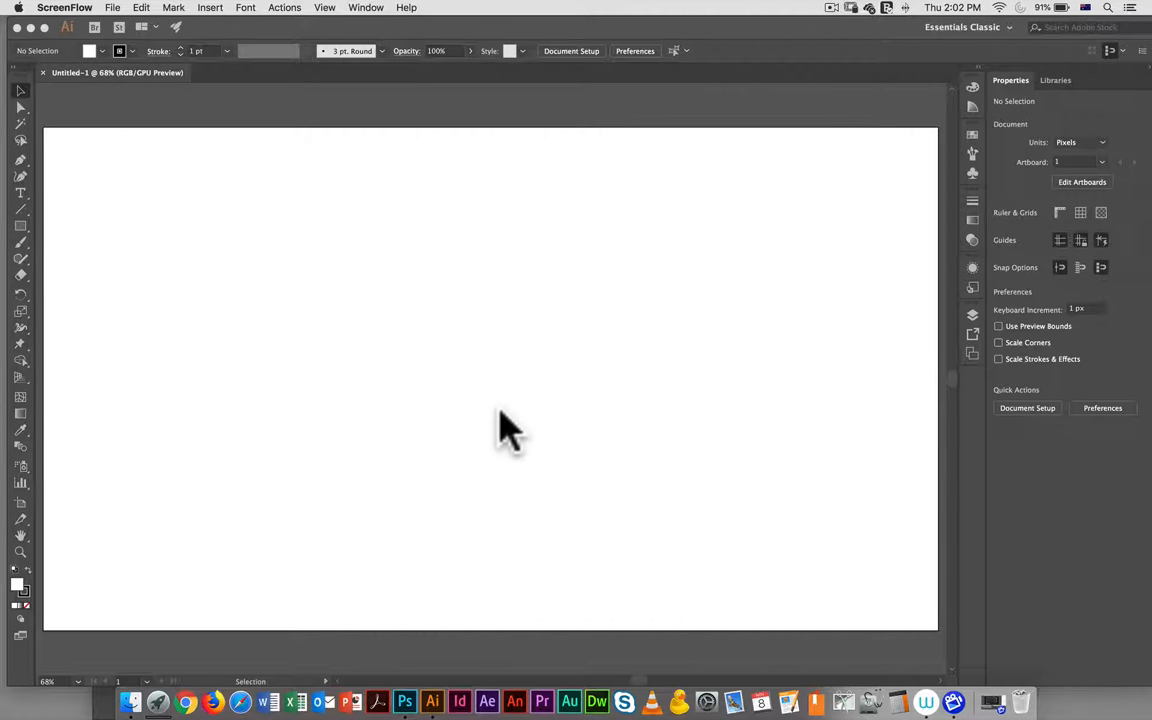
pyautogui.moveTo(515, 425)
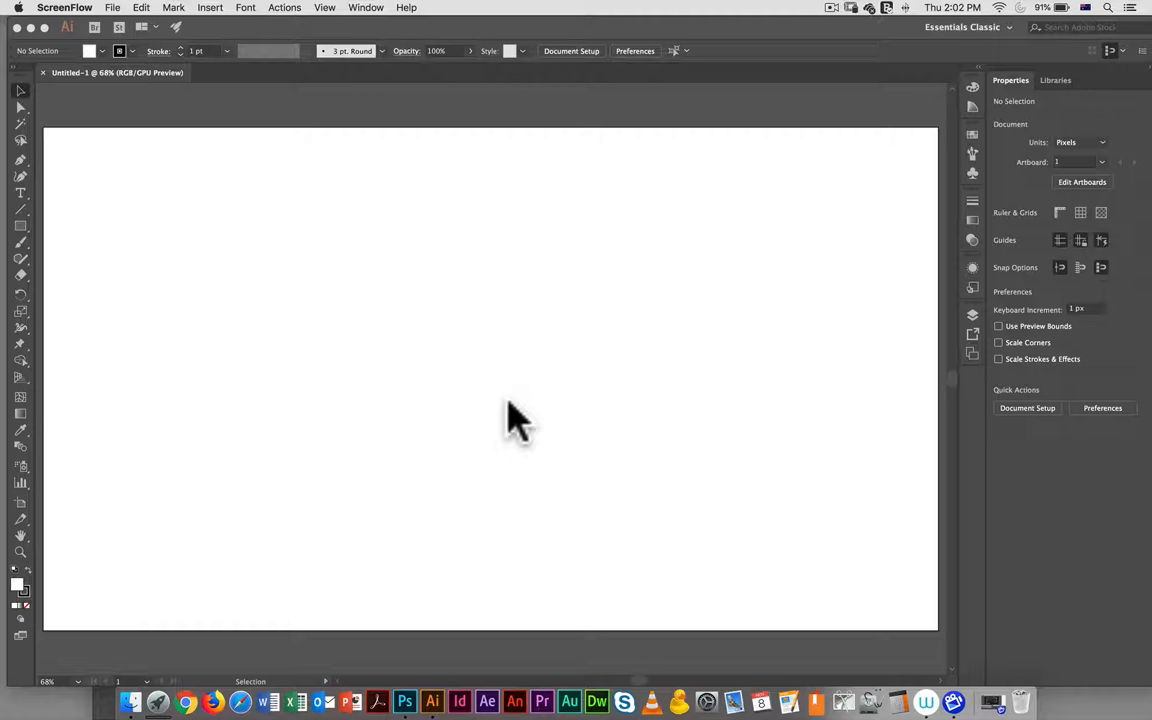
pyautogui.moveTo(545, 355)
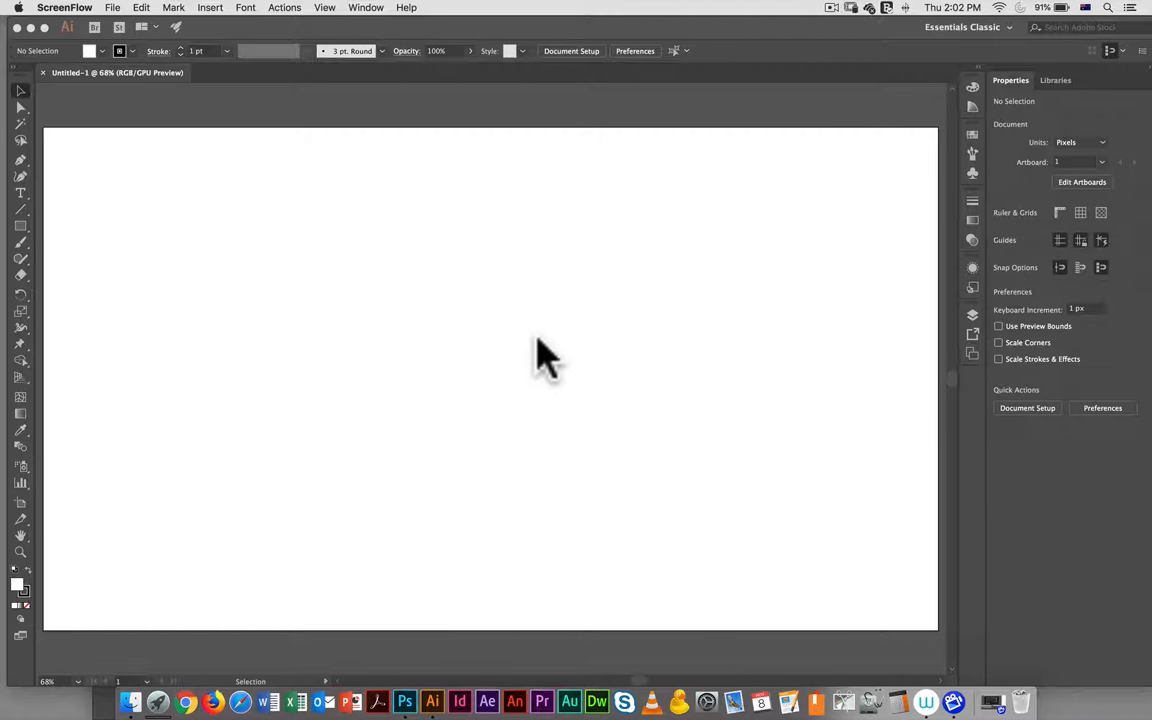
pyautogui.moveTo(547, 355)
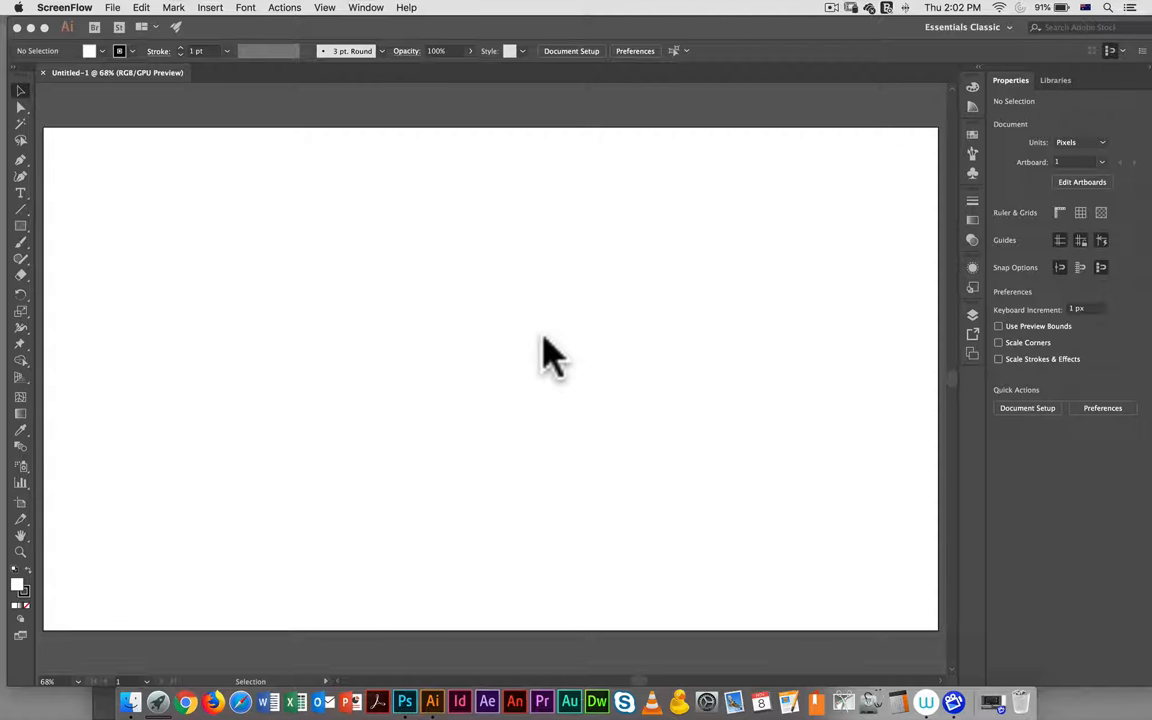
pyautogui.moveTo(540, 355)
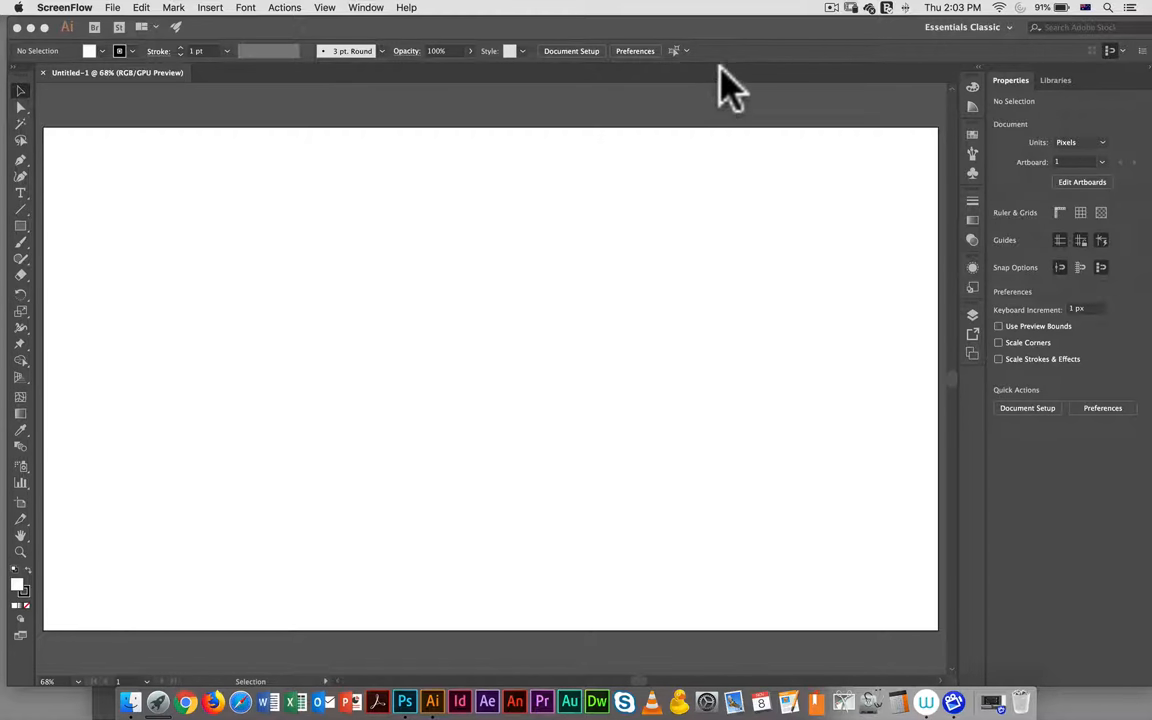
# Bring up the View menu to find the Show Rulers option.
pyautogui.click(324, 7)
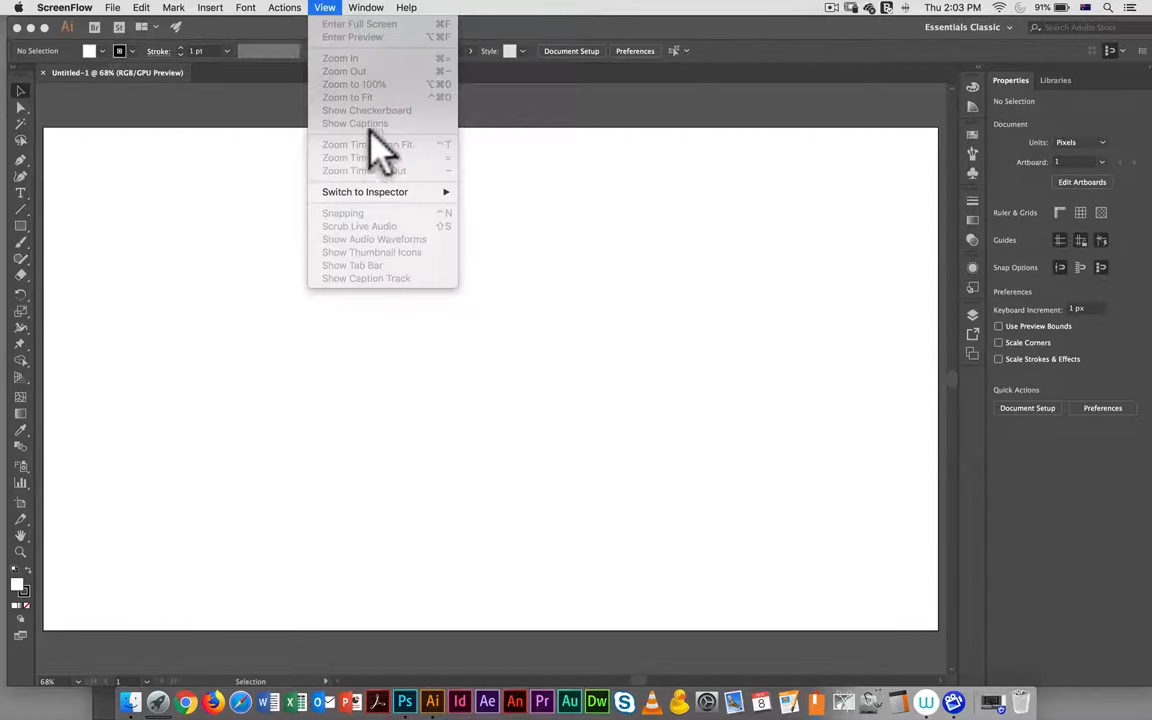
pyautogui.click(324, 7)
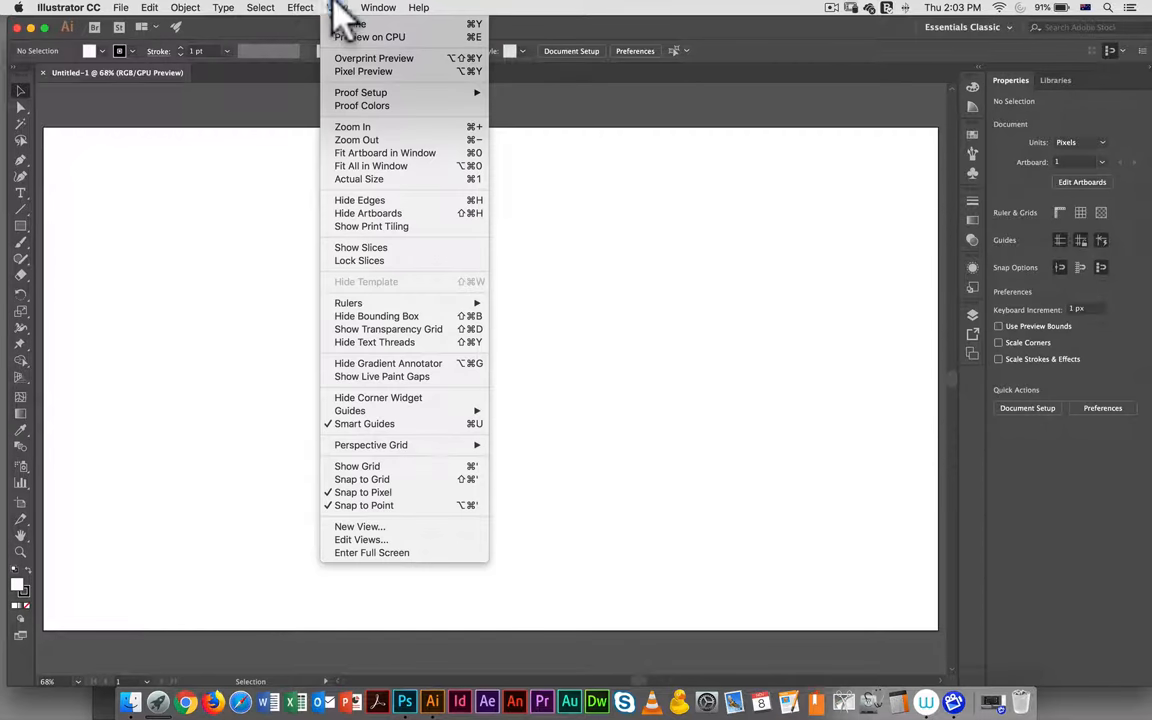
pyautogui.moveTo(348, 302)
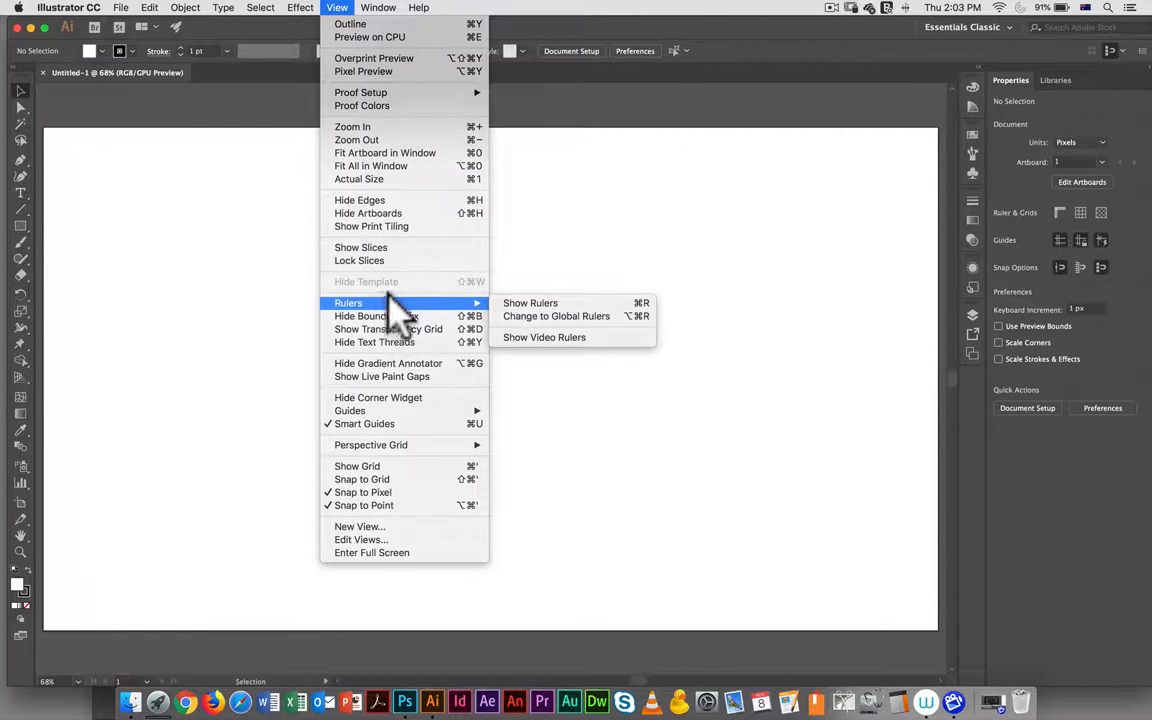
pyautogui.moveTo(530, 303)
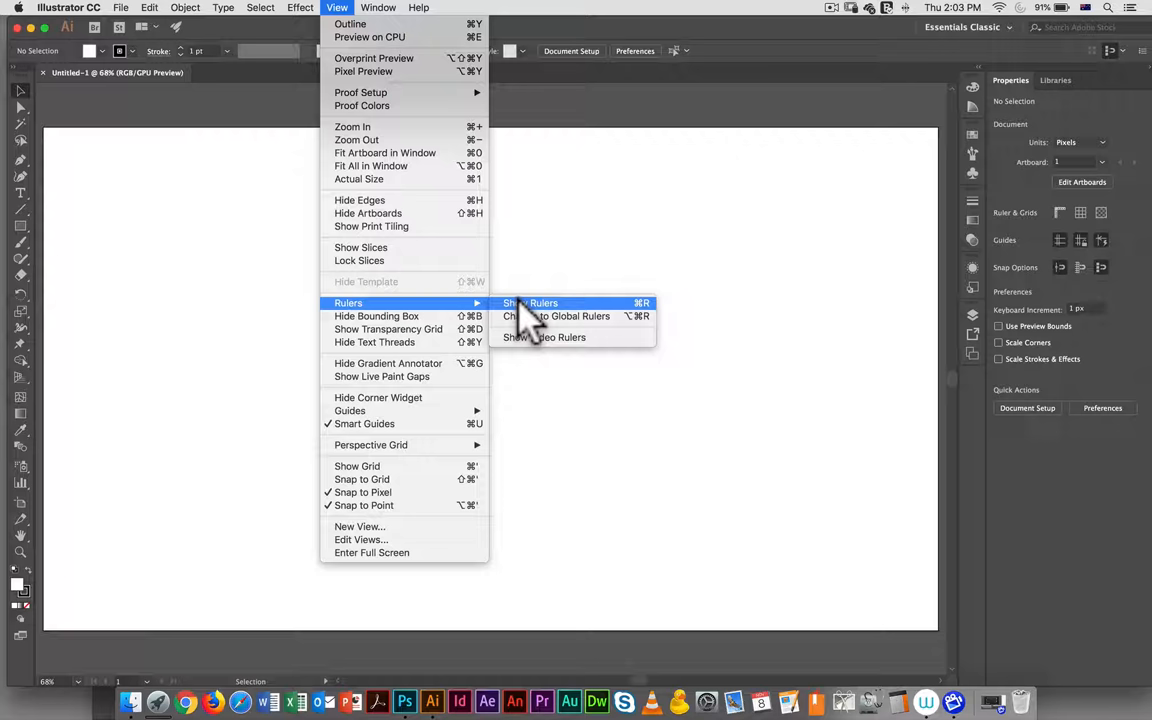
pyautogui.moveTo(650, 325)
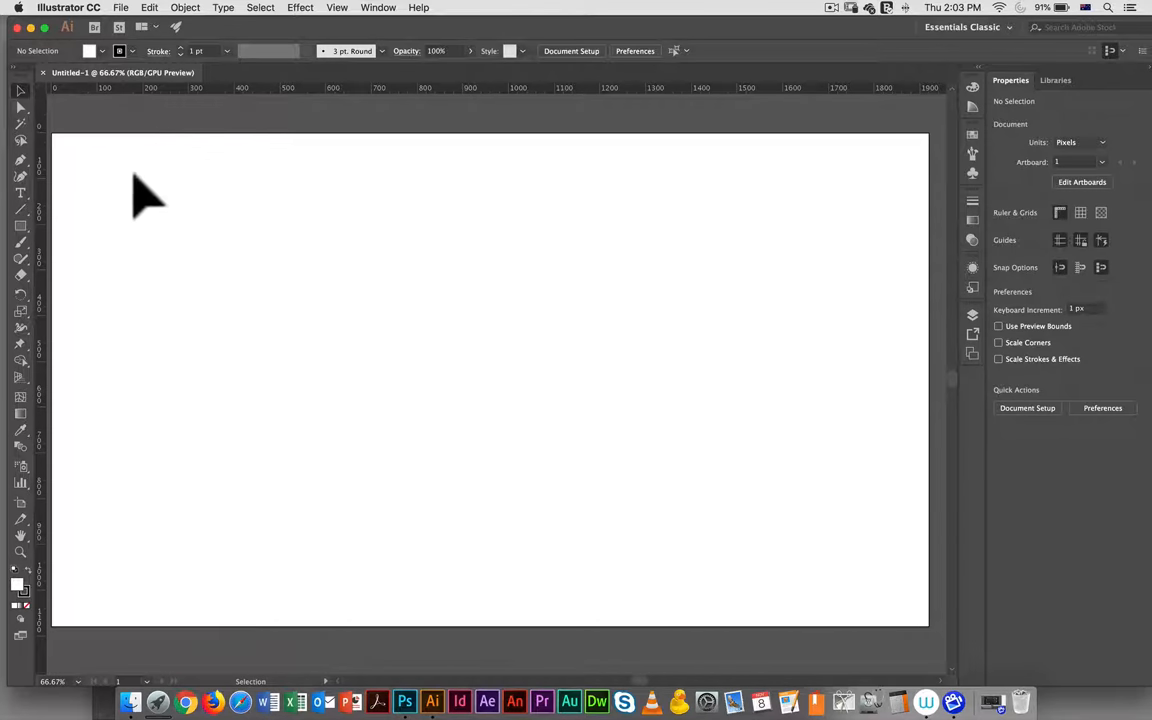
pyautogui.moveTo(173, 207)
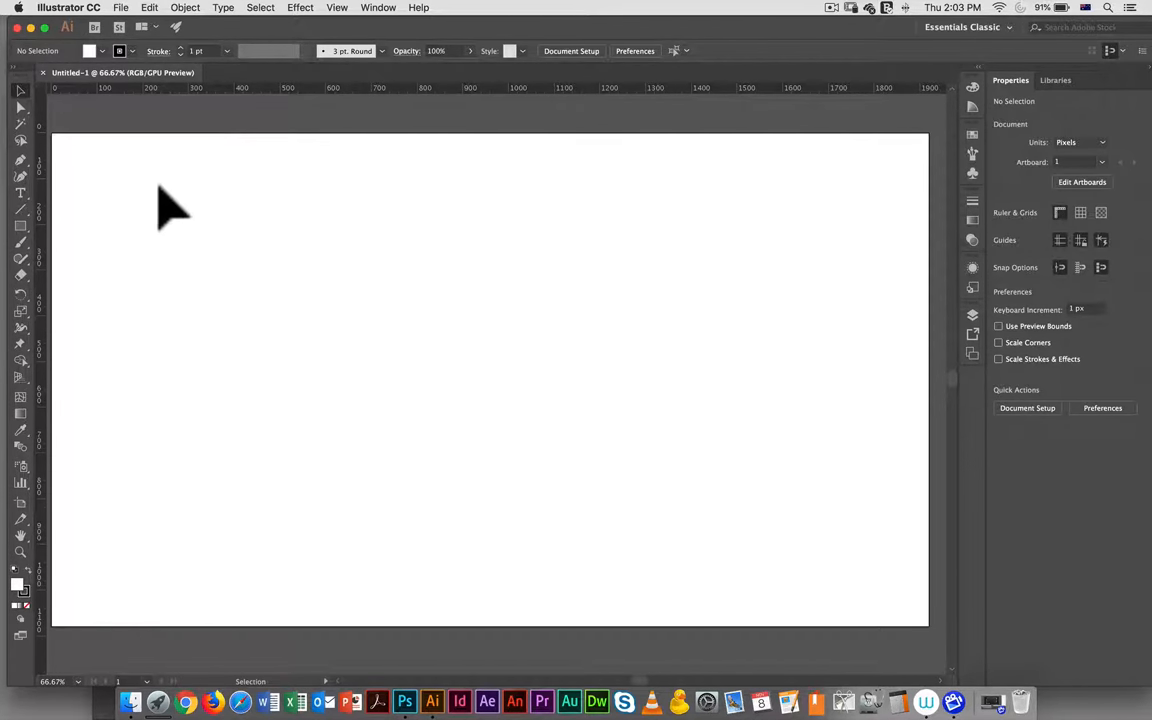
pyautogui.moveTo(150, 200)
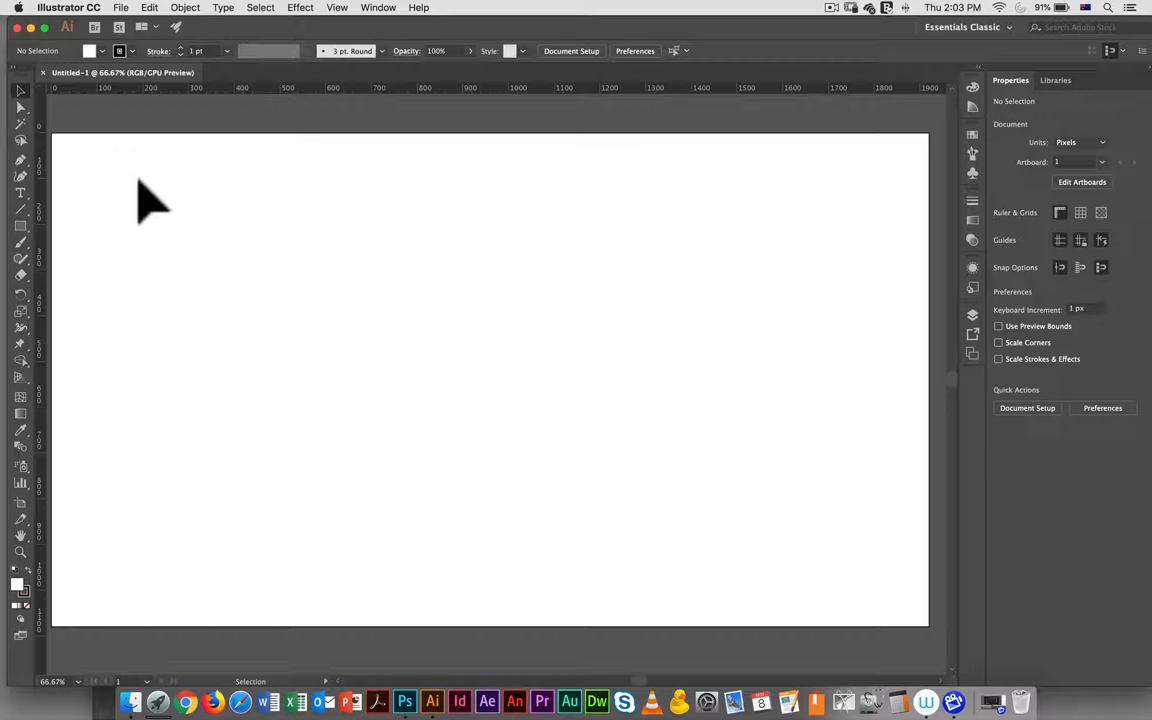
pyautogui.moveTo(240, 200)
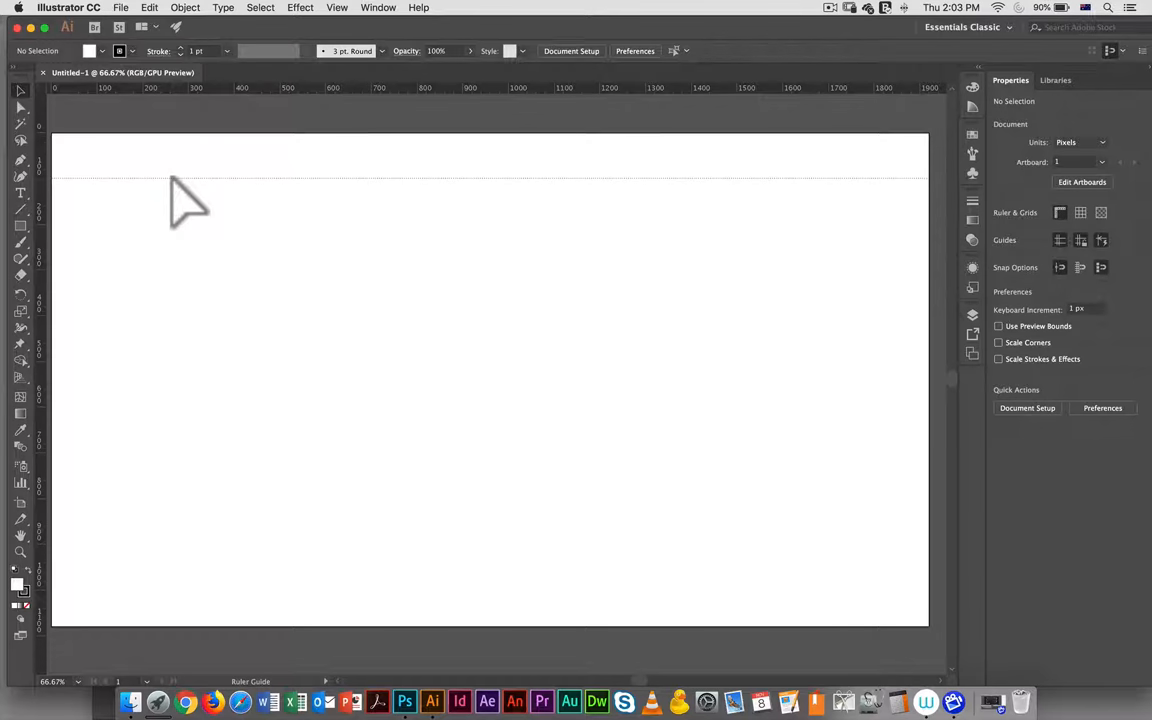
# Drop a horizontal guide about 99 px below the top and select it to verify.
pyautogui.click(190, 178)
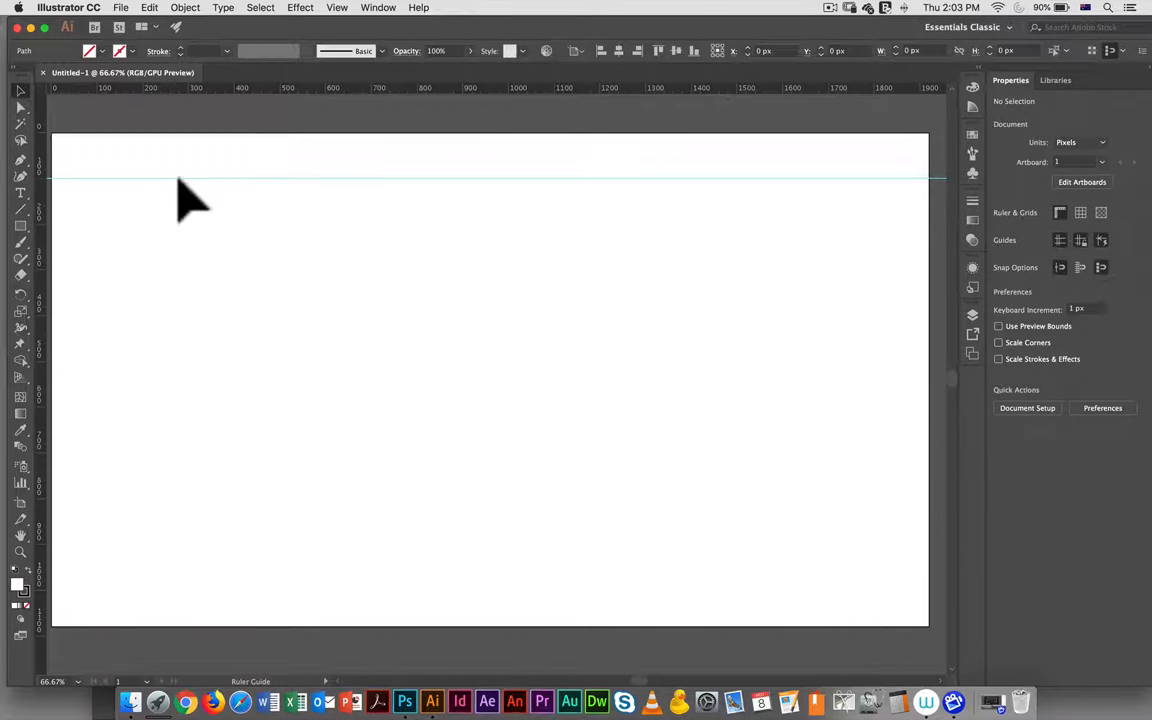
pyautogui.click(490, 178)
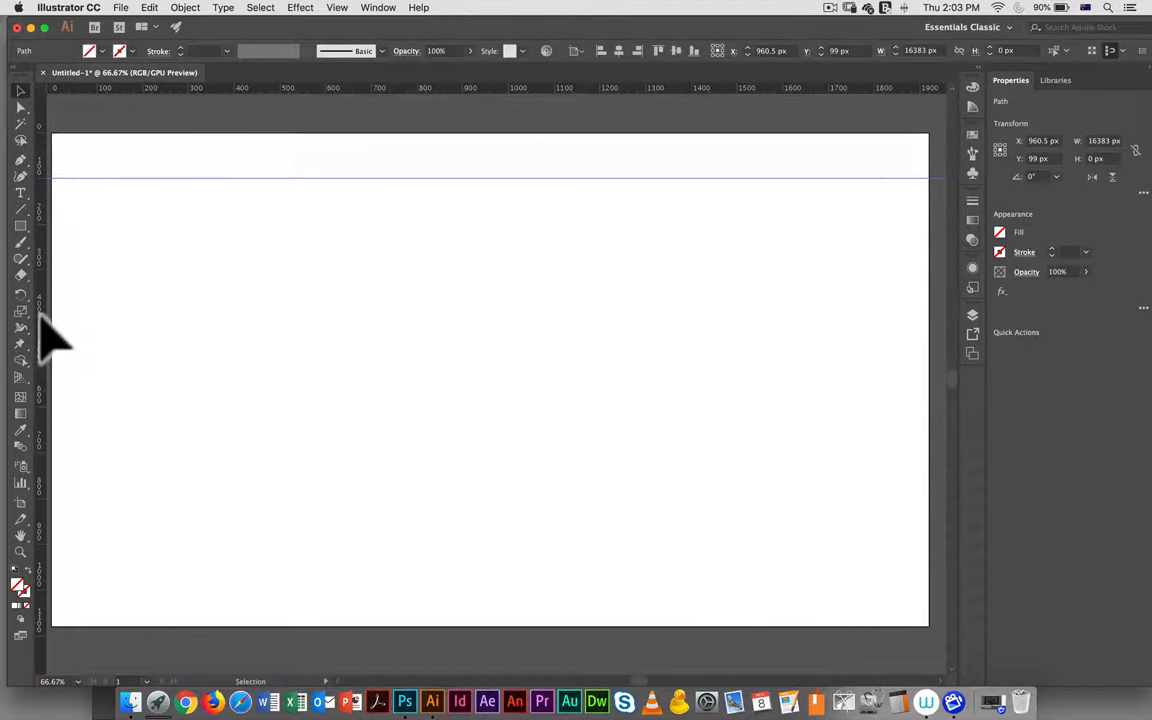
pyautogui.moveTo(80, 325)
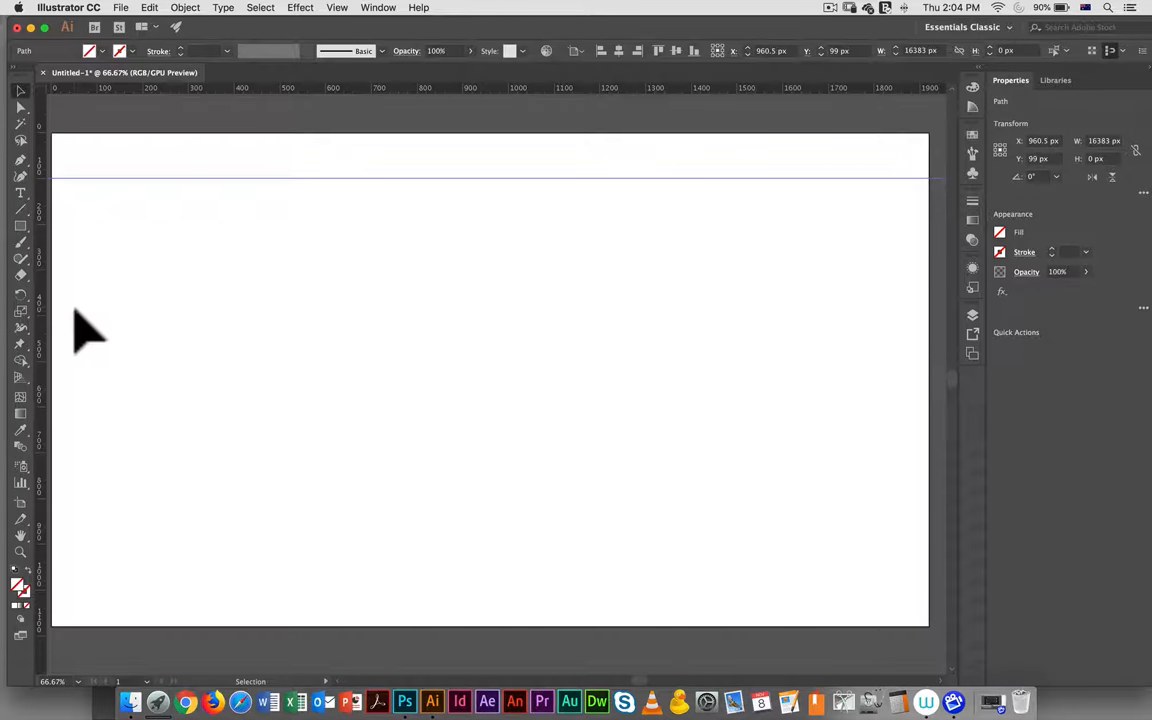
pyautogui.moveTo(98, 205)
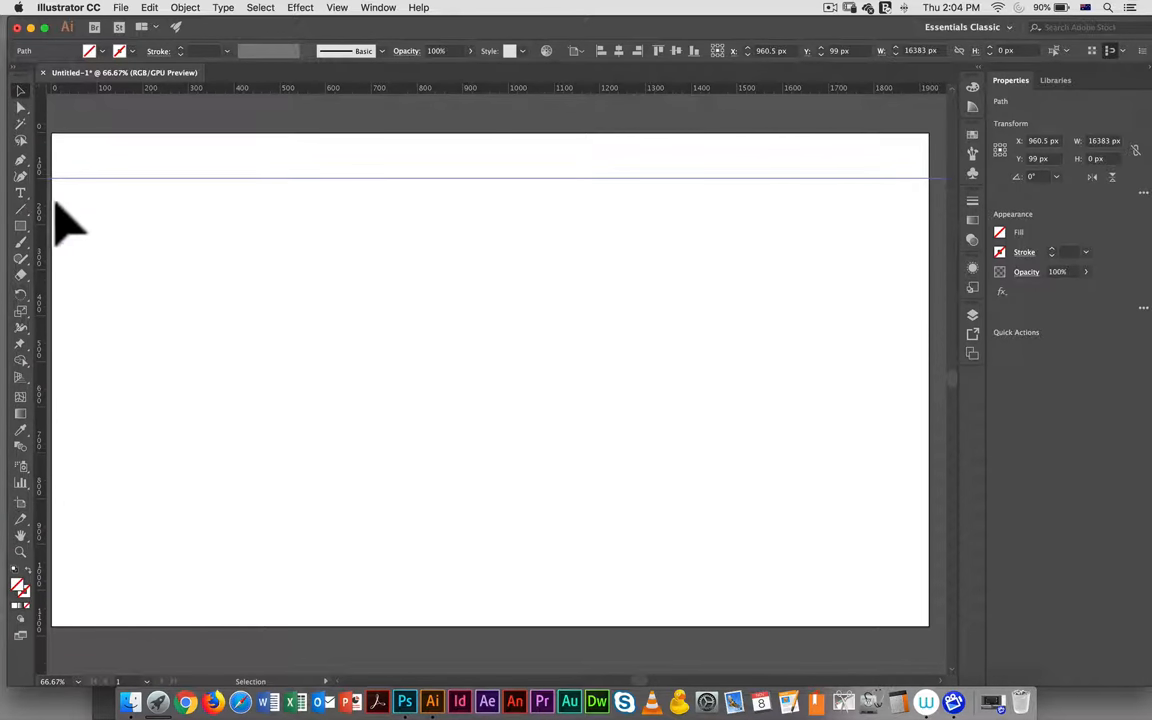
pyautogui.moveTo(55, 235)
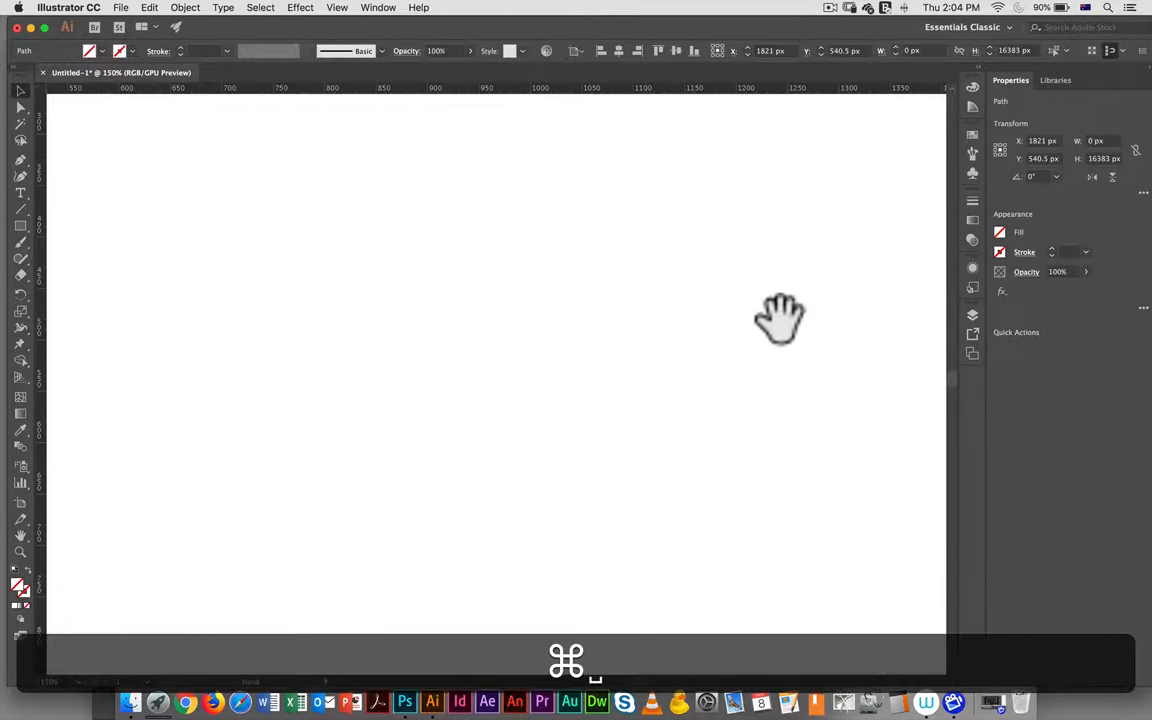
# Move the bottom horizontal guide lower, near the artboard's bottom edge.
pyautogui.moveTo(780, 320); pyautogui.dragTo(443, 358)
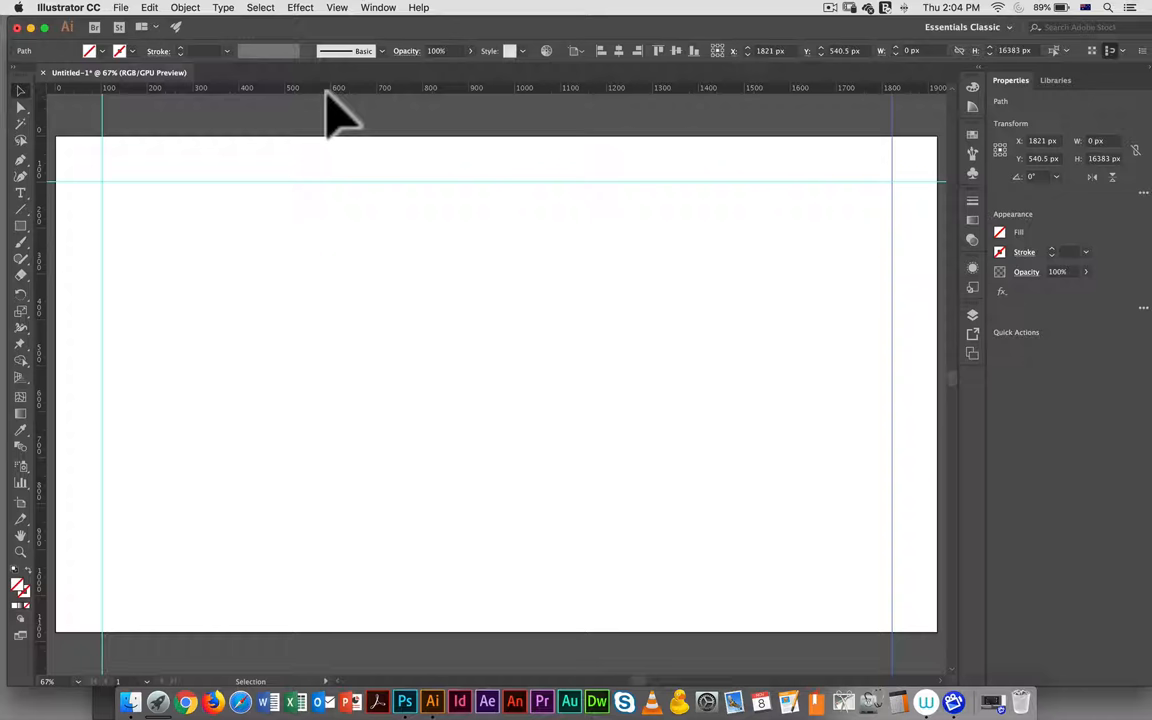
pyautogui.moveTo(288, 198)
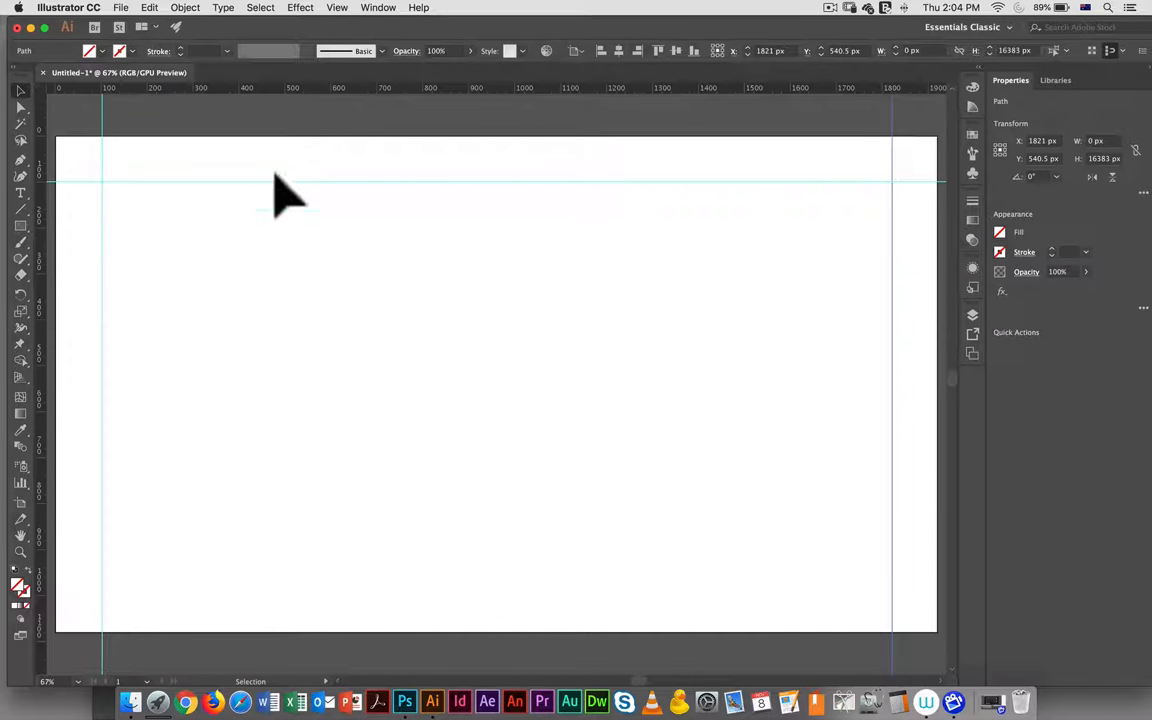
pyautogui.press('cmd+=')
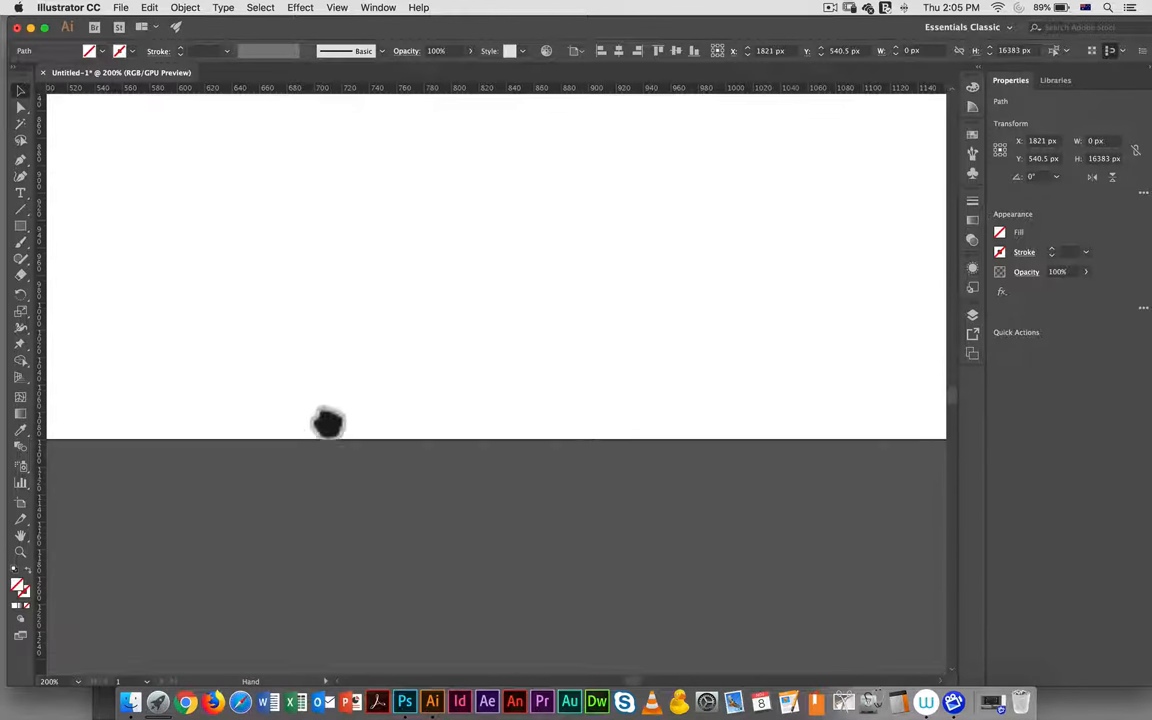
pyautogui.moveTo(328, 420); pyautogui.dragTo(167, 450)
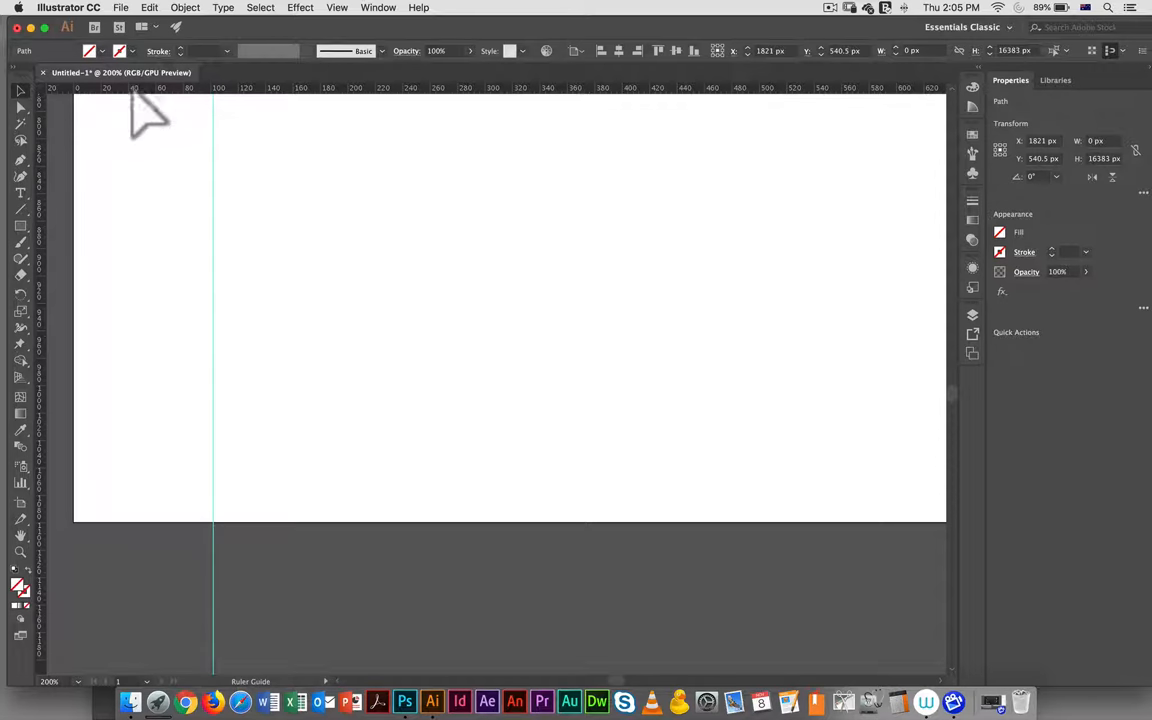
pyautogui.moveTo(135, 540)
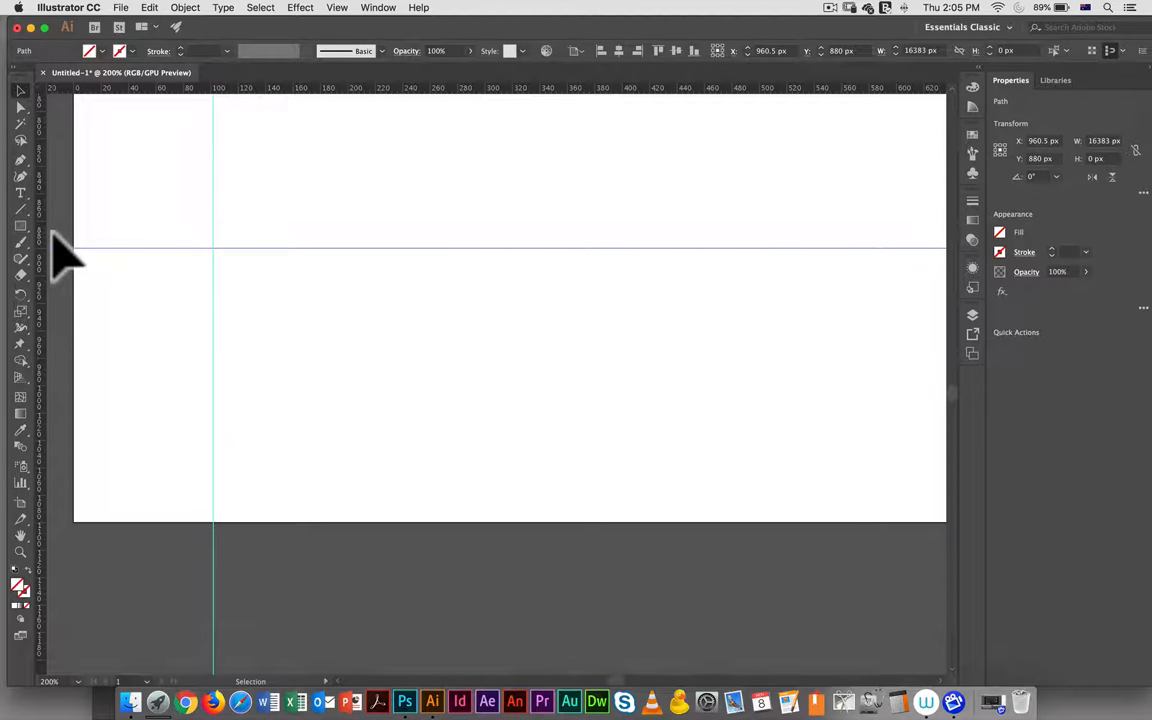
pyautogui.press('cmd+0')
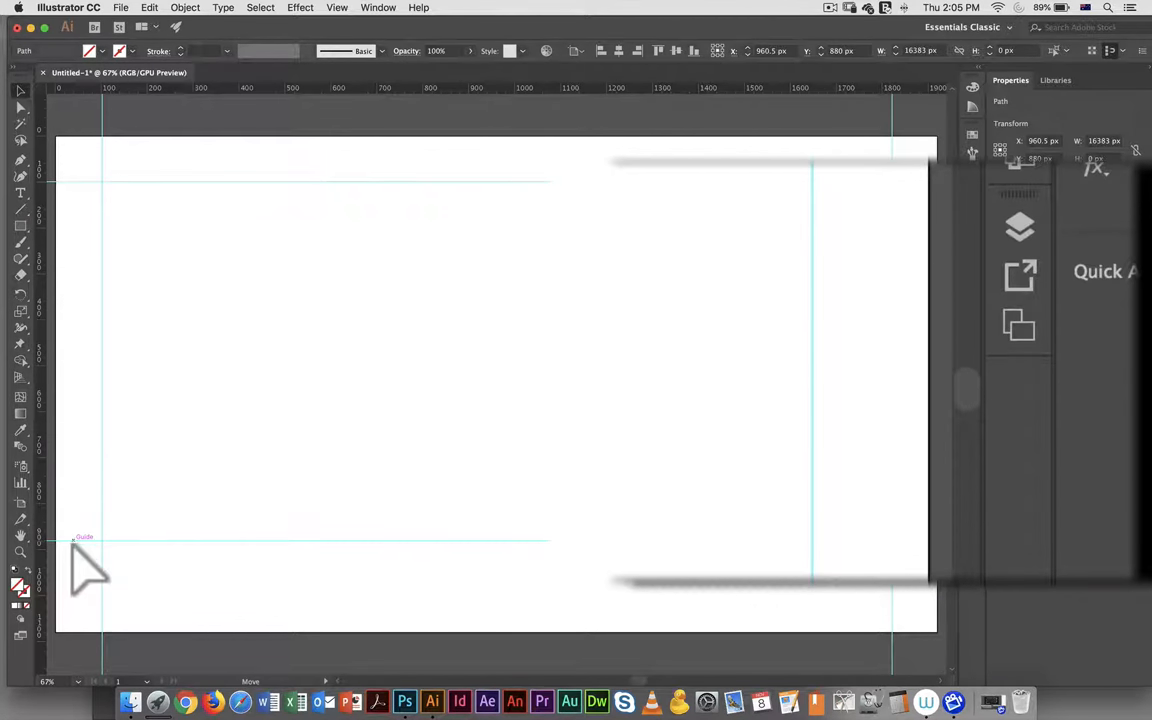
pyautogui.moveTo(75, 540); pyautogui.dragTo(496, 563)
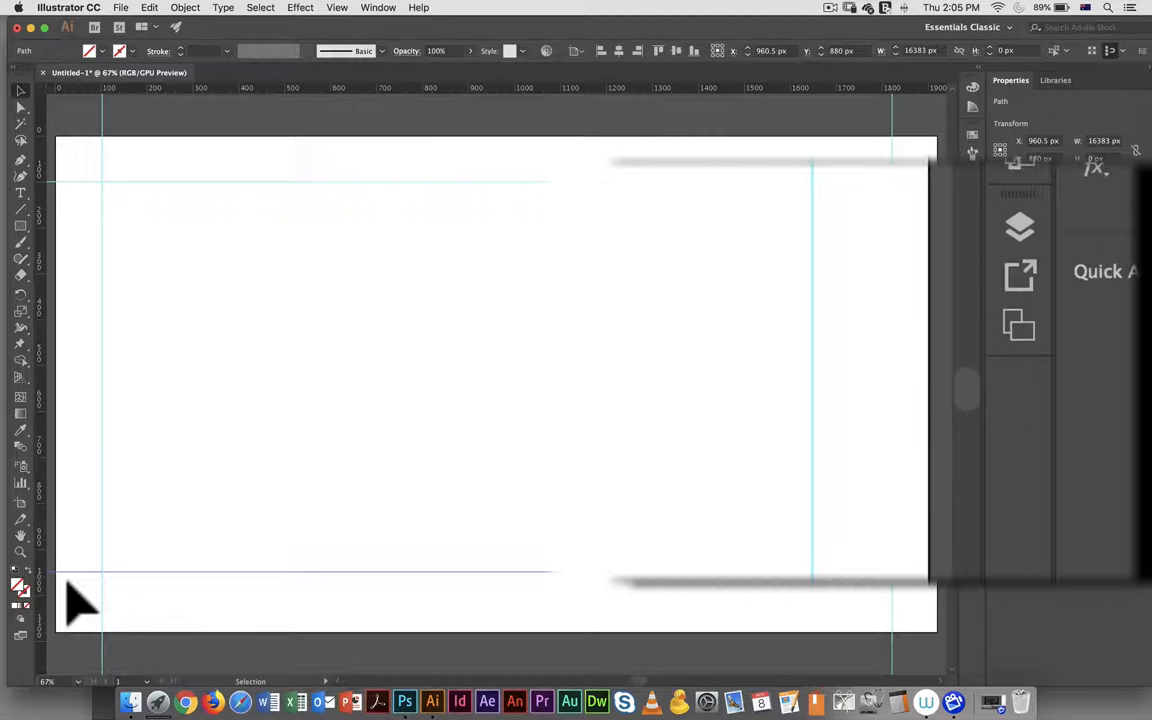
pyautogui.moveTo(222, 210)
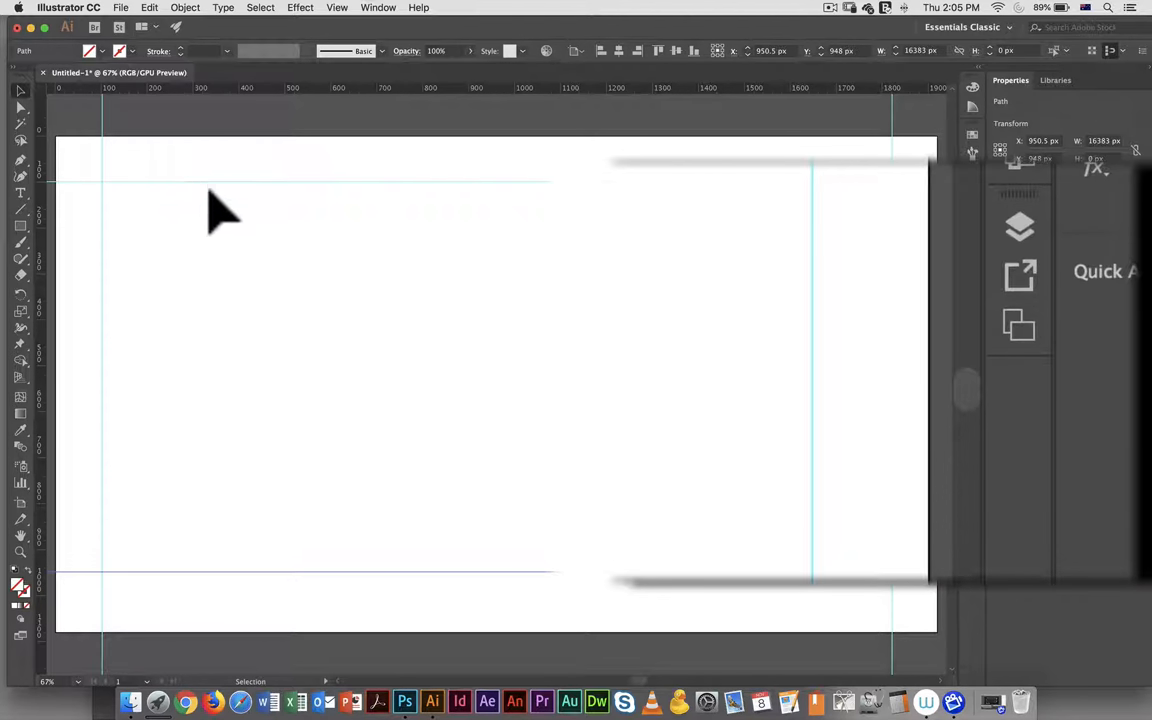
pyautogui.moveTo(378, 340)
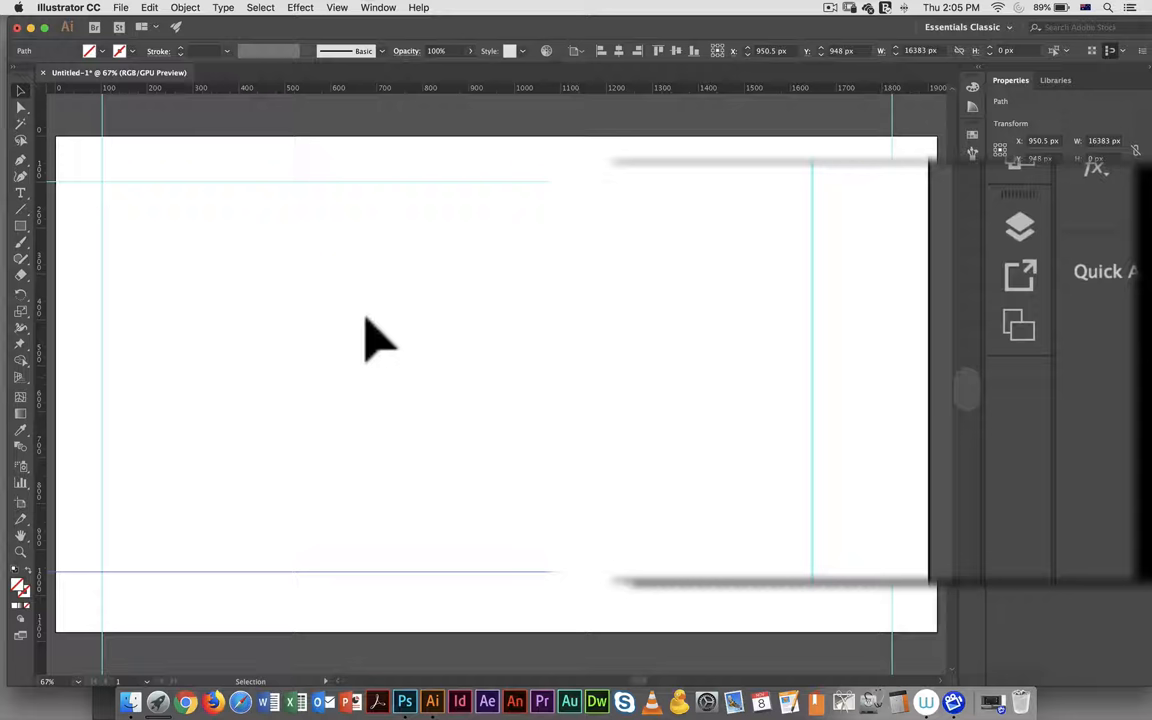
pyautogui.moveTo(1070, 300)
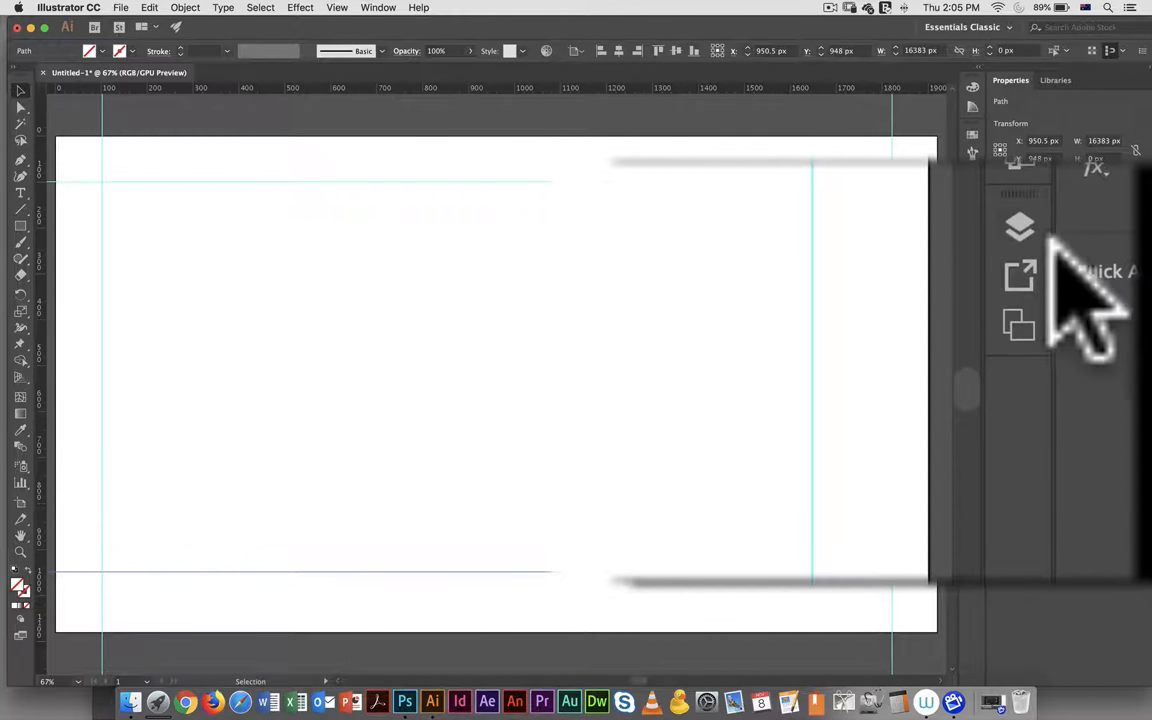
# Rename Layer 1 to 'guides', lock it, and add a new layer above.
pyautogui.click(1020, 226)
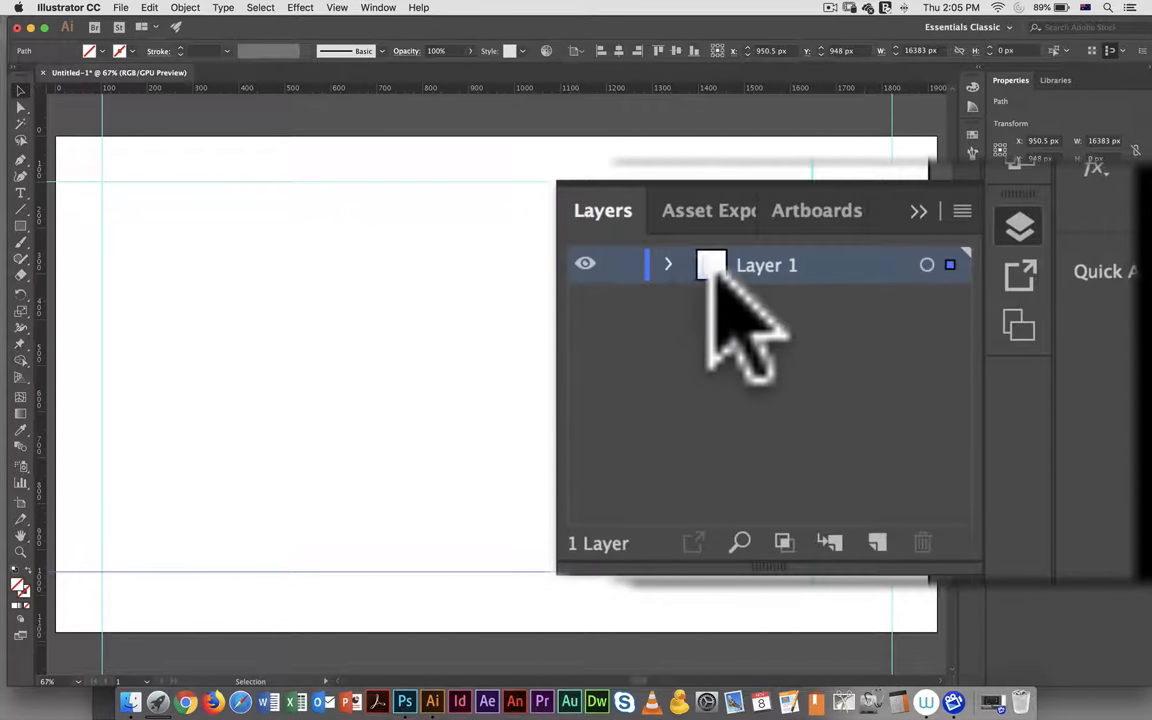
pyautogui.doubleClick(767, 264)
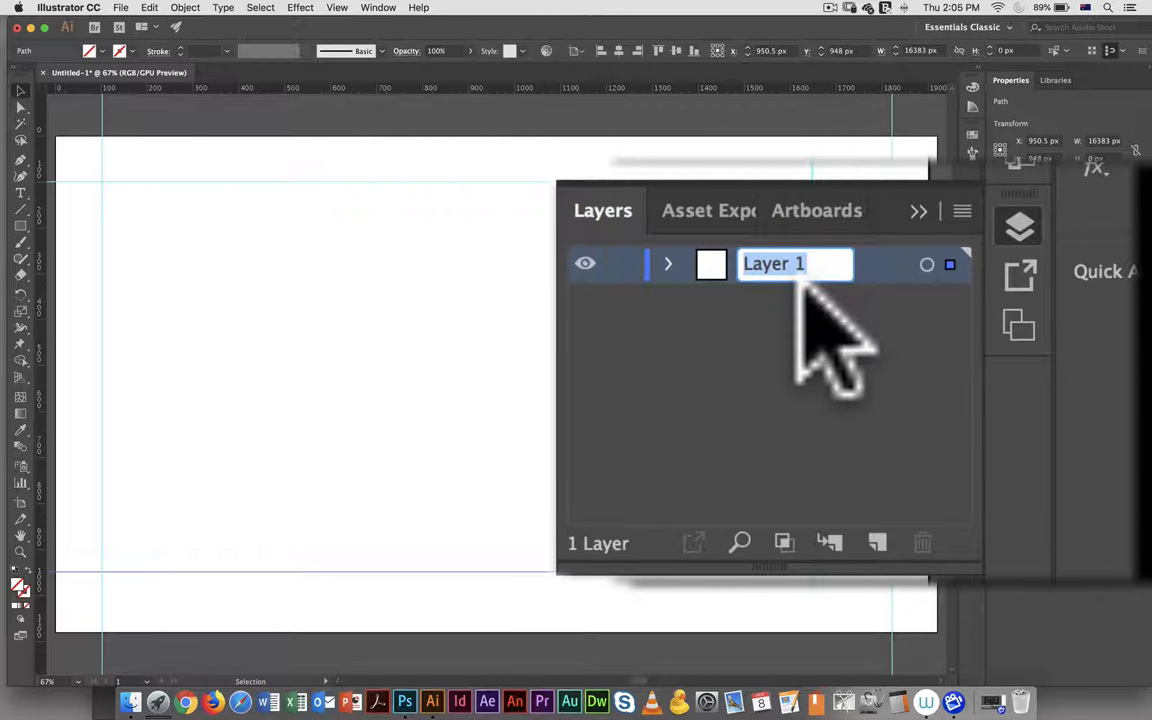
pyautogui.write('guides')
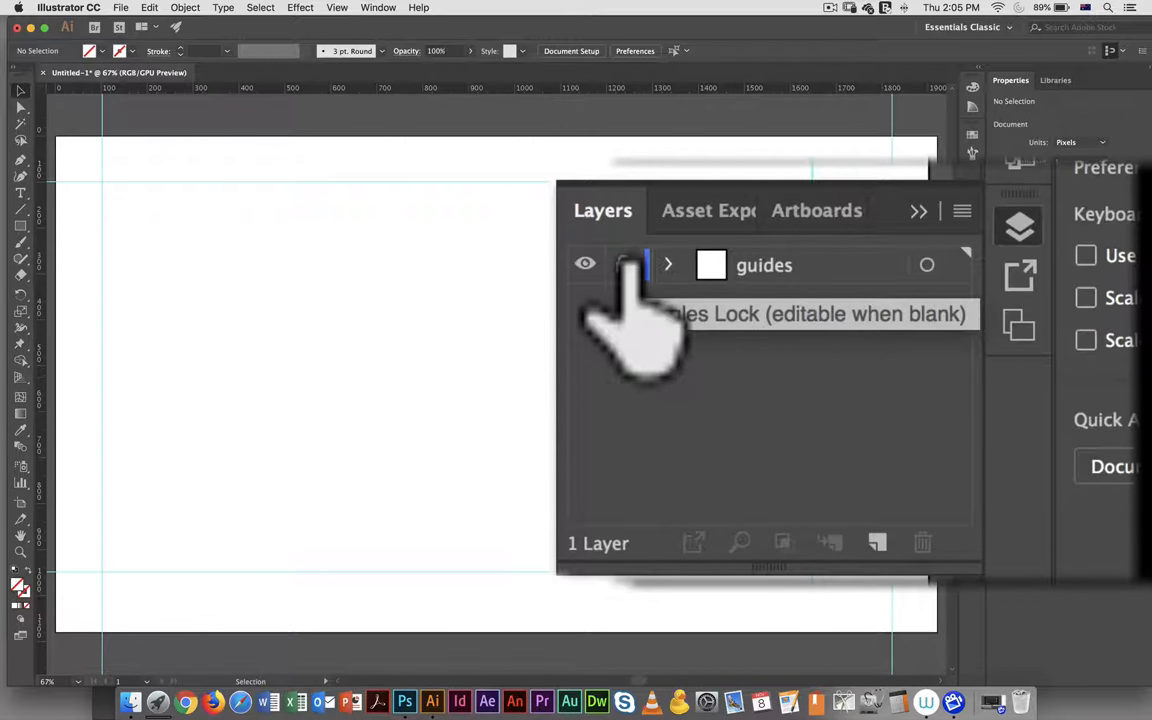
pyautogui.click(623, 264)
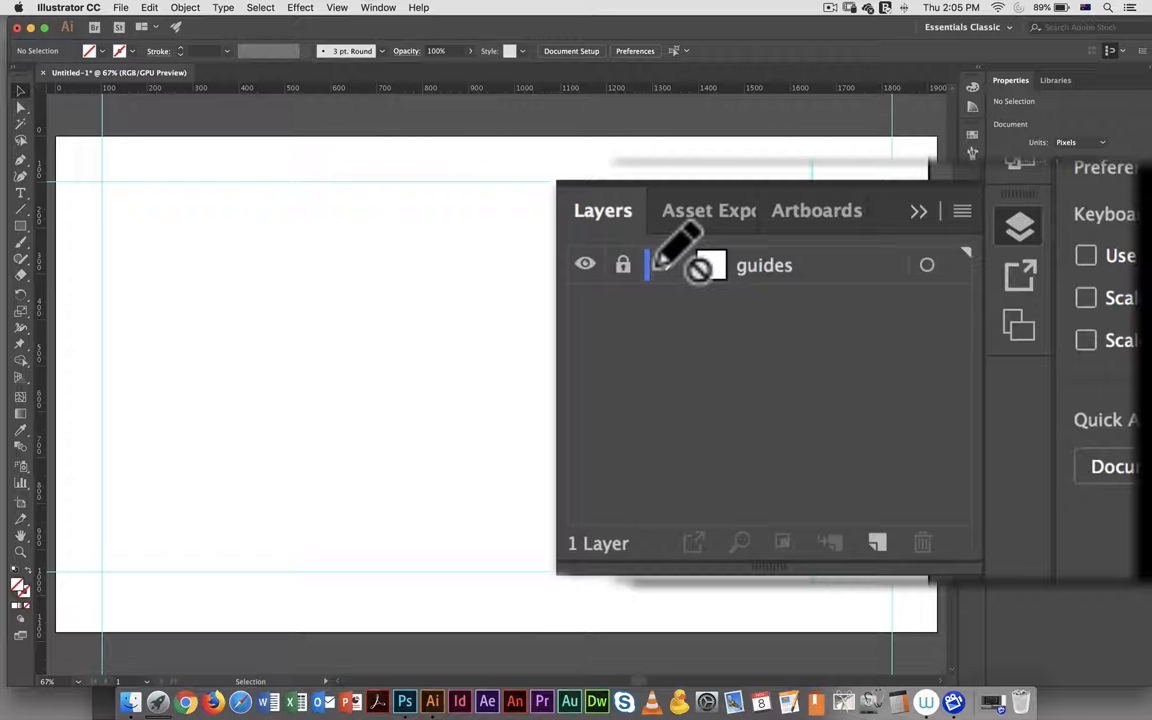
pyautogui.click(700, 265)
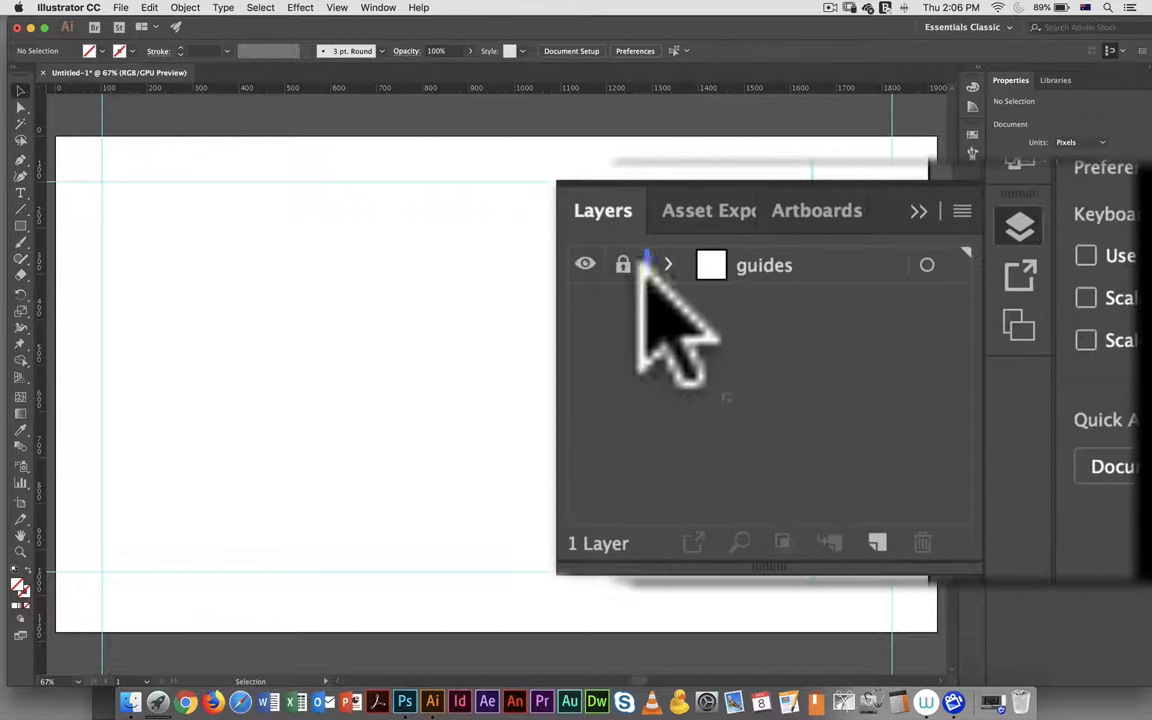
pyautogui.click(877, 542)
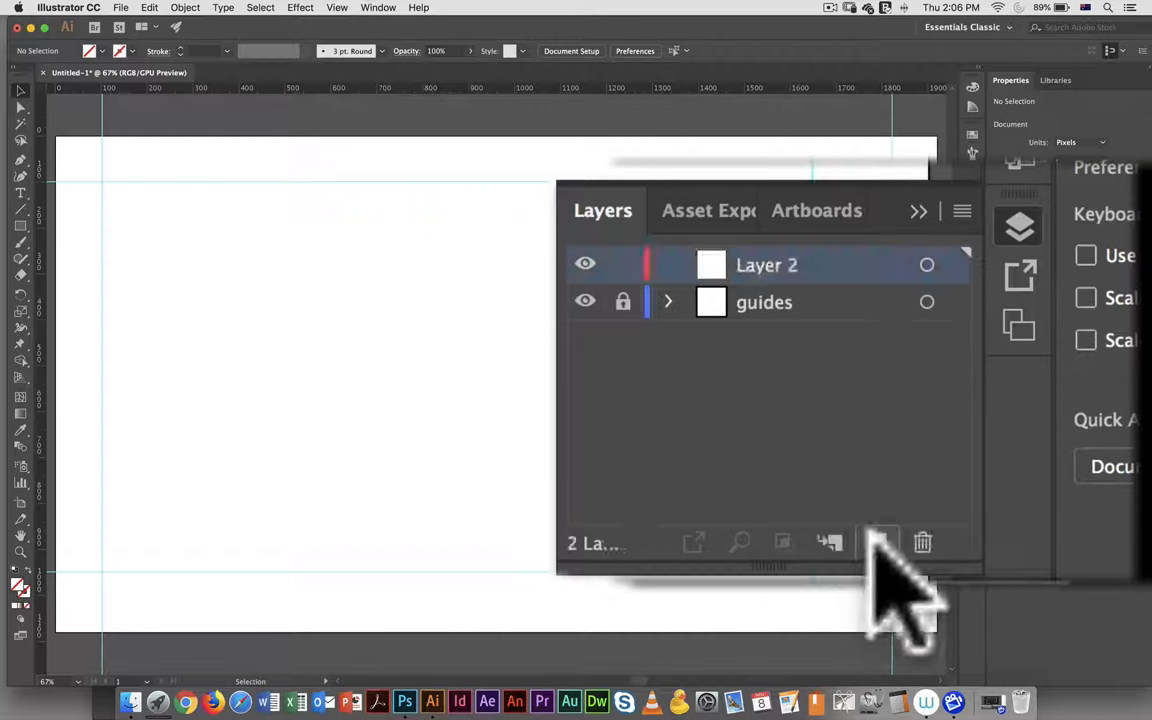
# Rename the new Layer 2 to 'graphic'.
pyautogui.doubleClick(767, 264)
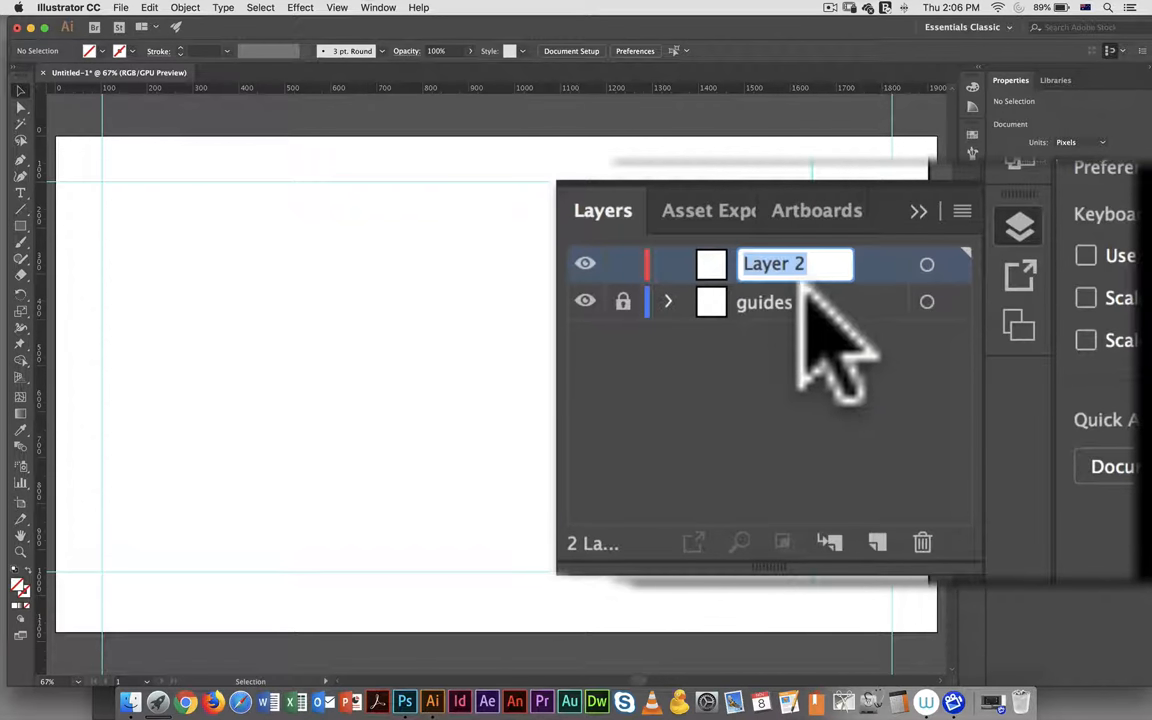
pyautogui.write('gra')
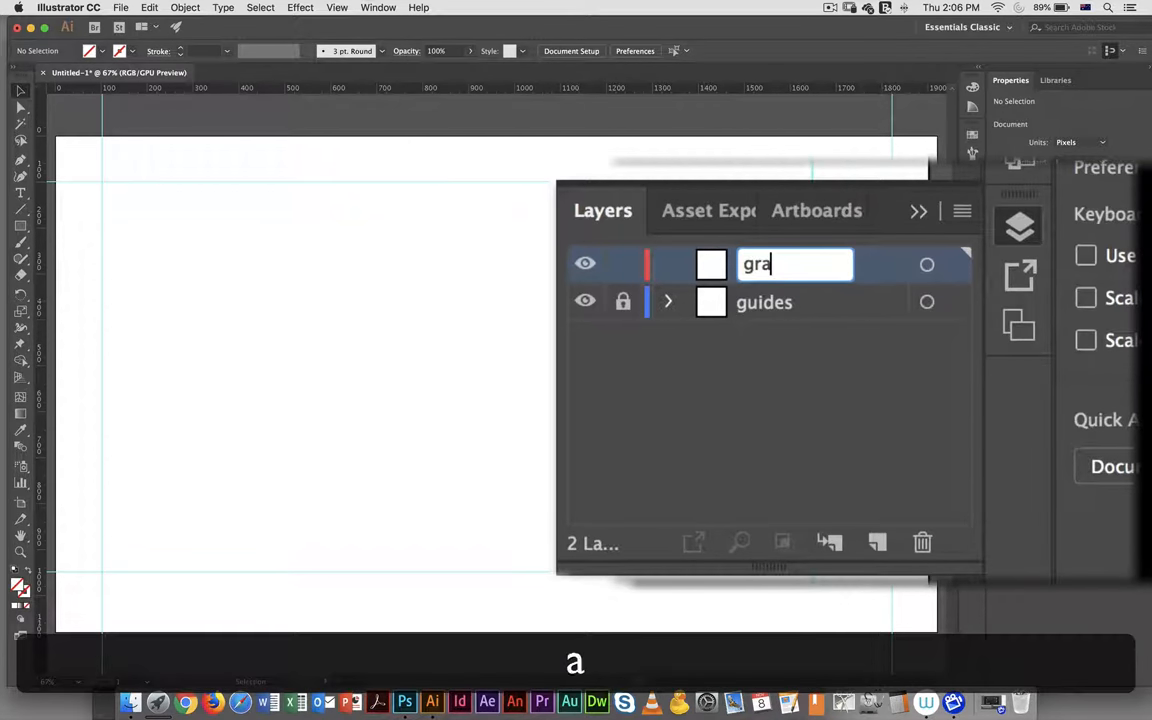
pyautogui.write('phic')
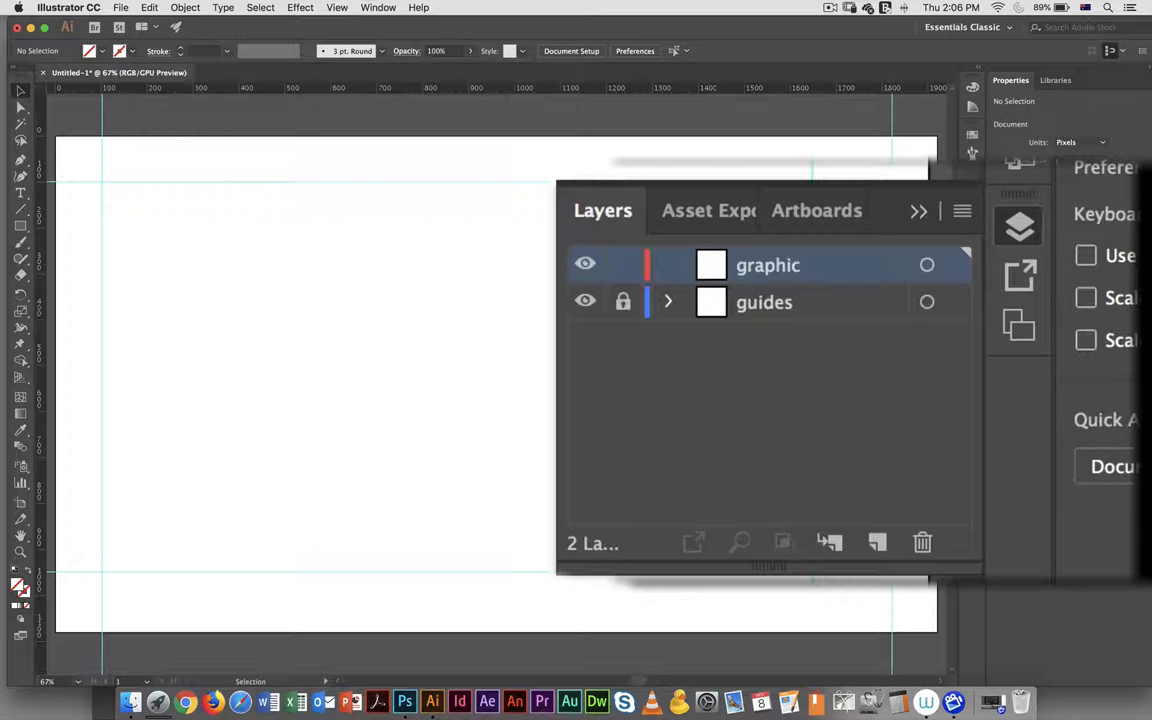
pyautogui.moveTo(714, 368)
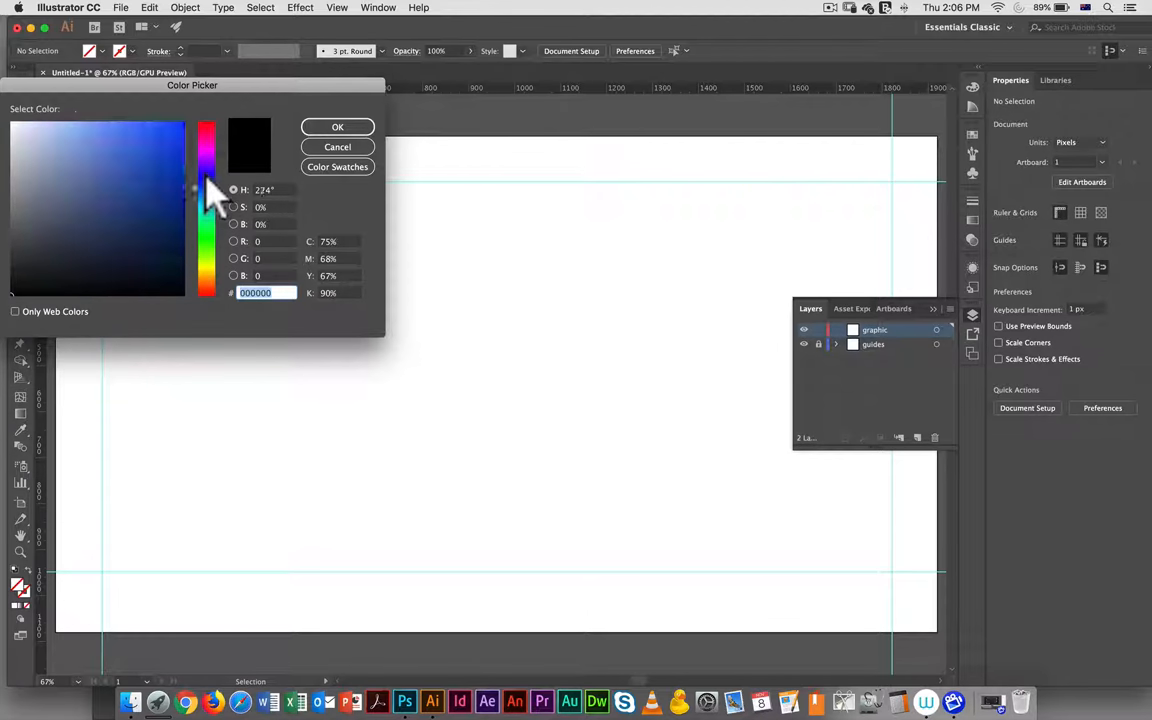
# Draw a dark blue 1185×112 px rectangle along the bottom guides.
pyautogui.click(337, 127)
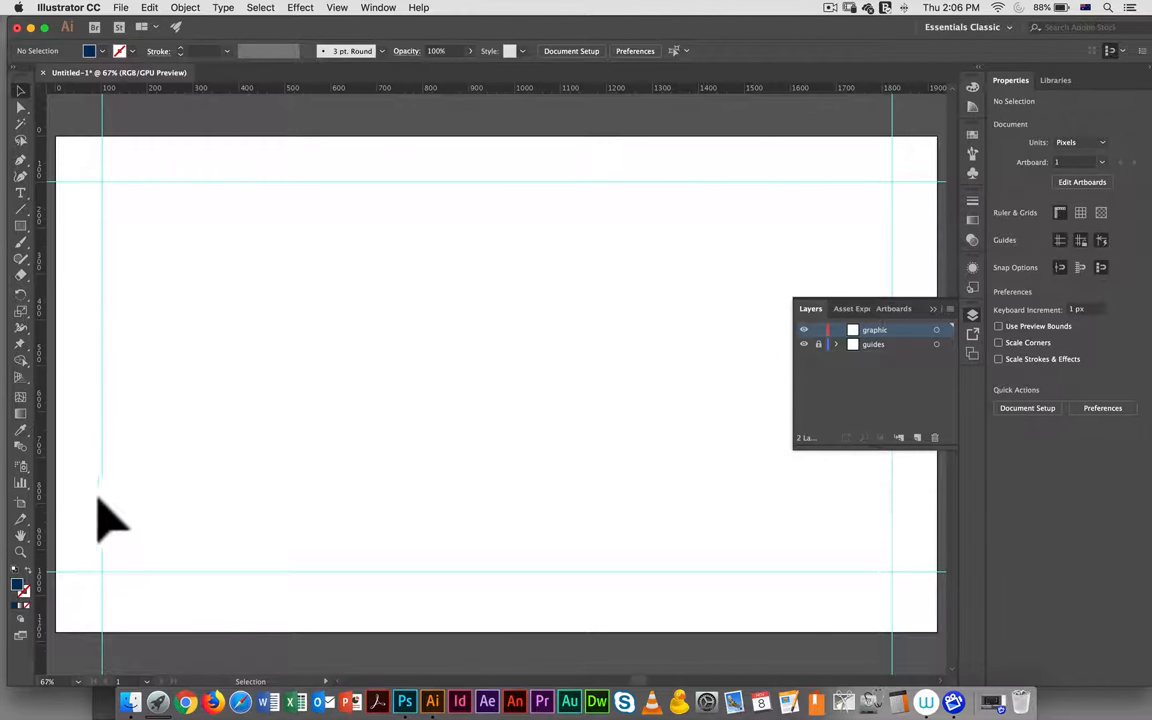
pyautogui.click(20, 225)
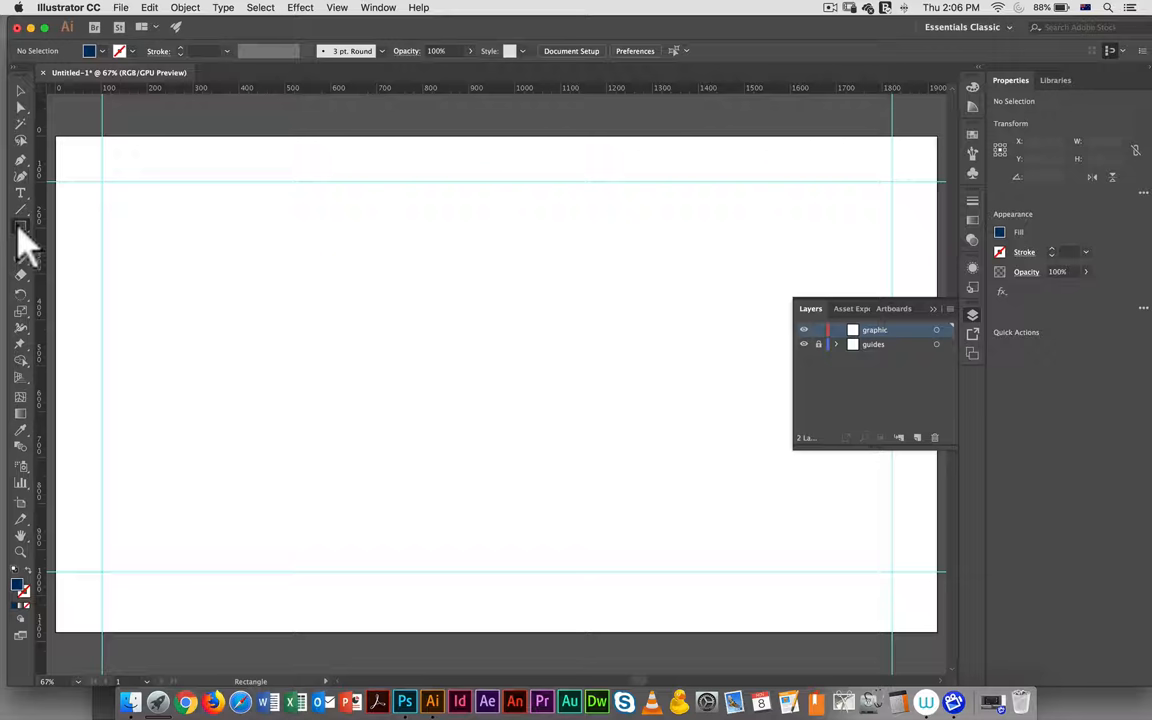
pyautogui.click(20, 225)
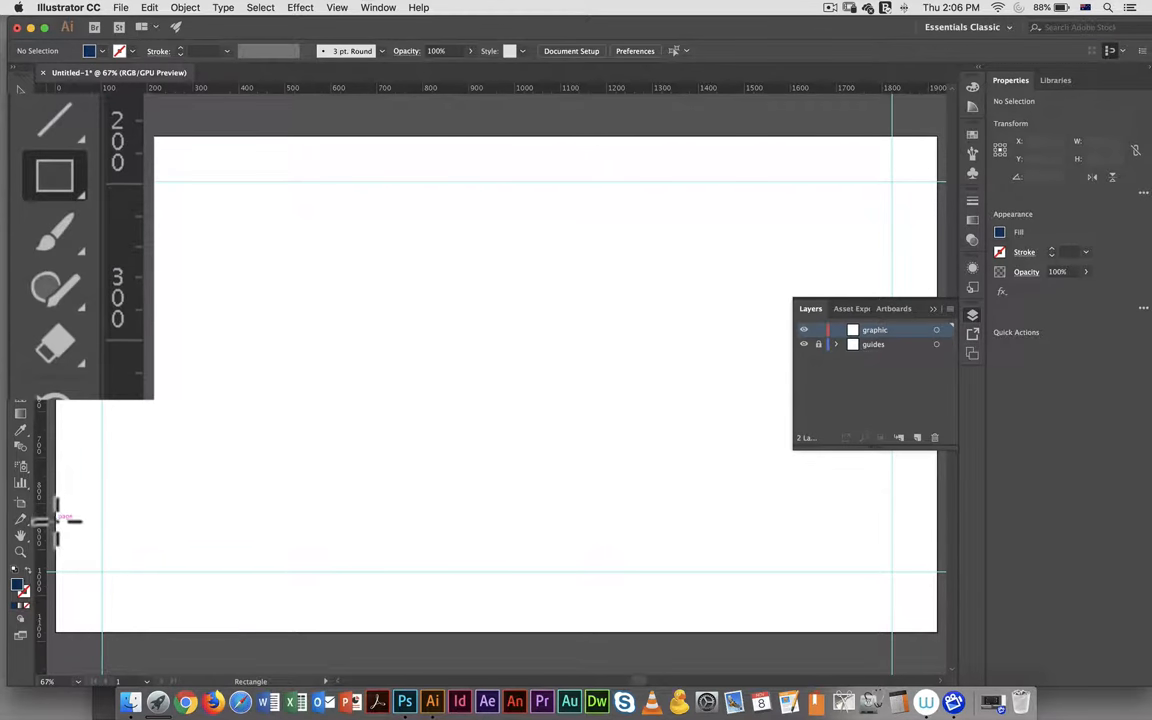
pyautogui.moveTo(56, 515); pyautogui.dragTo(334, 570)
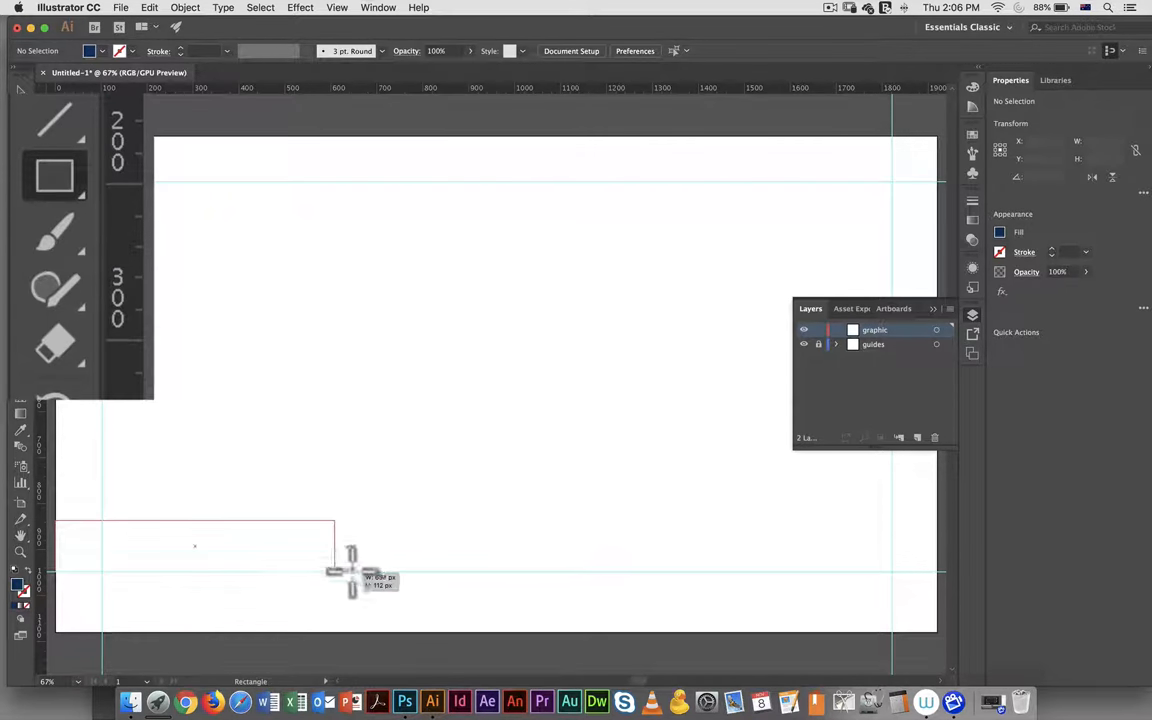
pyautogui.moveTo(350, 575); pyautogui.dragTo(595, 575)
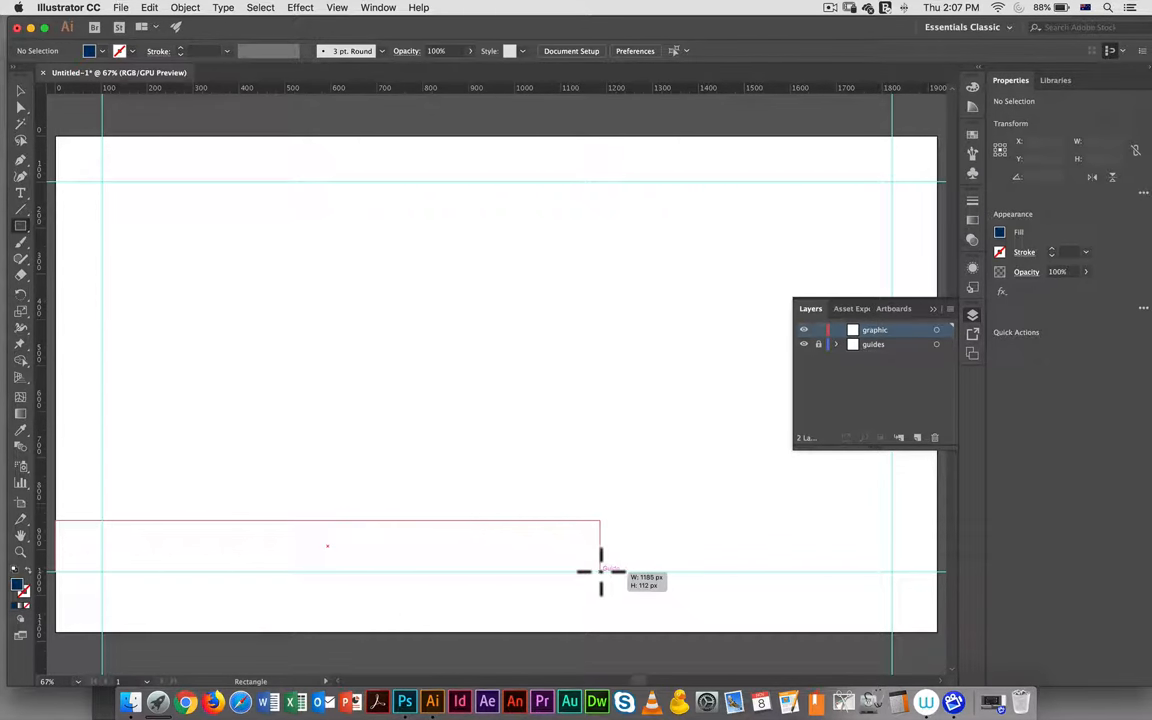
pyautogui.moveTo(55, 520); pyautogui.dragTo(600, 572)
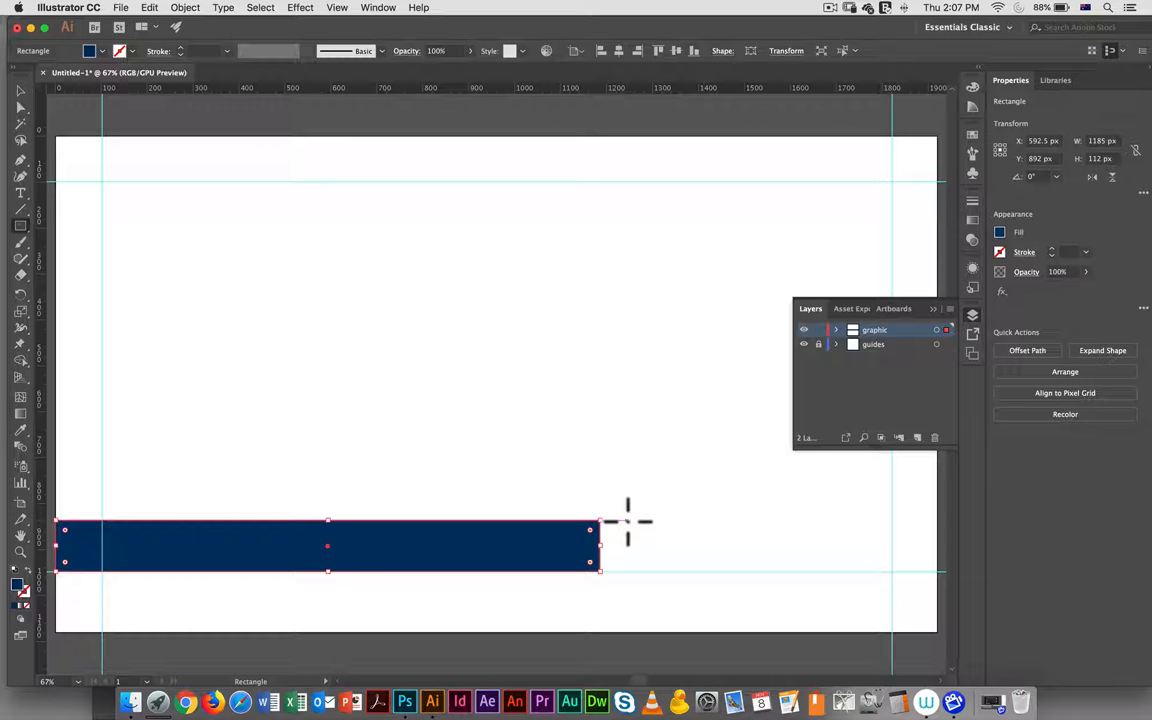
pyautogui.moveTo(277, 240)
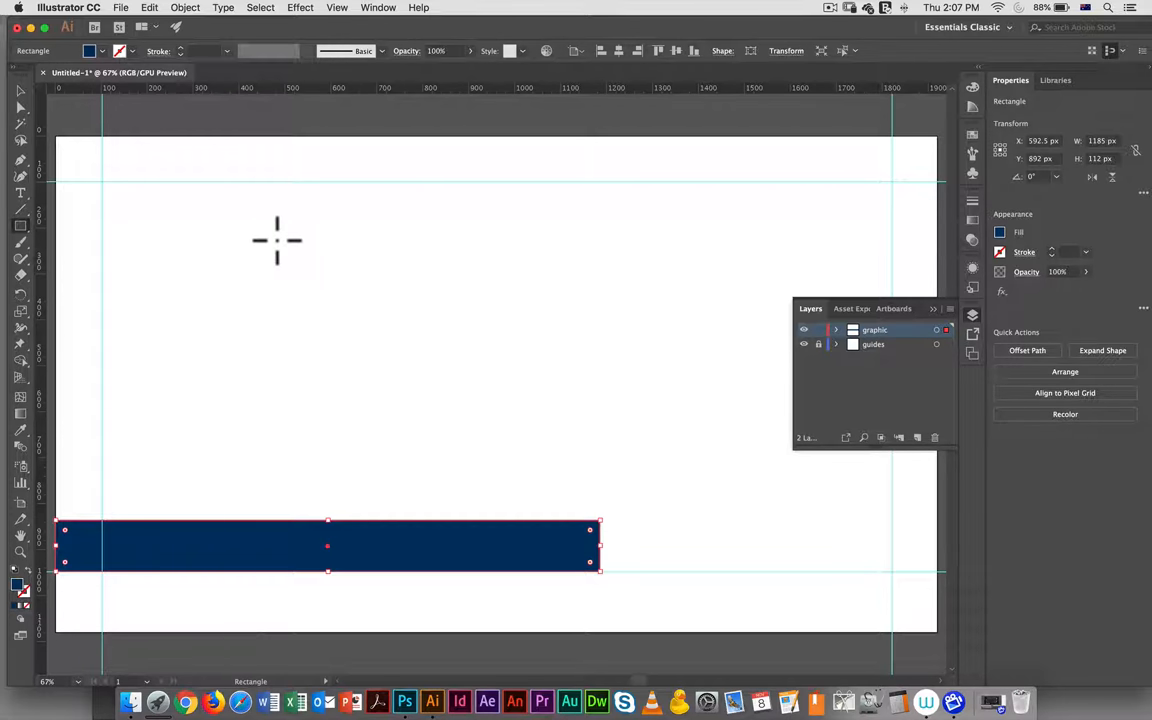
pyautogui.moveTo(312, 331)
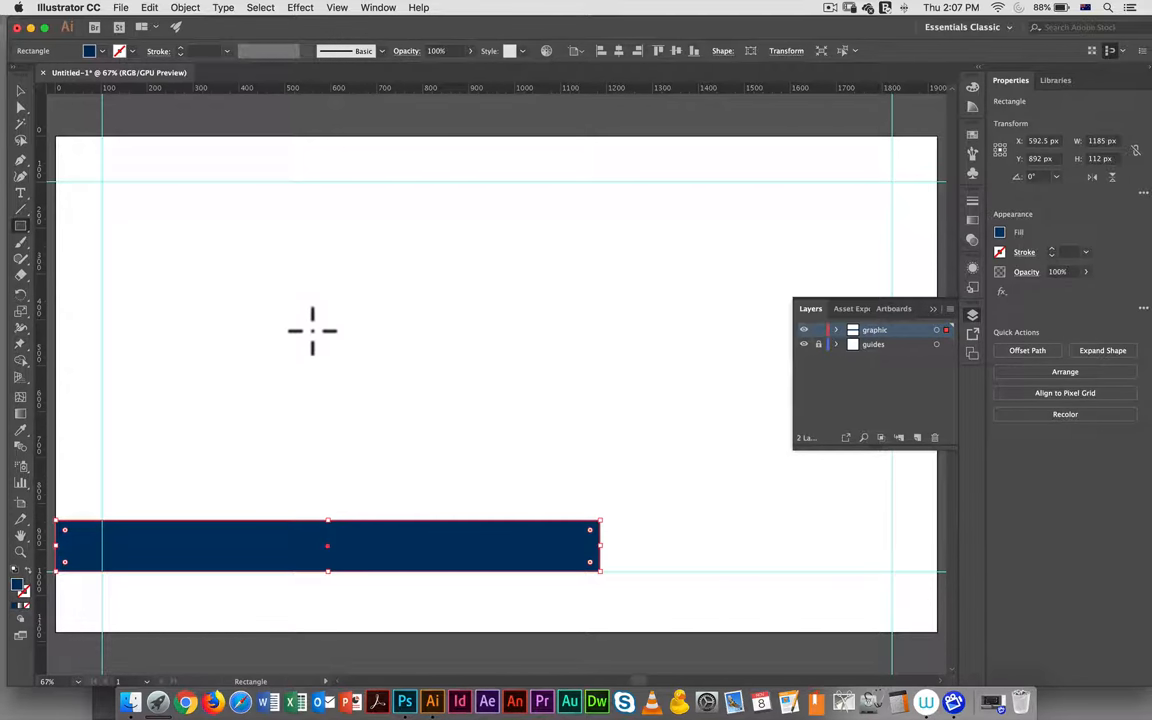
pyautogui.moveTo(271, 365)
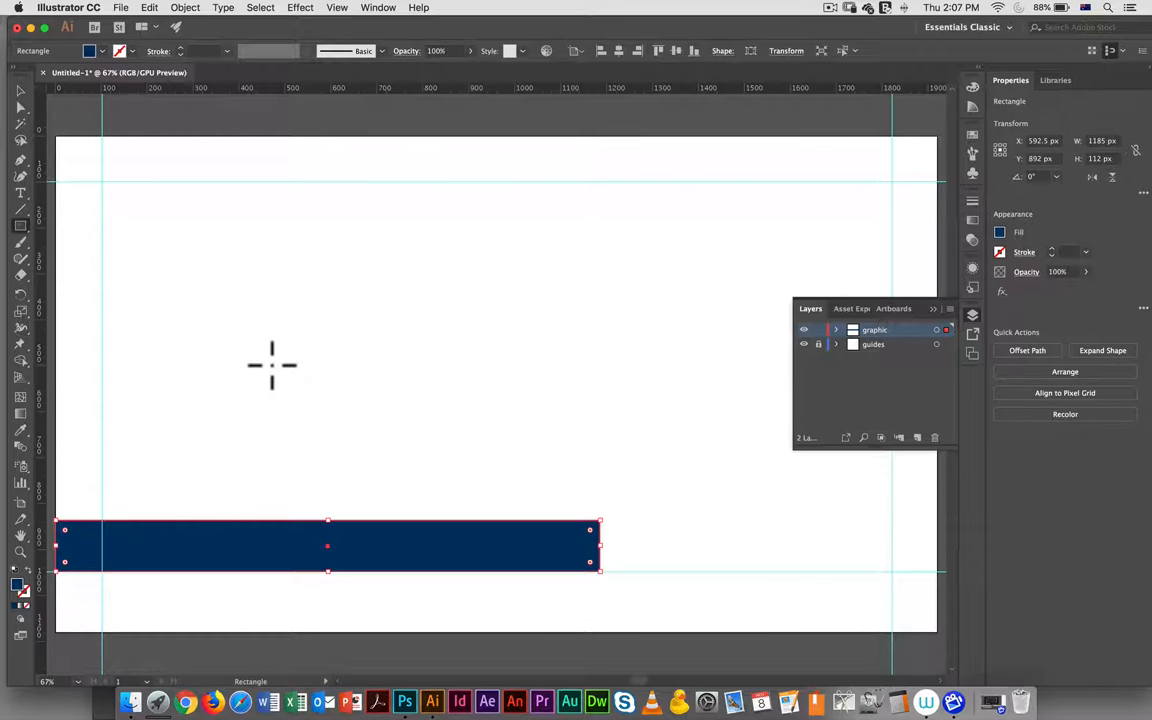
pyautogui.moveTo(575, 412)
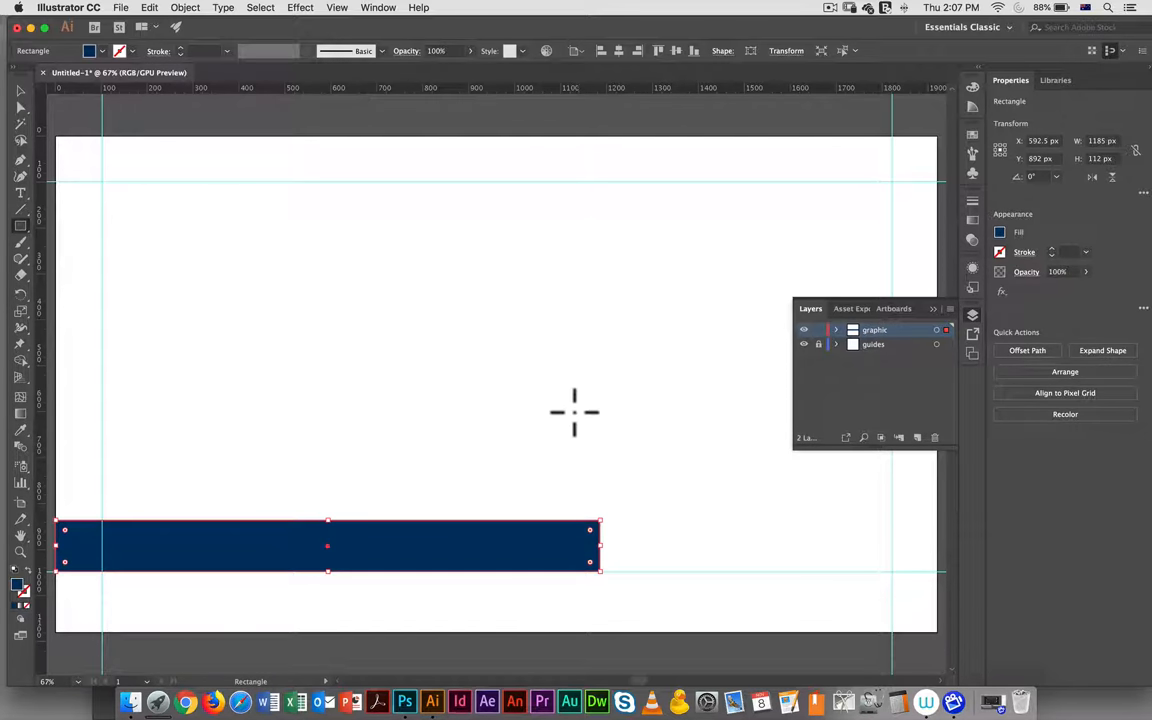
pyautogui.moveTo(445, 492)
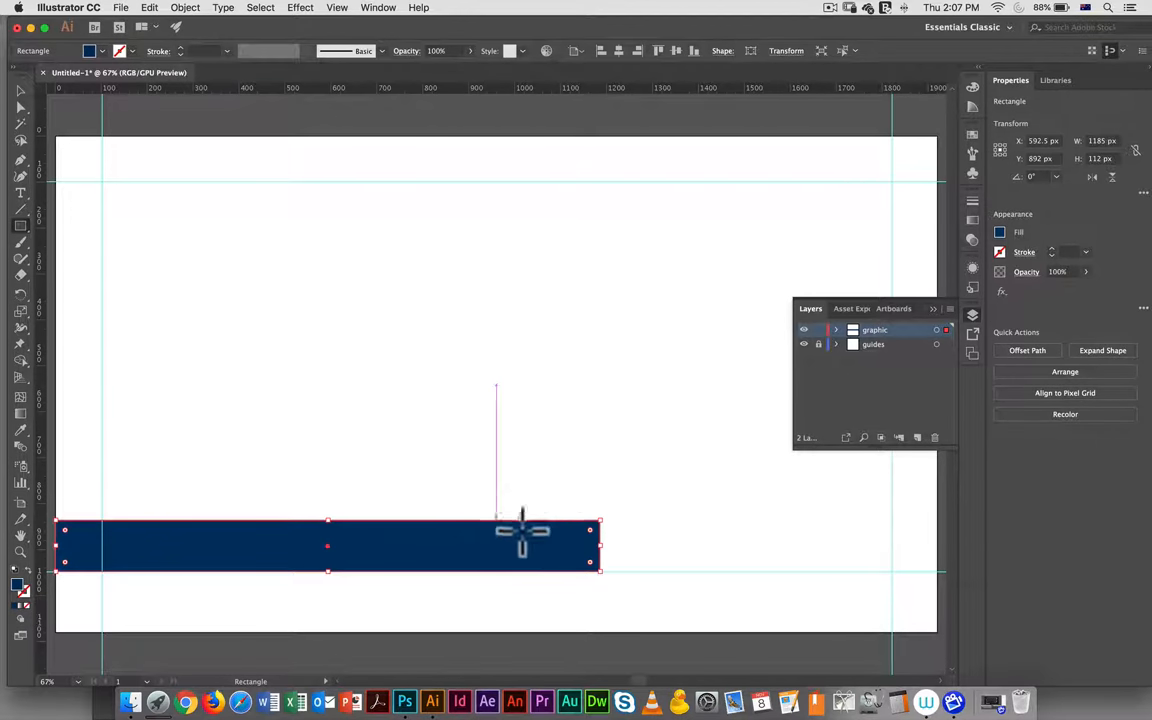
pyautogui.moveTo(265, 343)
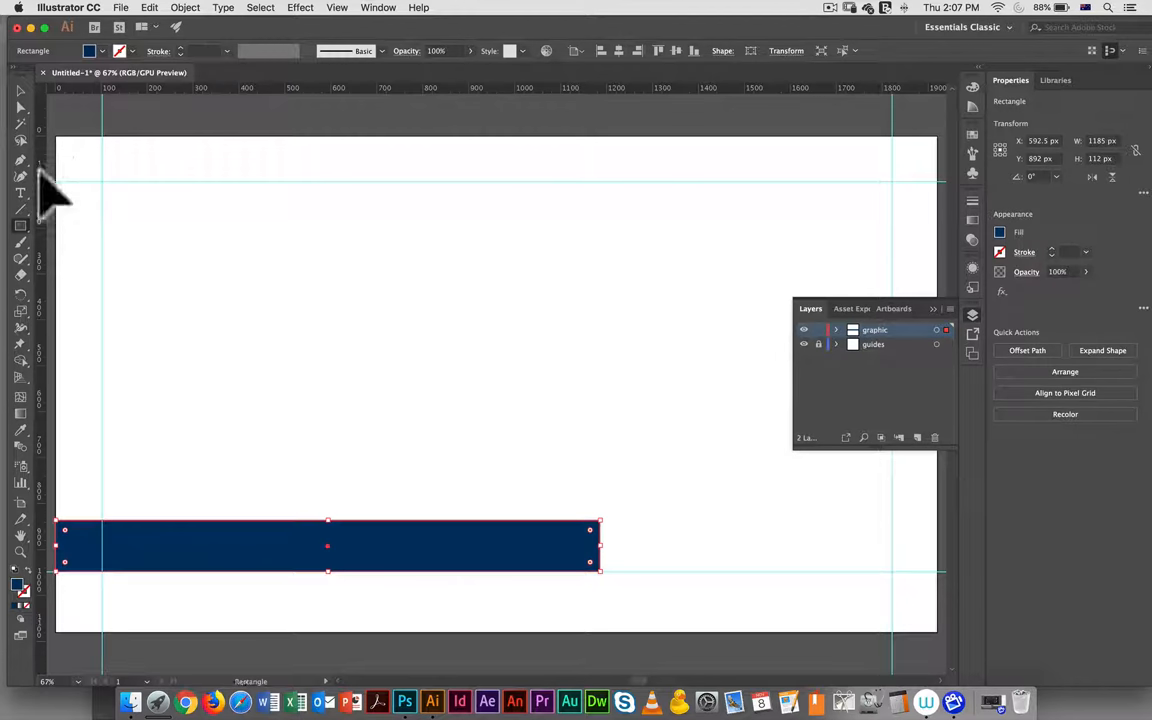
pyautogui.moveTo(532, 537)
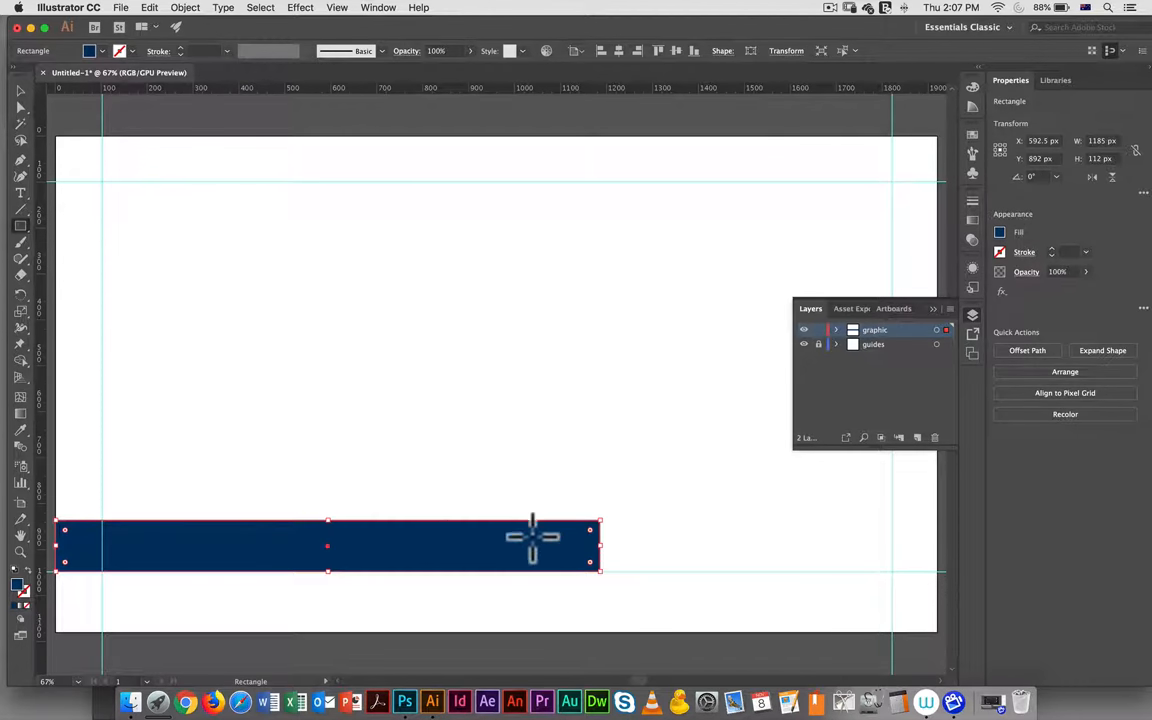
pyautogui.moveTo(290, 340)
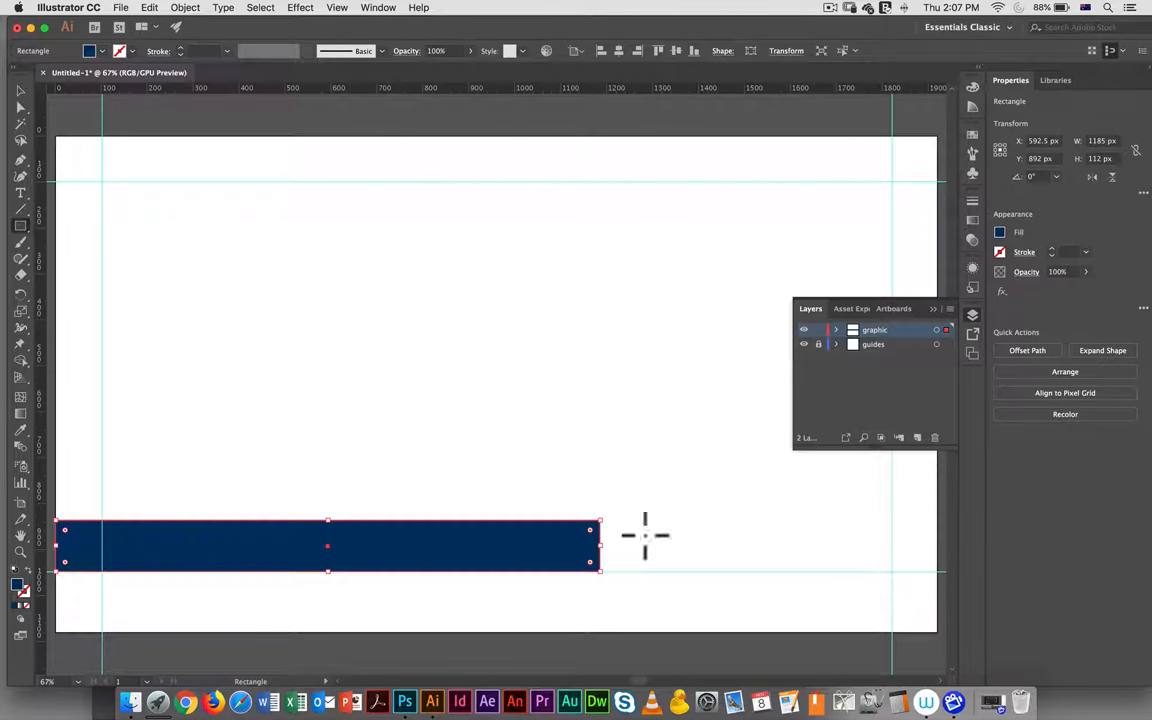
pyautogui.moveTo(617, 497)
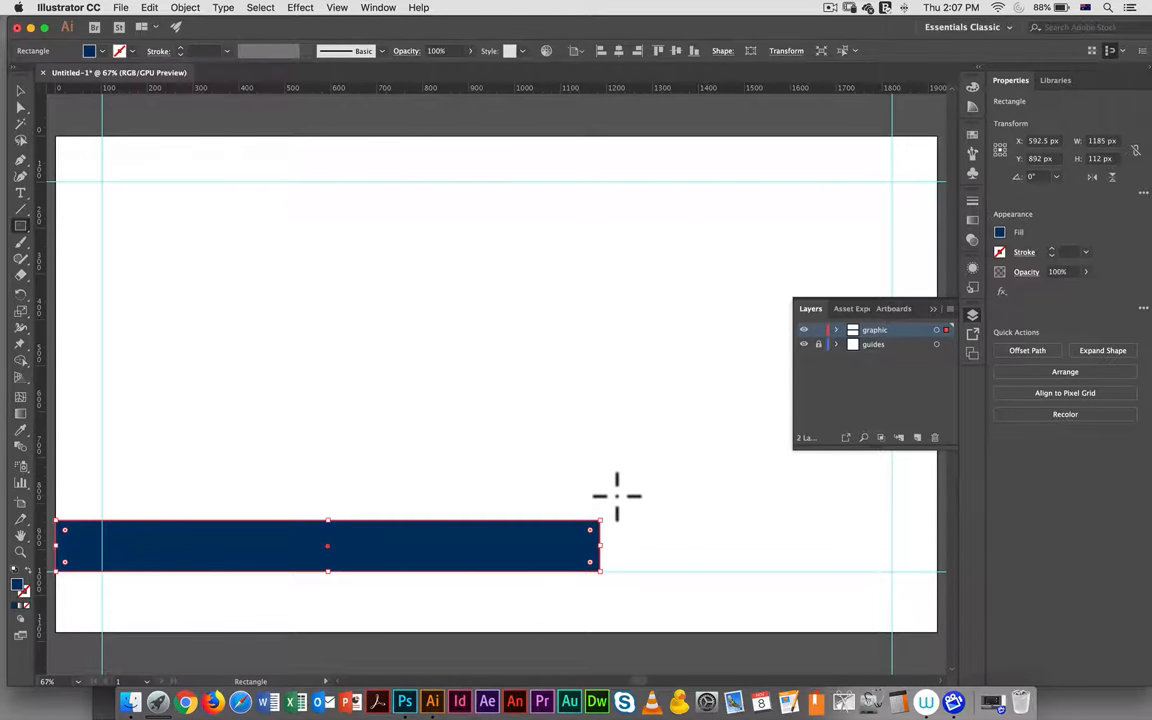
pyautogui.moveTo(614, 491)
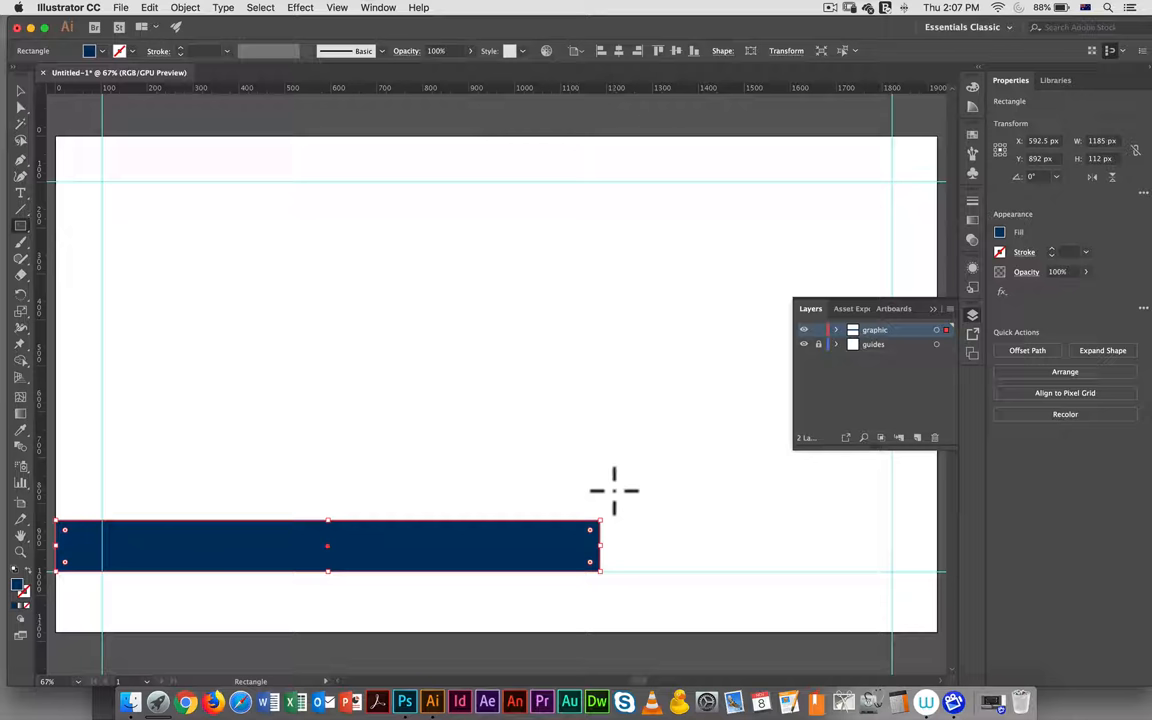
pyautogui.click(20, 160)
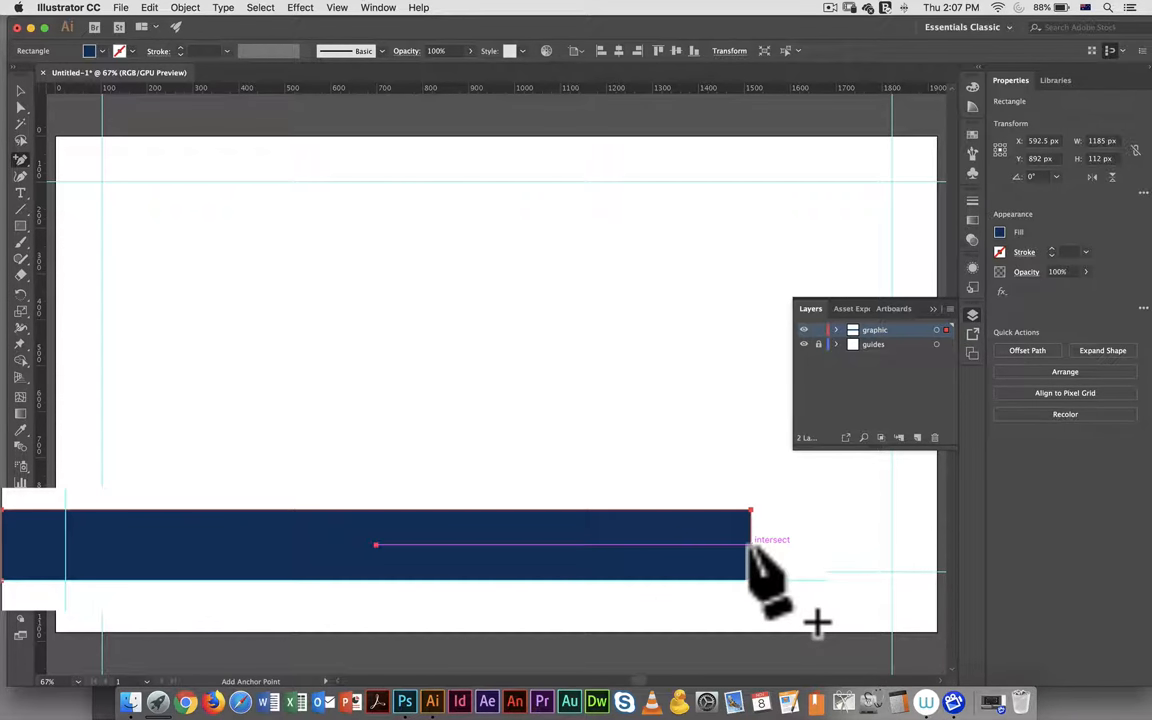
# Add an anchor point midway on the bar's right edge for the arrow tip.
pyautogui.click(1102, 350)
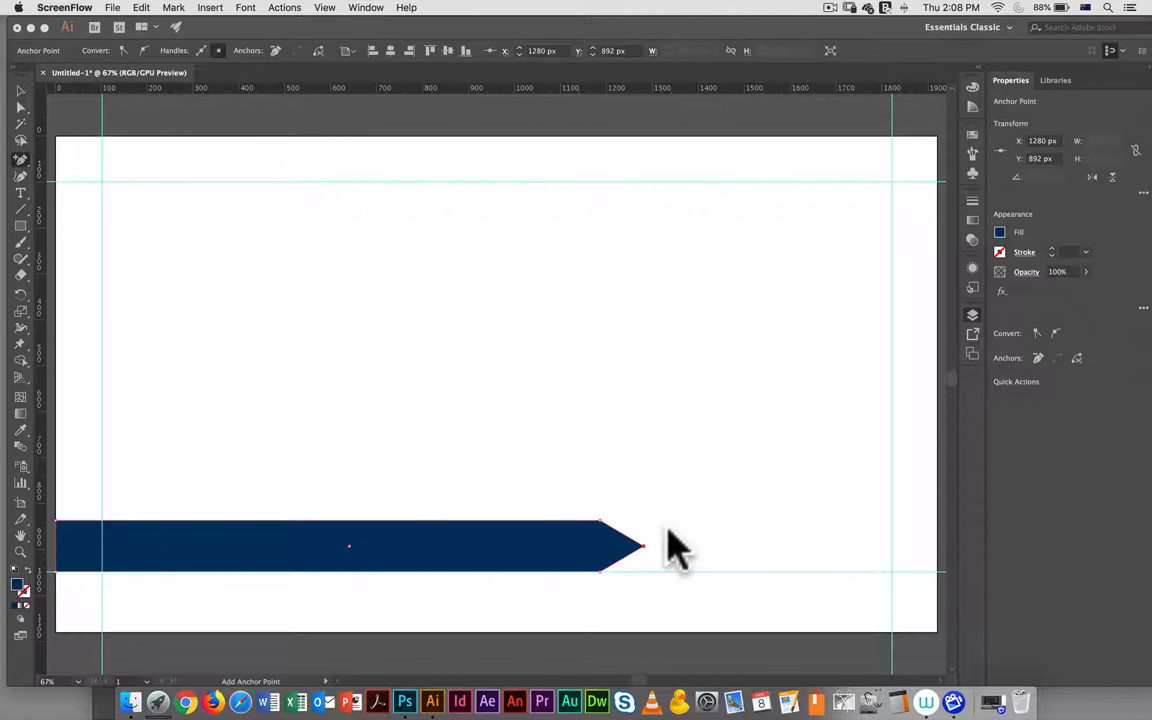
pyautogui.moveTo(410, 447)
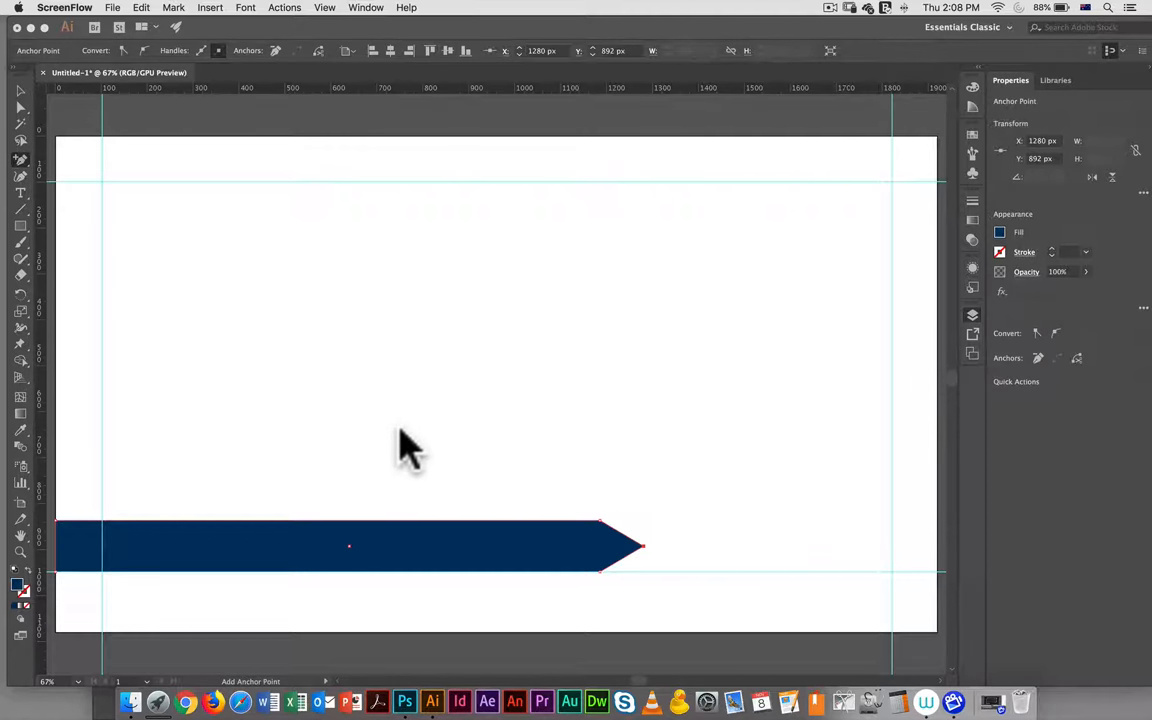
pyautogui.moveTo(343, 433)
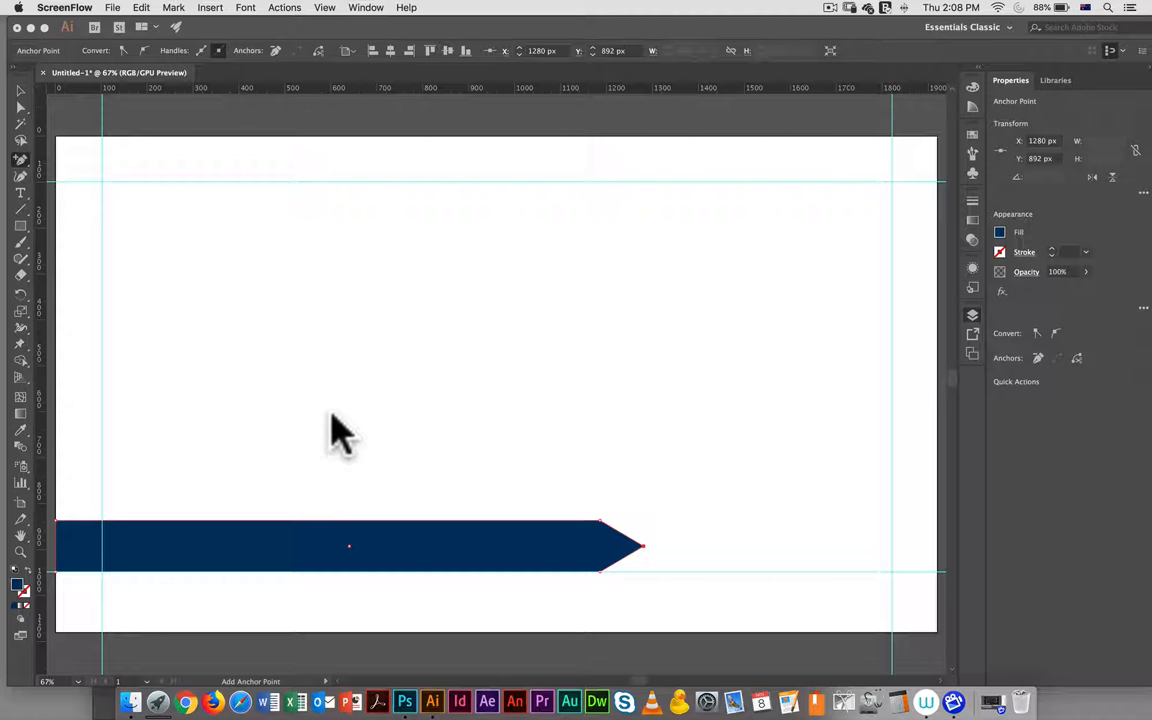
pyautogui.moveTo(164, 514)
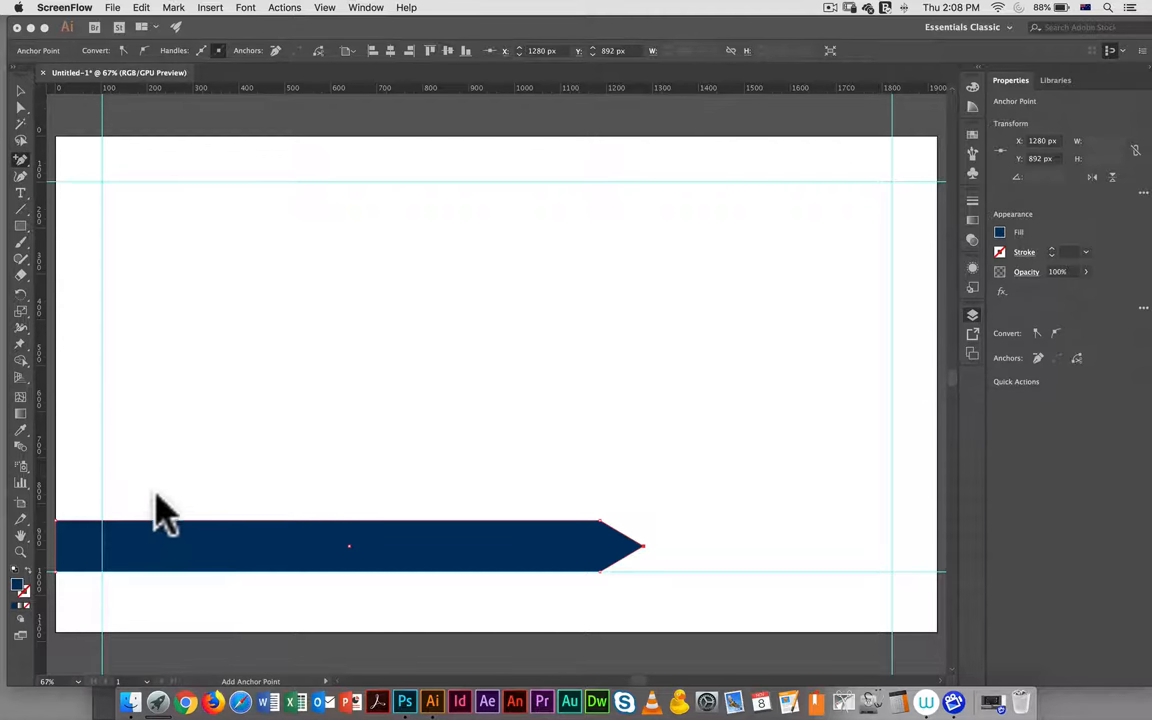
pyautogui.moveTo(930, 350)
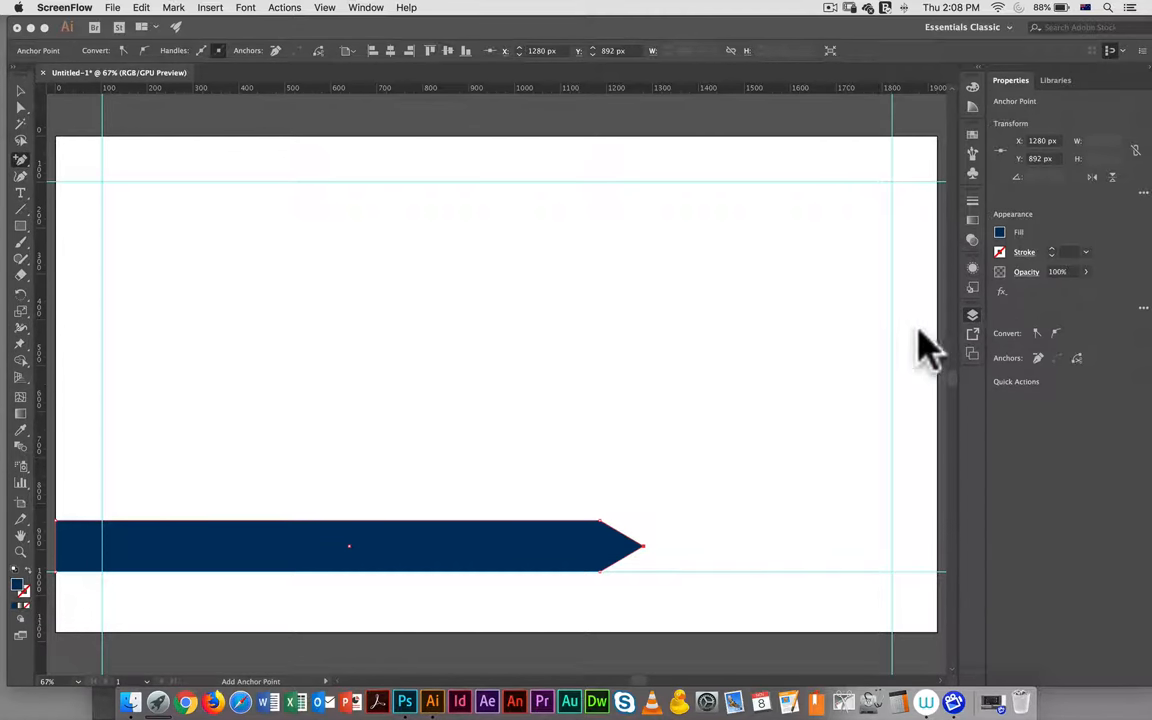
pyautogui.moveTo(870, 360)
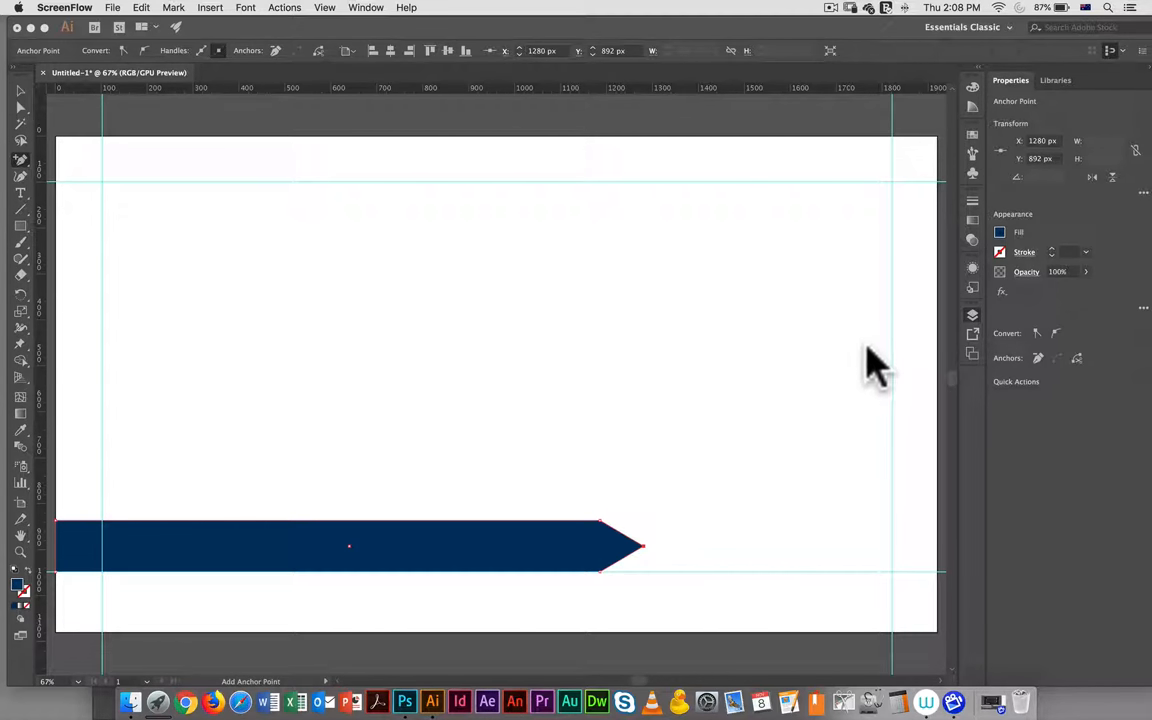
pyautogui.moveTo(1060, 220)
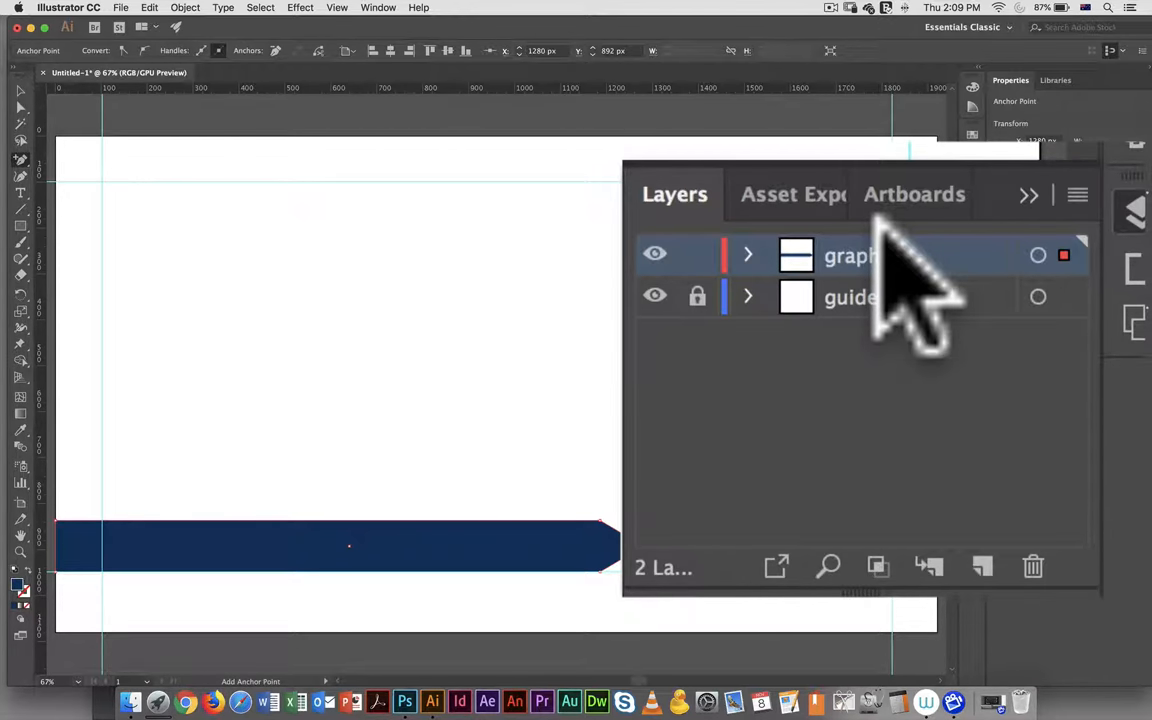
pyautogui.moveTo(820, 380)
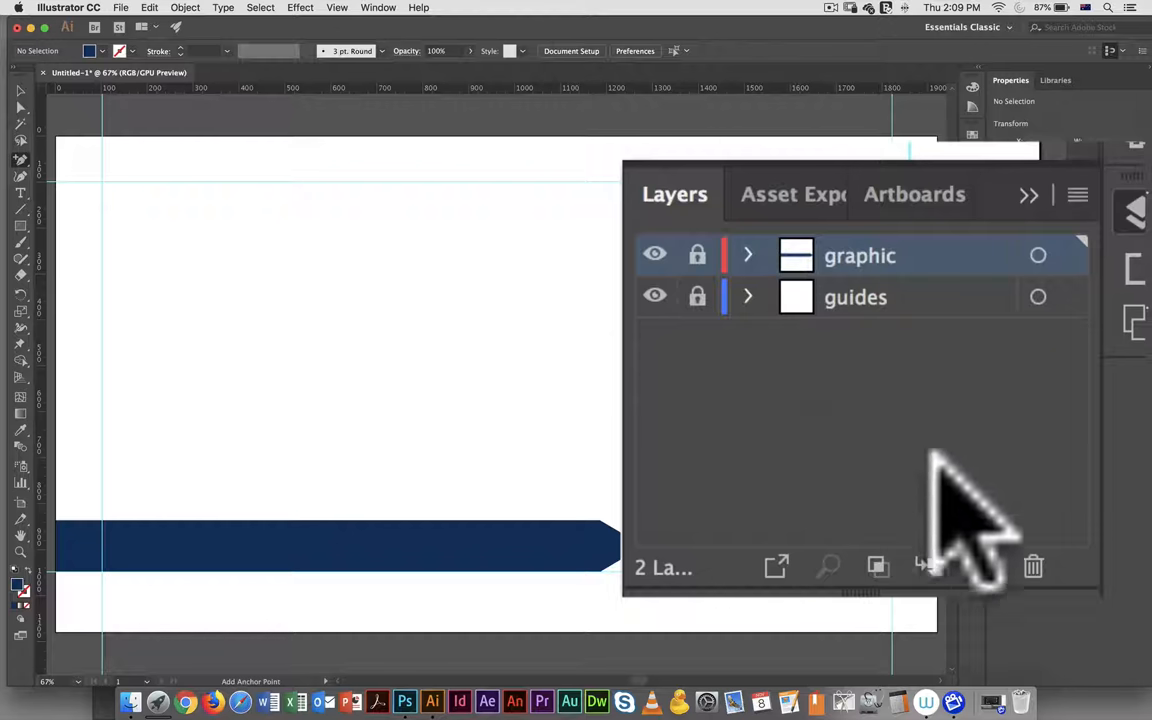
pyautogui.moveTo(1020, 620)
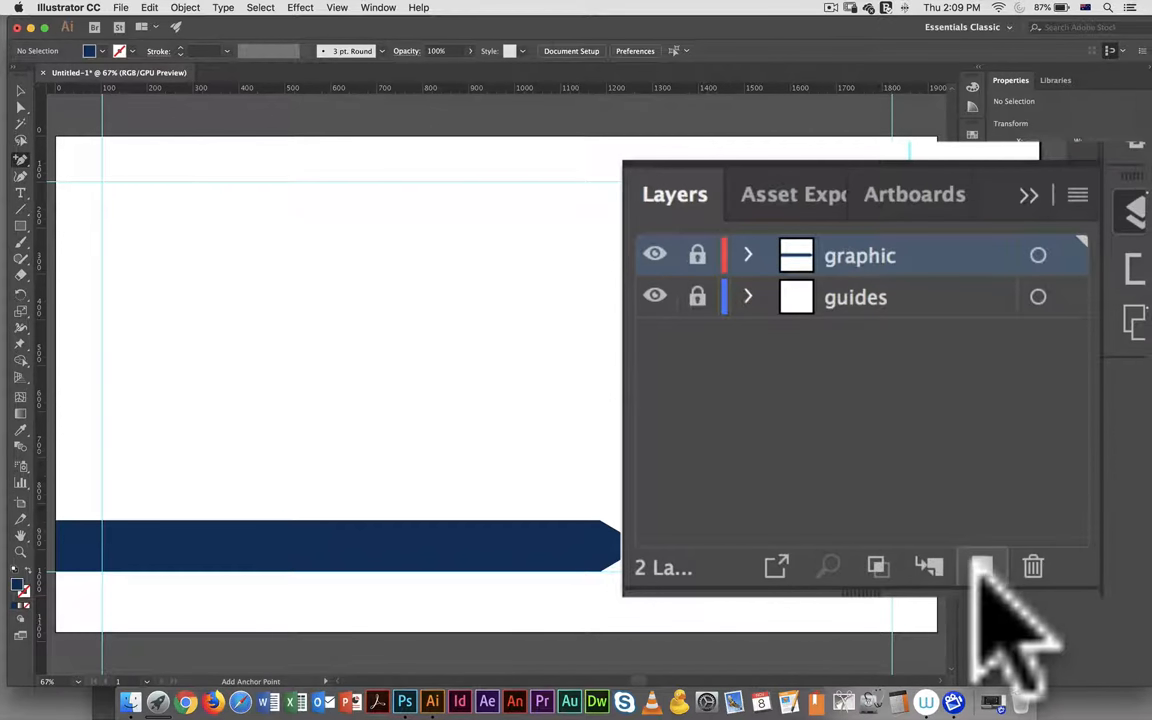
# Add a new layer above graphic and name it 'text'.
pyautogui.click(982, 567)
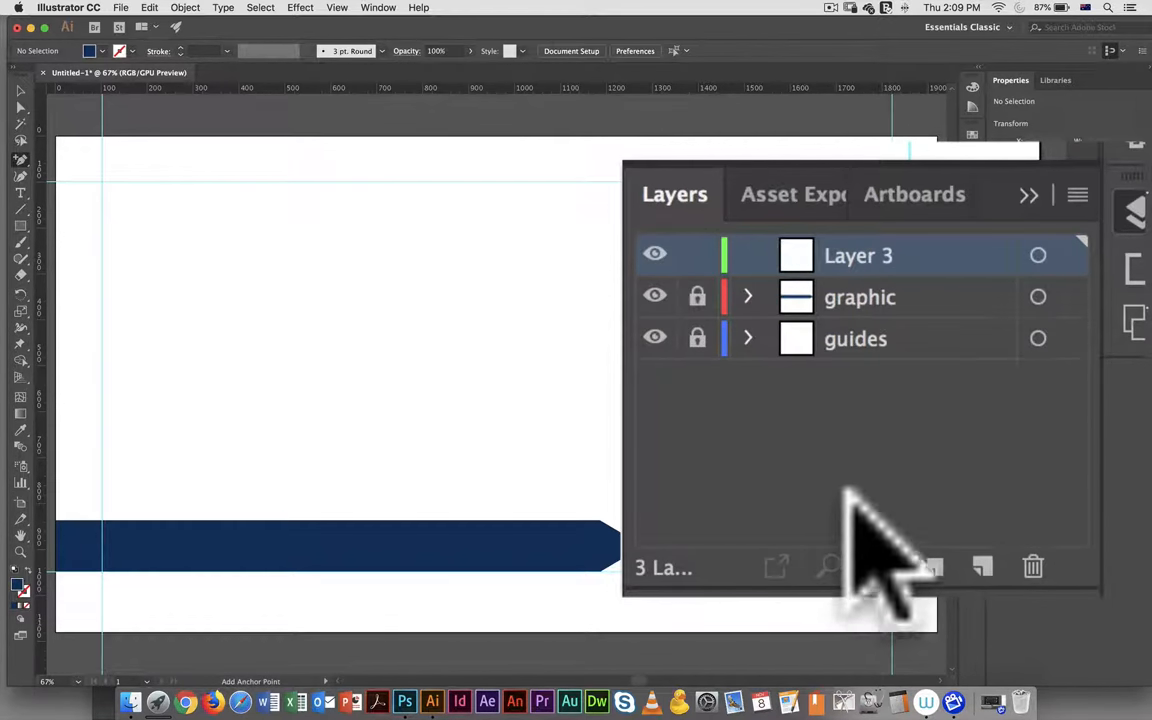
pyautogui.doubleClick(858, 255)
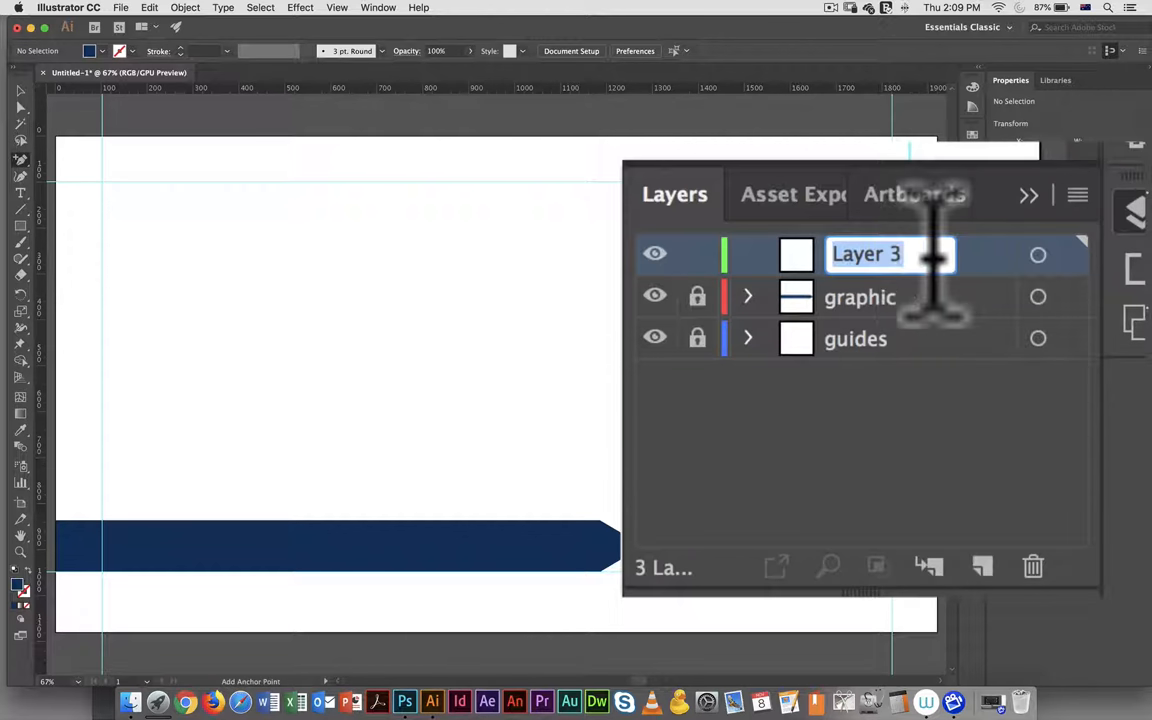
pyautogui.write('text')
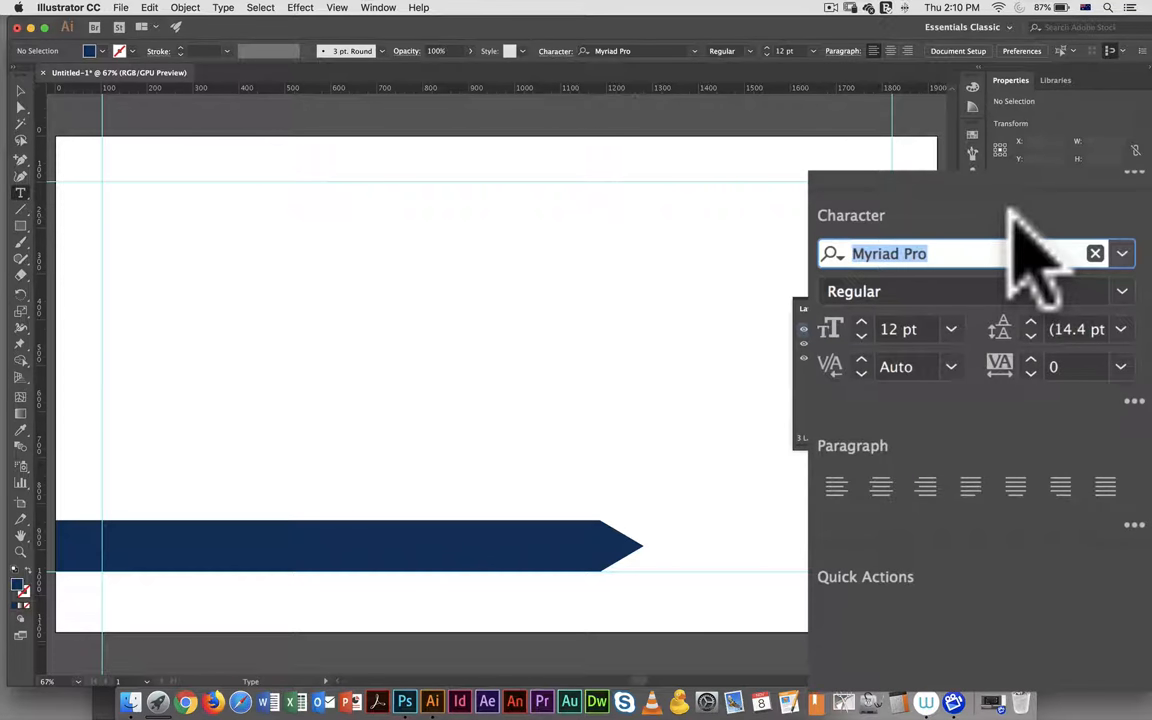
# Search 'arial' in the font field and choose Arial Bold.
pyautogui.write('ari')
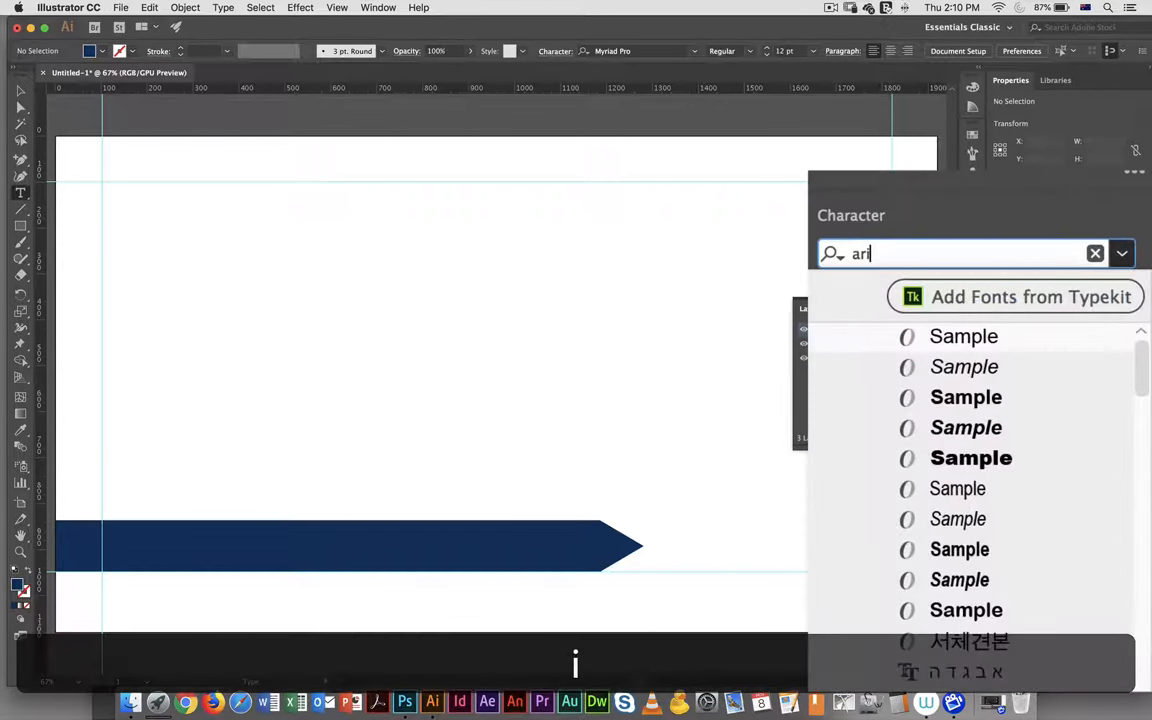
pyautogui.write('al')
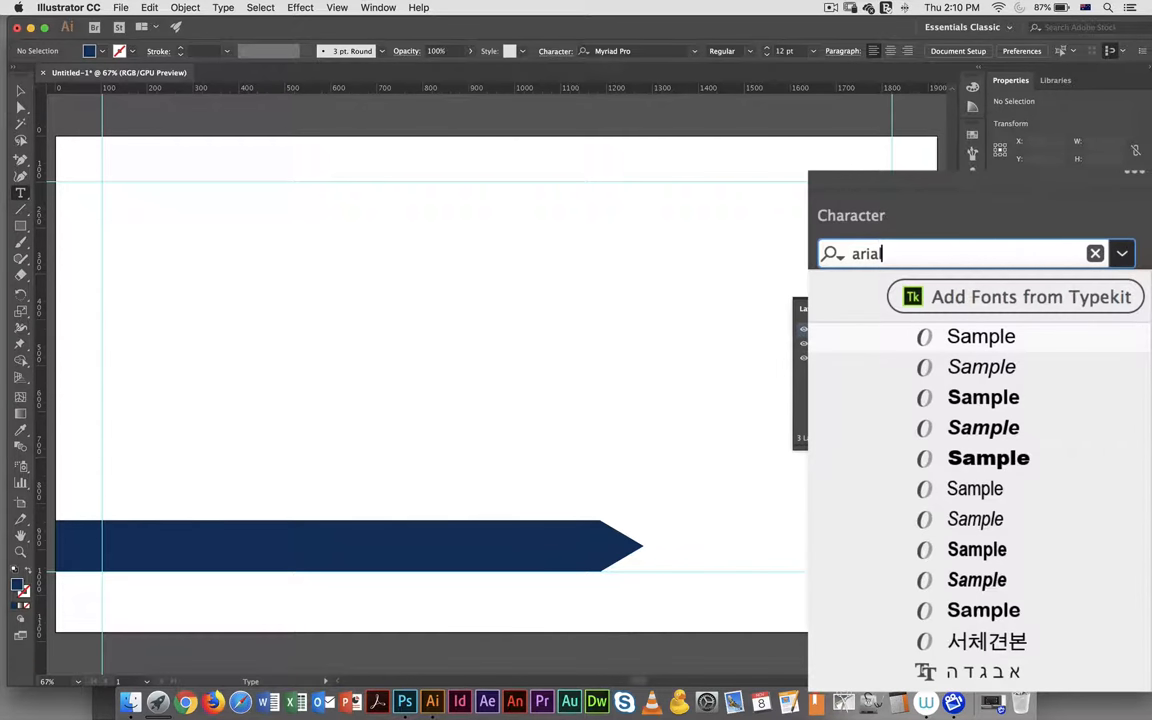
pyautogui.moveTo(884, 432)
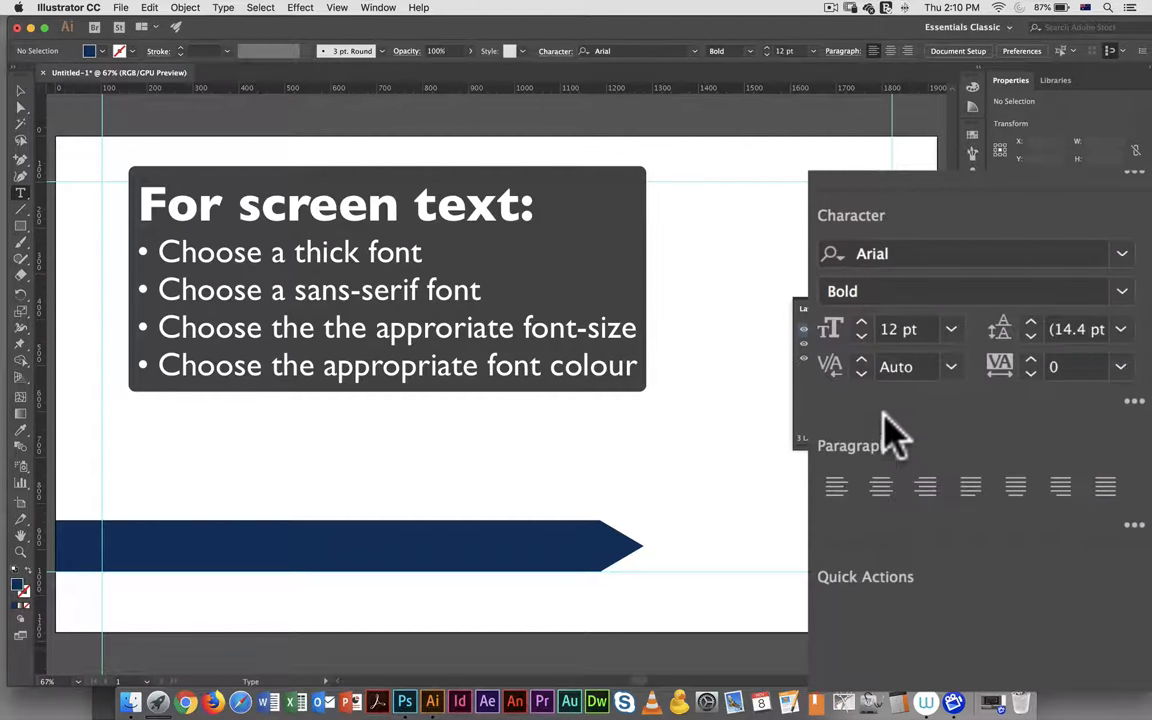
pyautogui.moveTo(905, 415)
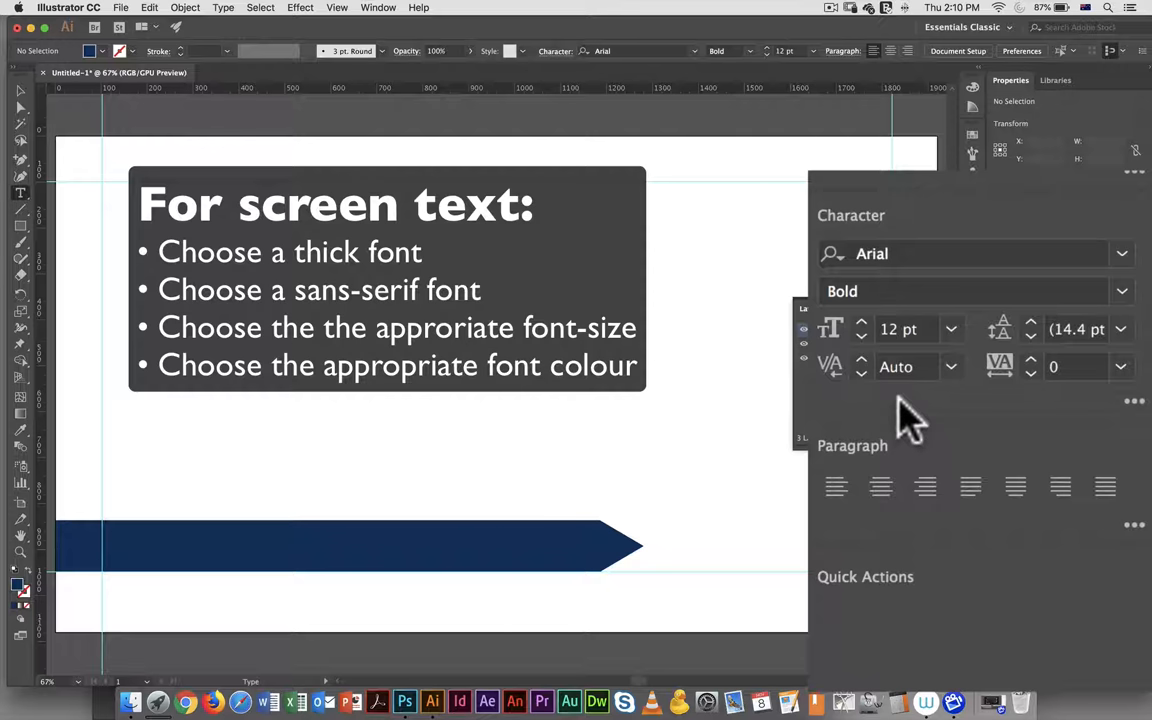
pyautogui.moveTo(895, 415)
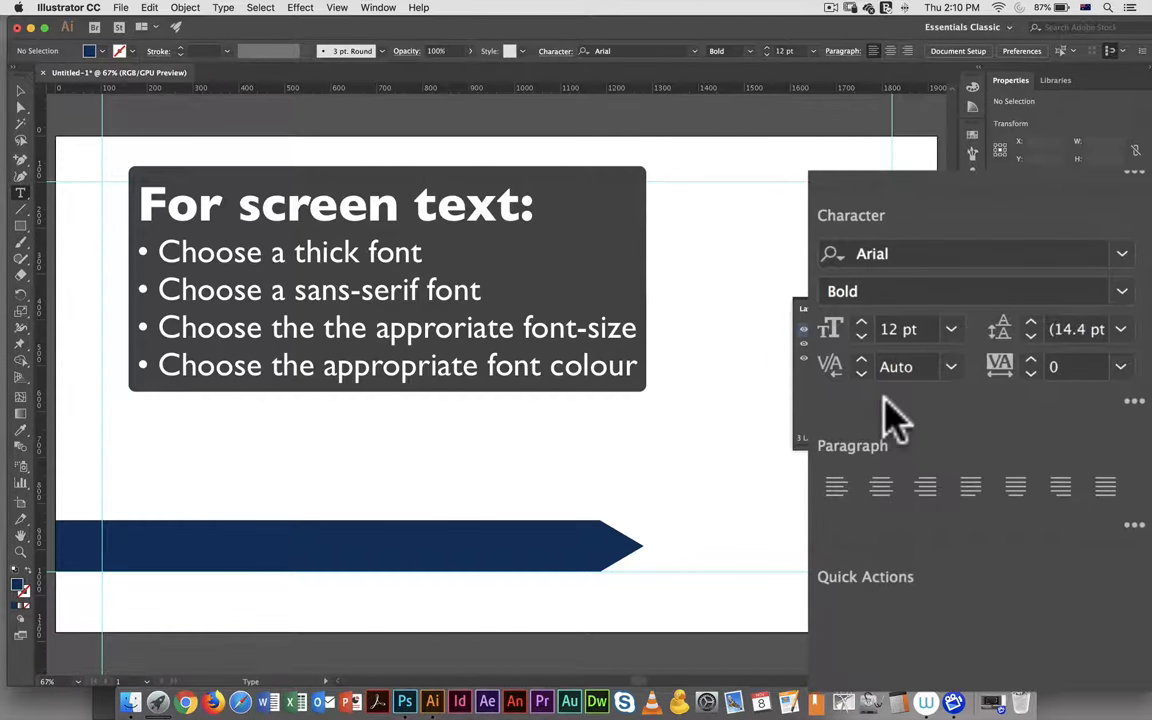
pyautogui.moveTo(1010, 415)
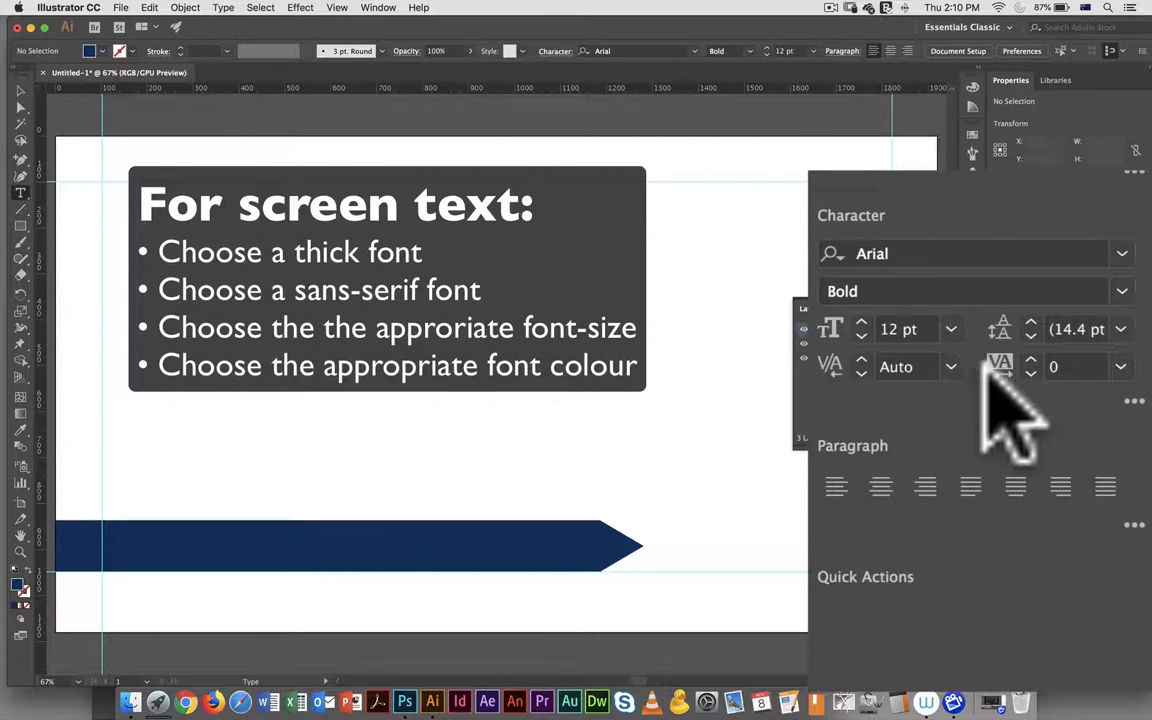
pyautogui.moveTo(970, 360)
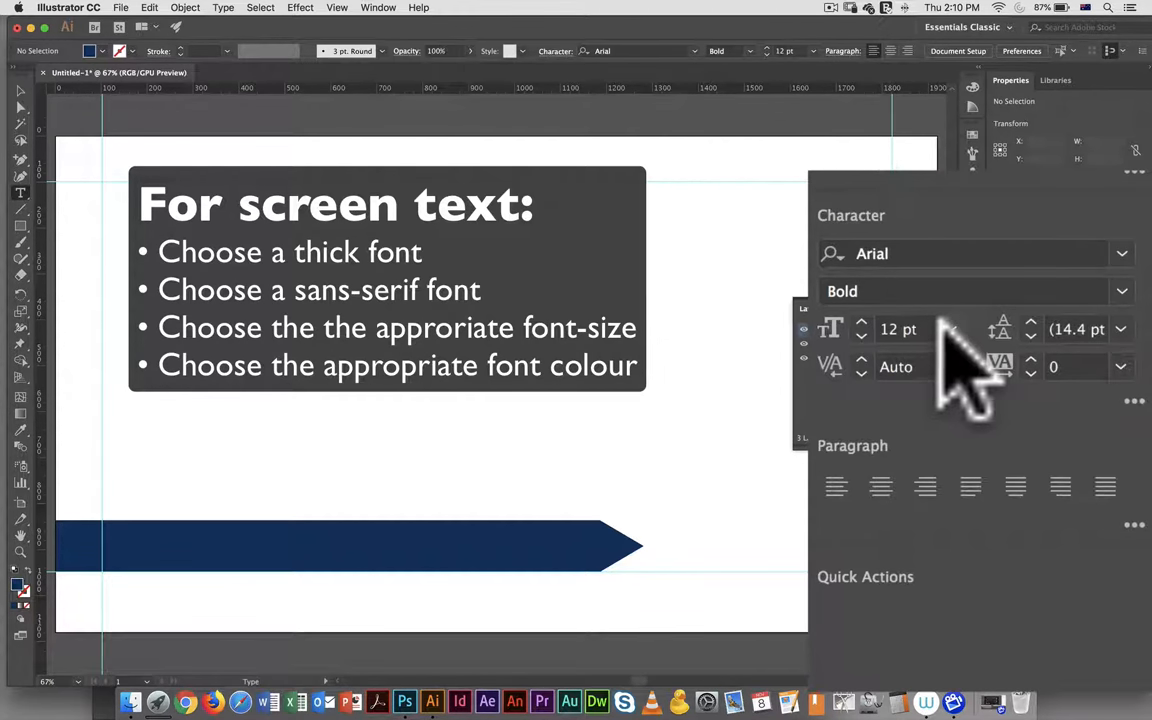
pyautogui.click(951, 329)
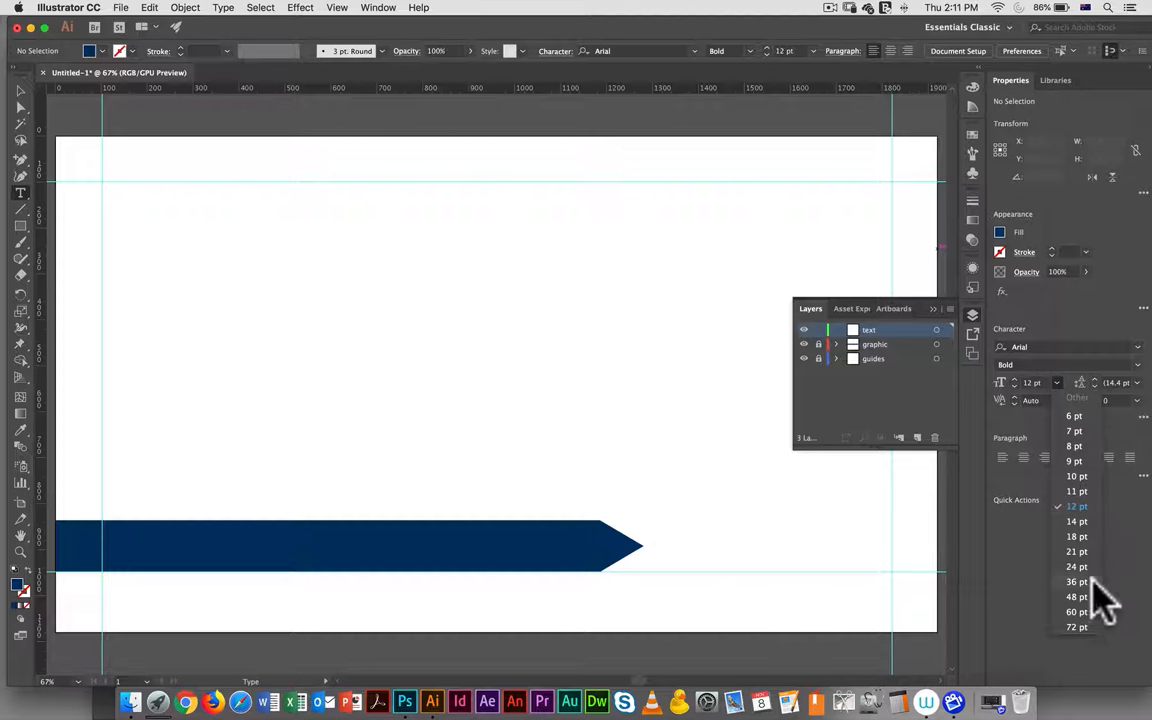
pyautogui.moveTo(1085, 595)
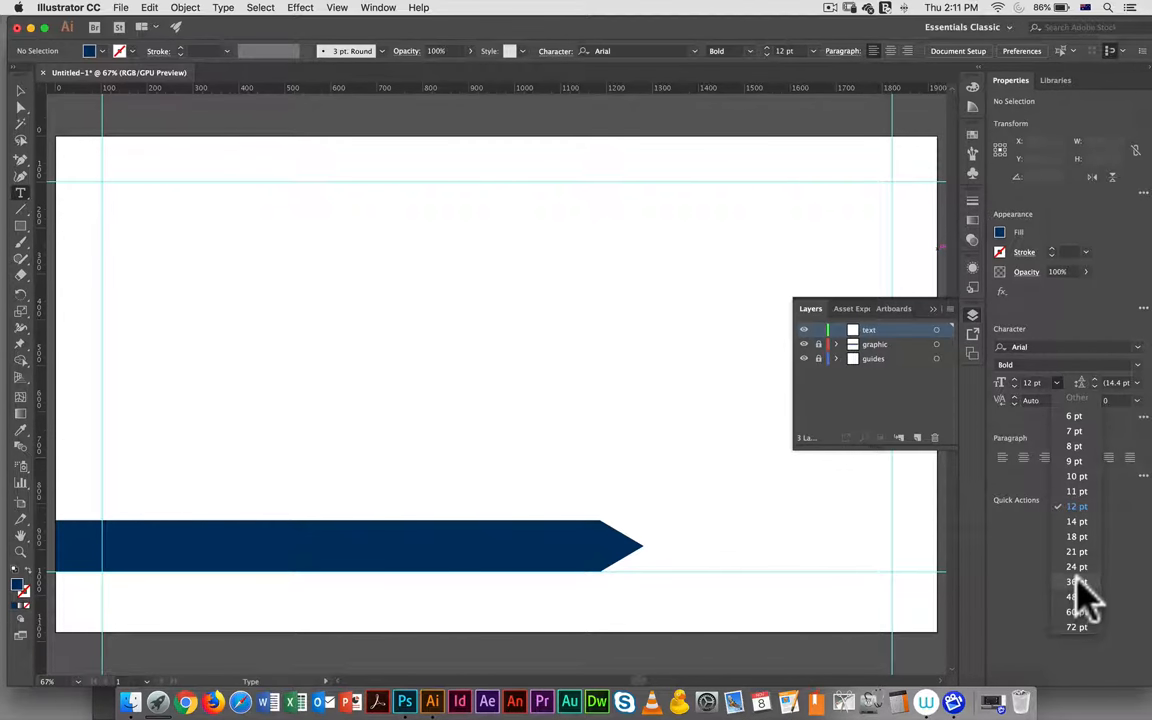
# Choose 36 pt from the preset type size list.
pyautogui.click(1075, 581)
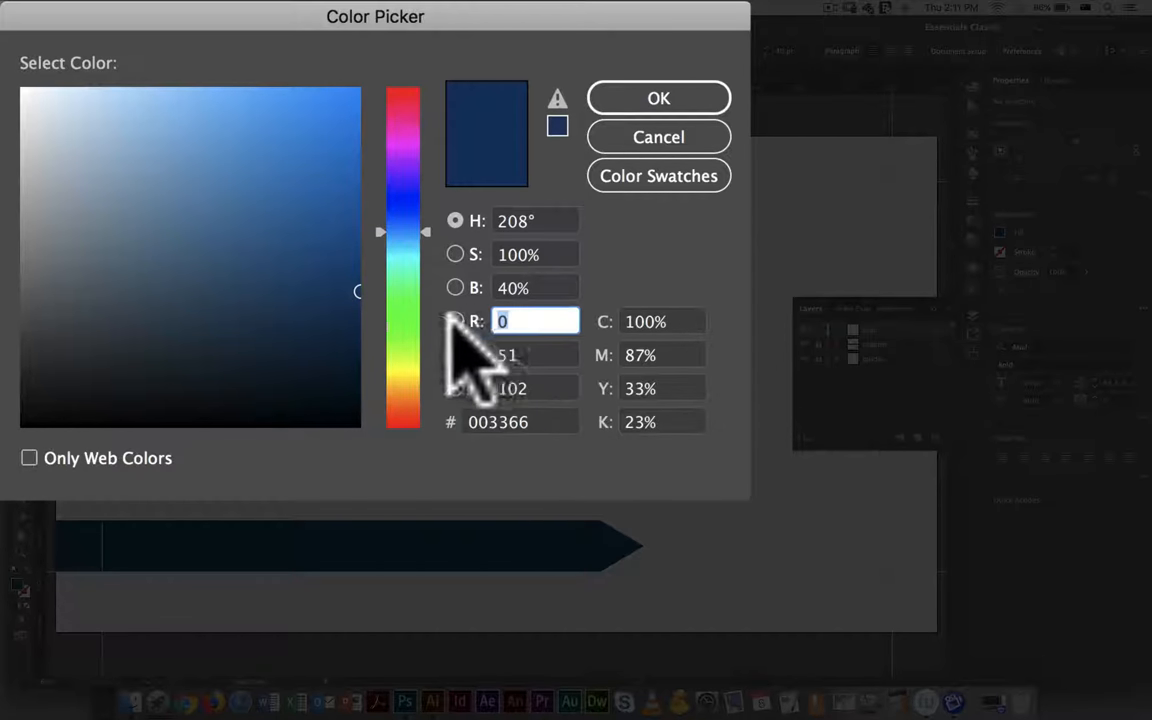
# Enter the white hex value in the Color Picker and confirm it as the text fill.
pyautogui.write('2')
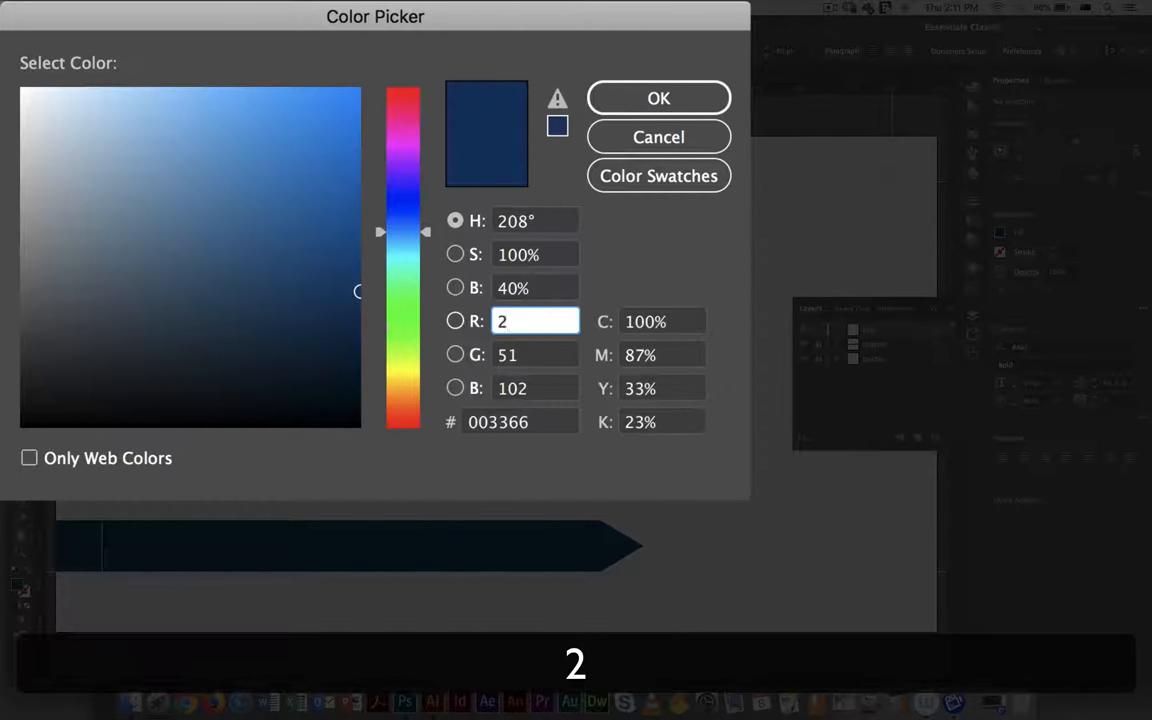
pyautogui.write('55')
pyautogui.click(534, 355)
pyautogui.write('255')
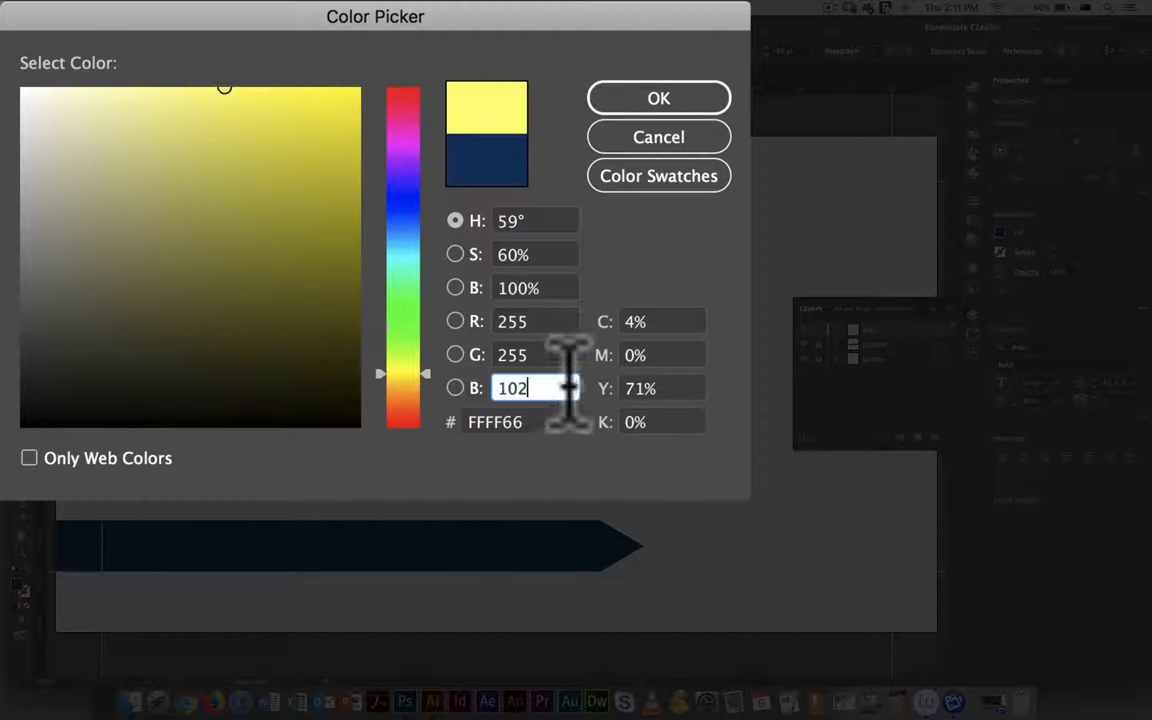
pyautogui.write('2')
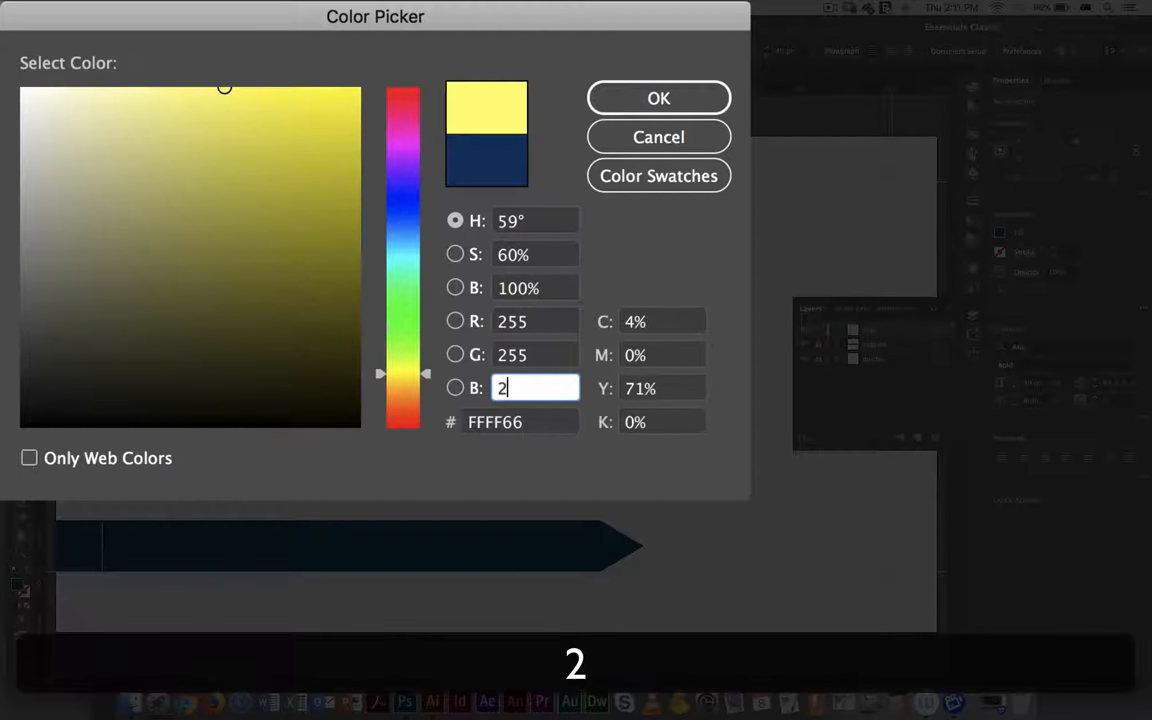
pyautogui.write('55')
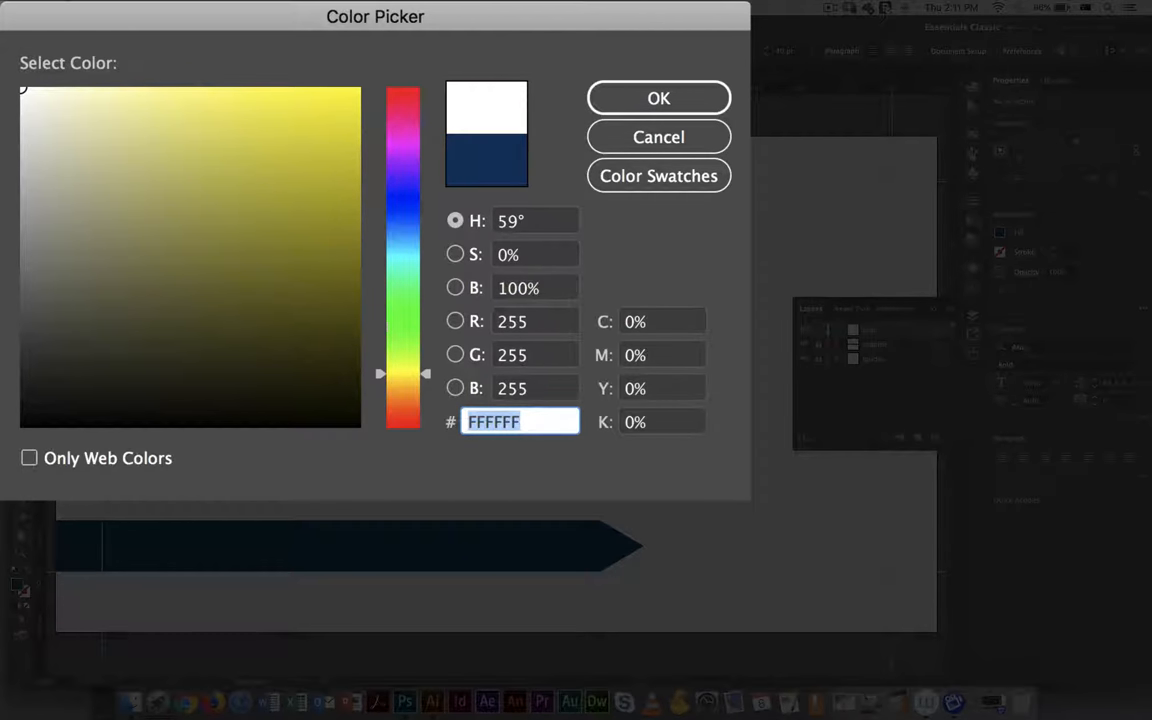
pyautogui.moveTo(445, 305)
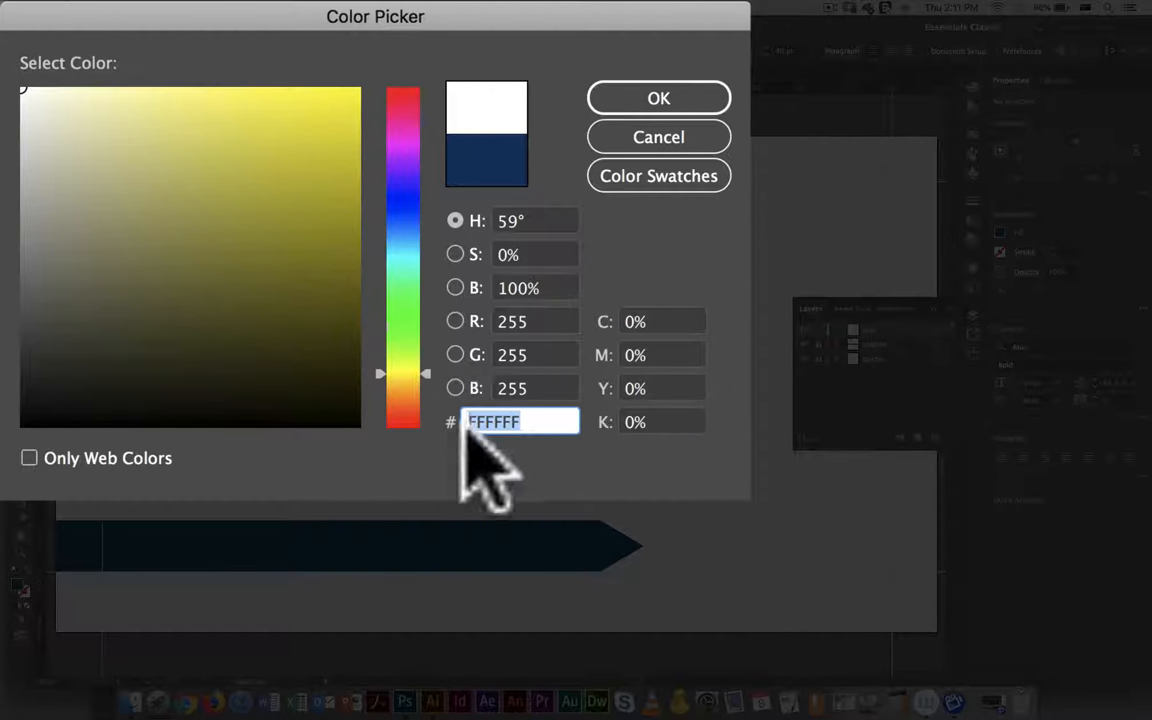
pyautogui.moveTo(610, 470)
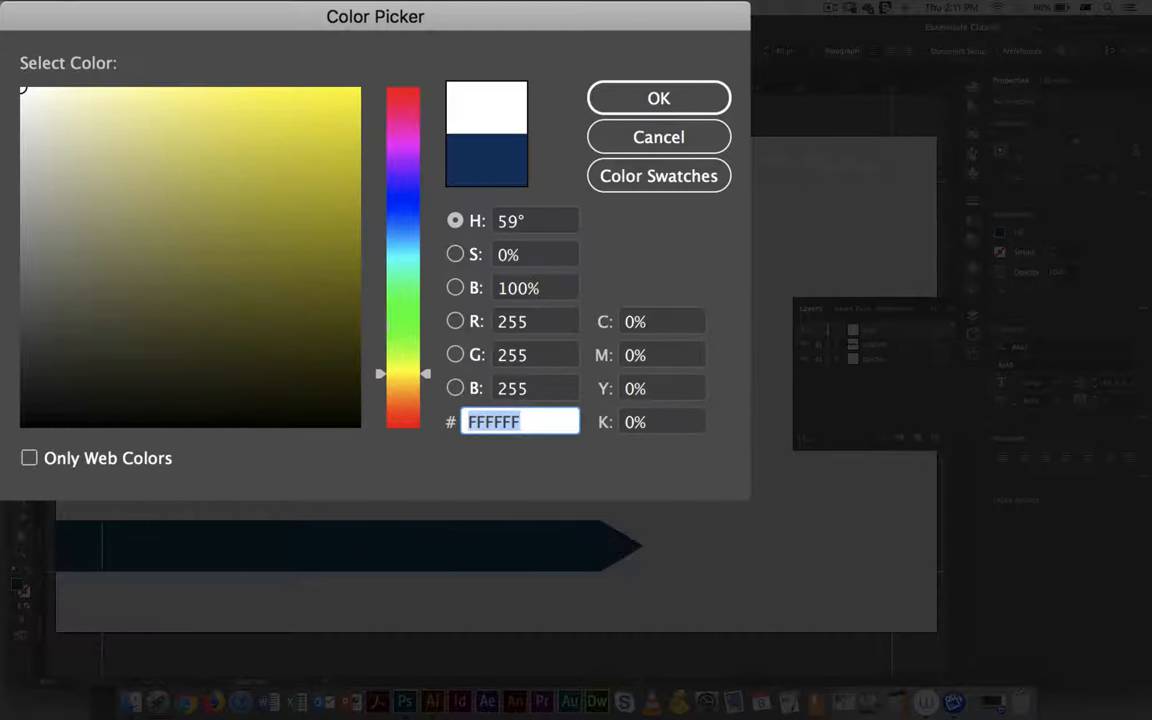
pyautogui.moveTo(675, 455)
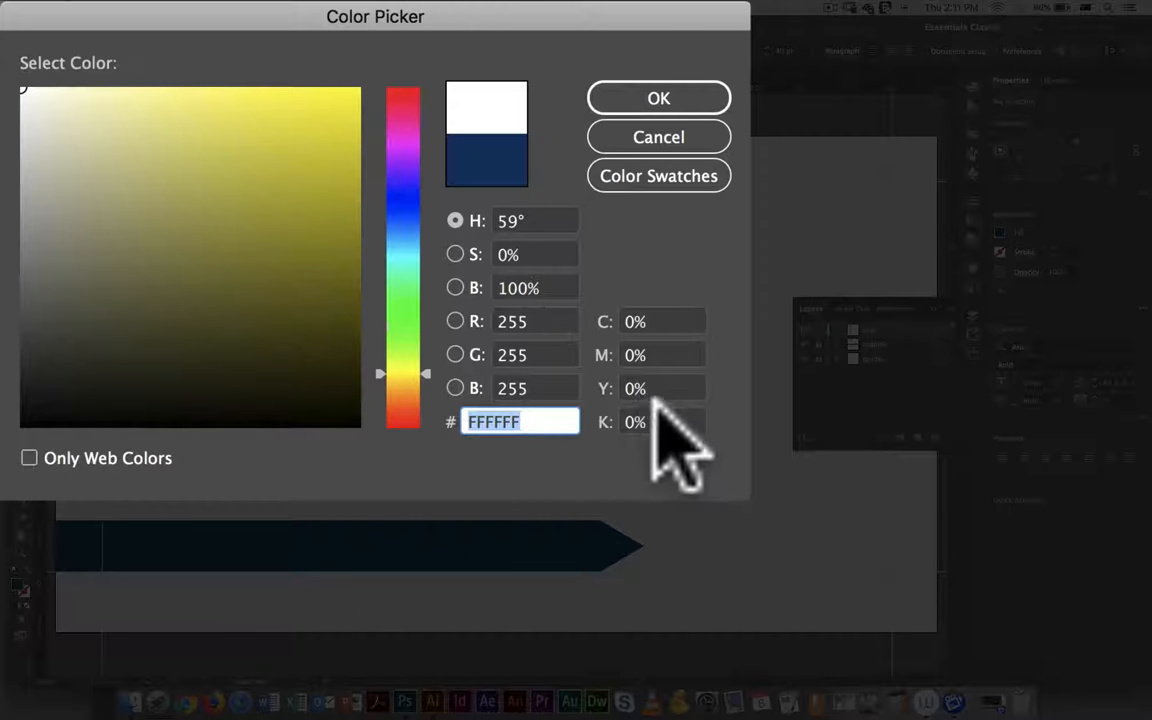
pyautogui.moveTo(680, 380)
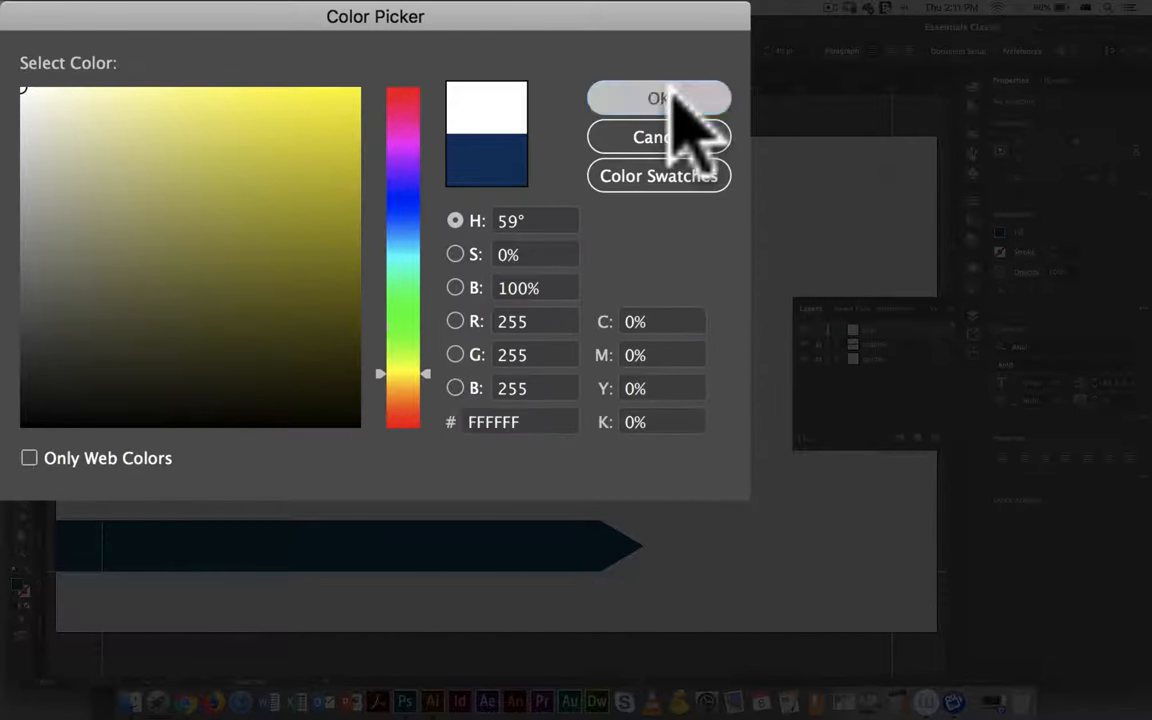
pyautogui.click(658, 98)
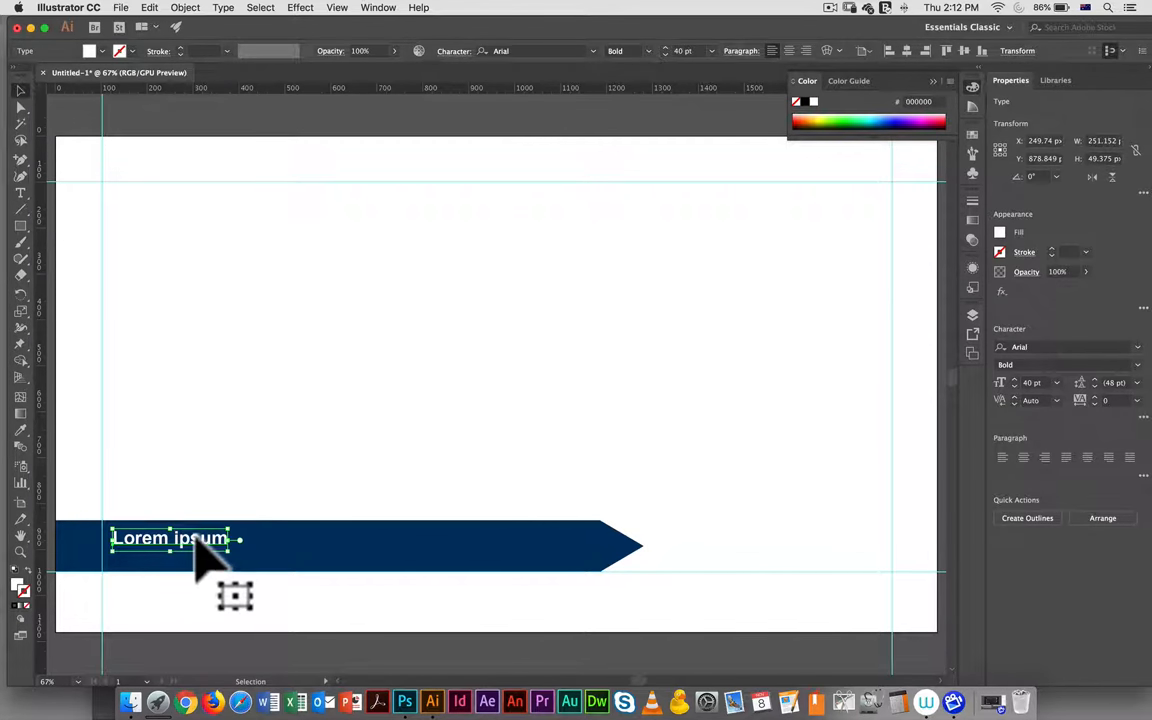
pyautogui.moveTo(165, 565)
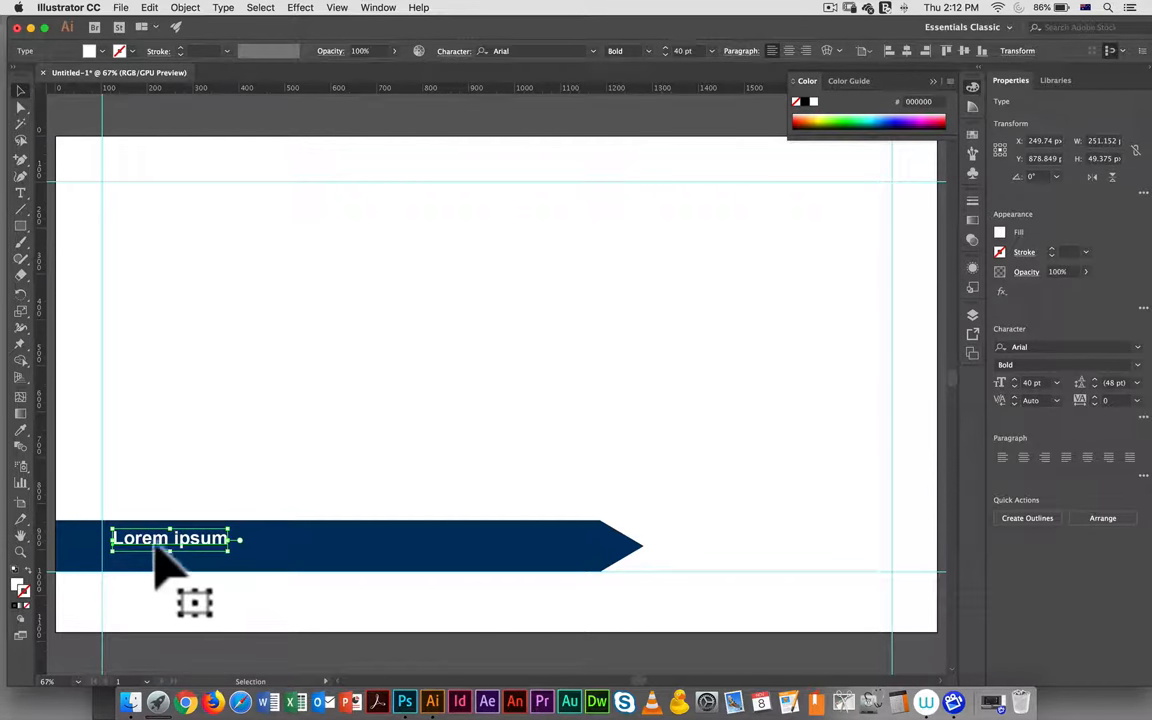
pyautogui.moveTo(245, 555)
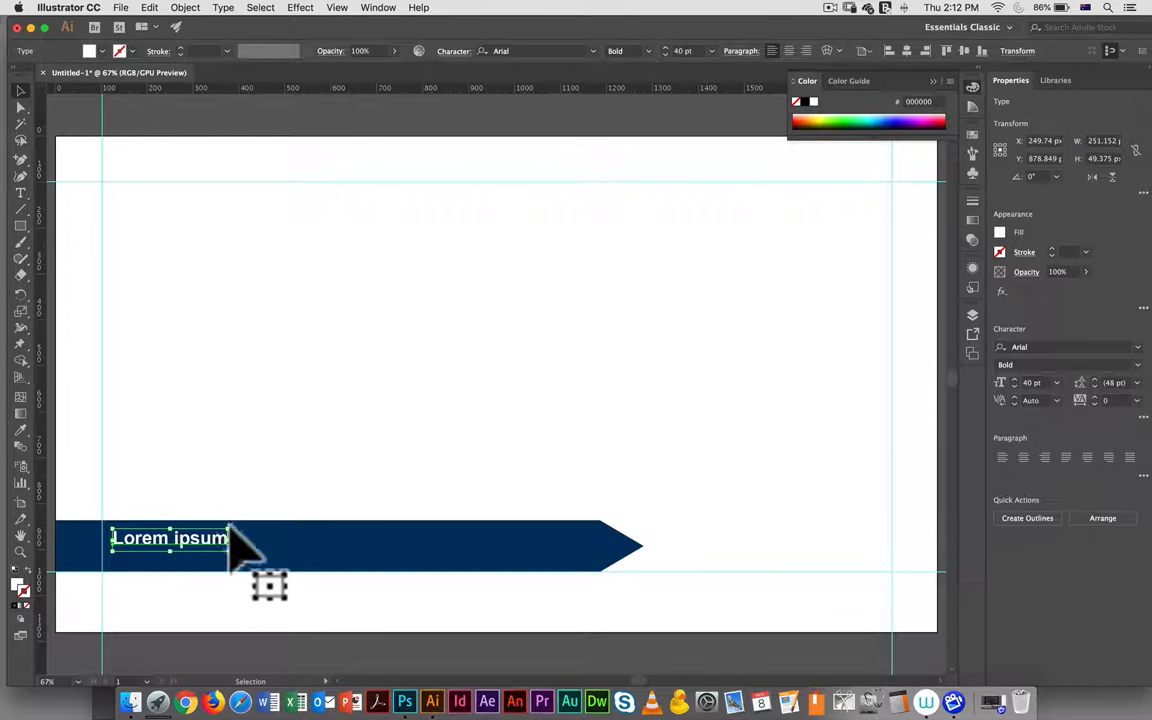
pyautogui.moveTo(215, 575)
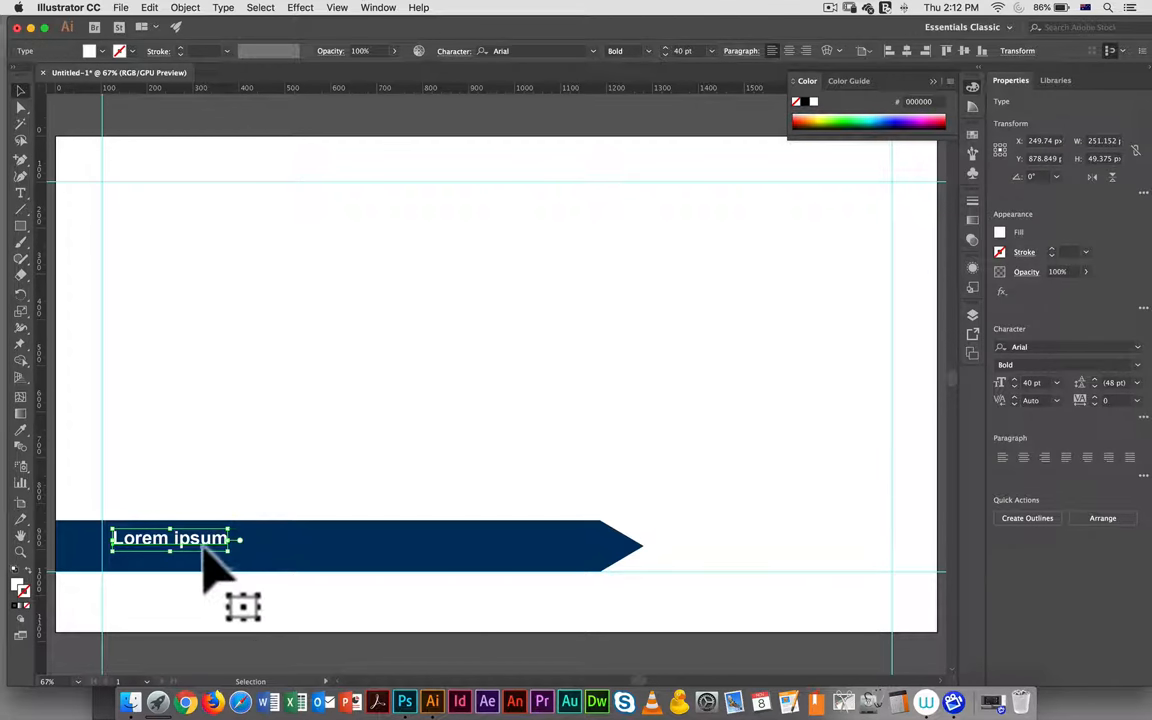
pyautogui.moveTo(210, 575)
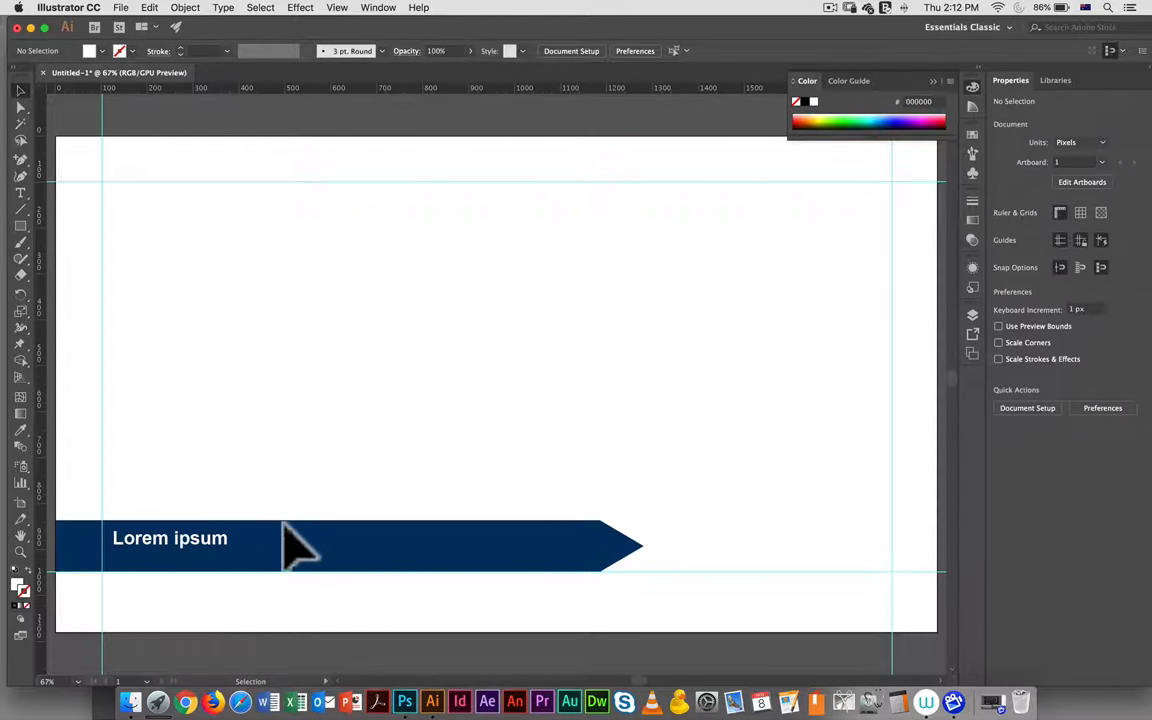
# Select the 'Lorem ipsum' words with the Type tool for resizing to 46 pt.
pyautogui.click(170, 538)
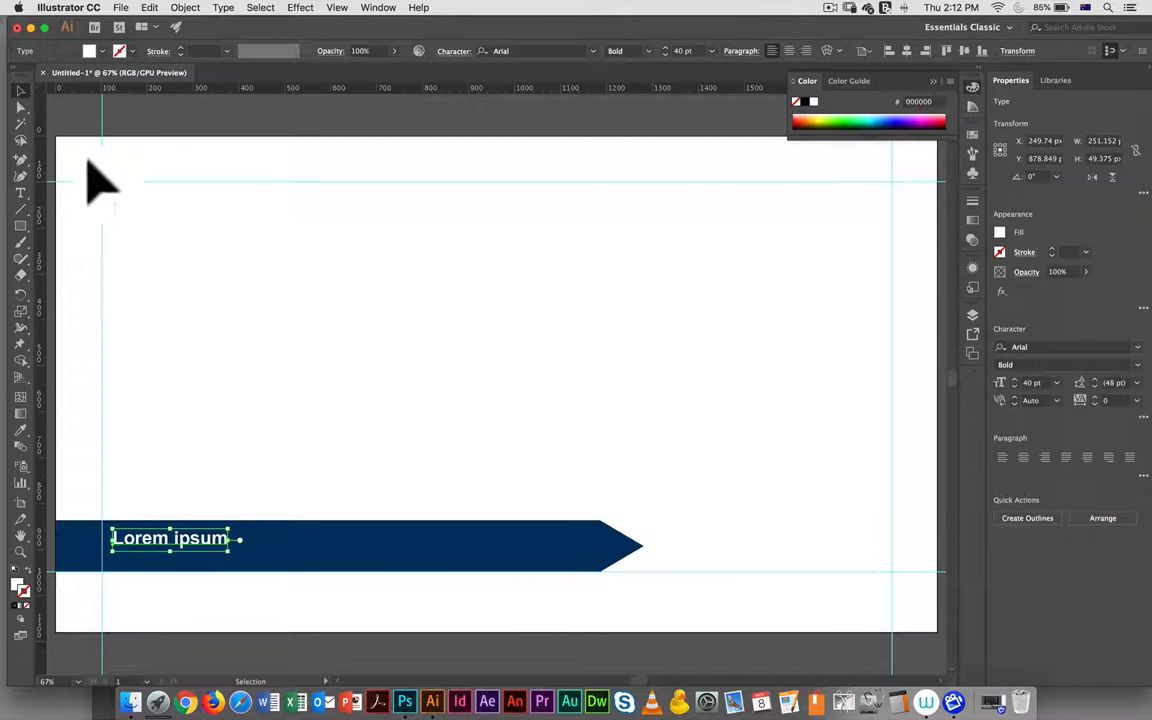
pyautogui.click(175, 538)
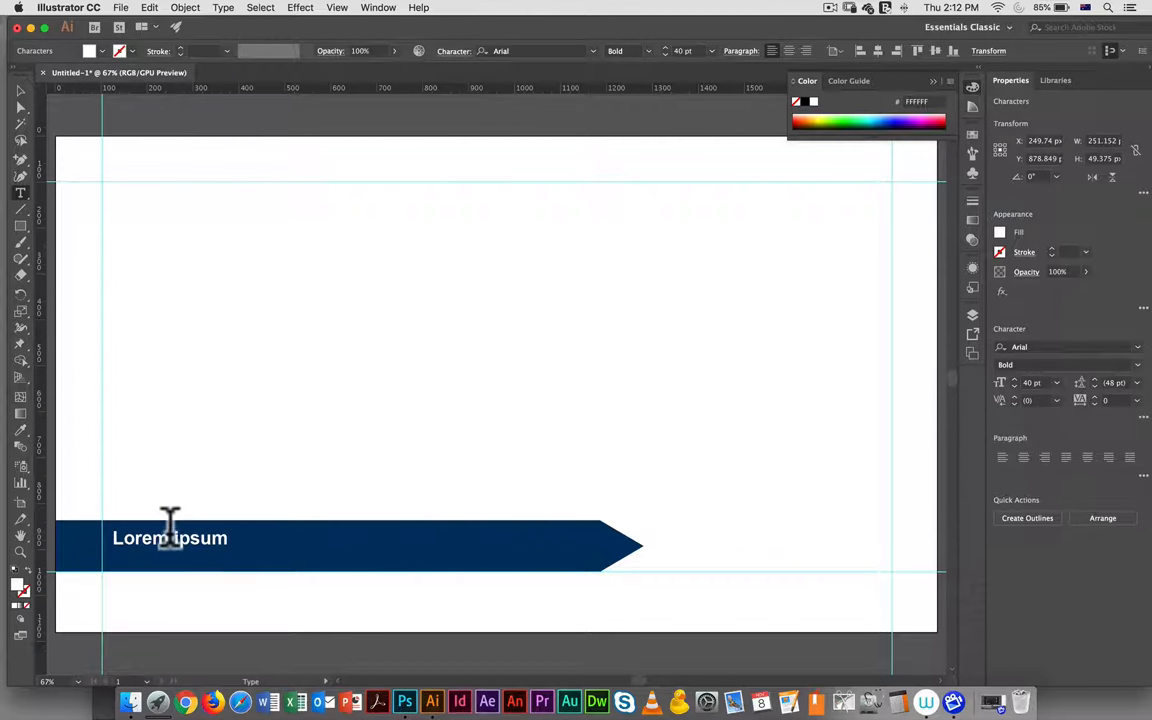
pyautogui.doubleClick(200, 538)
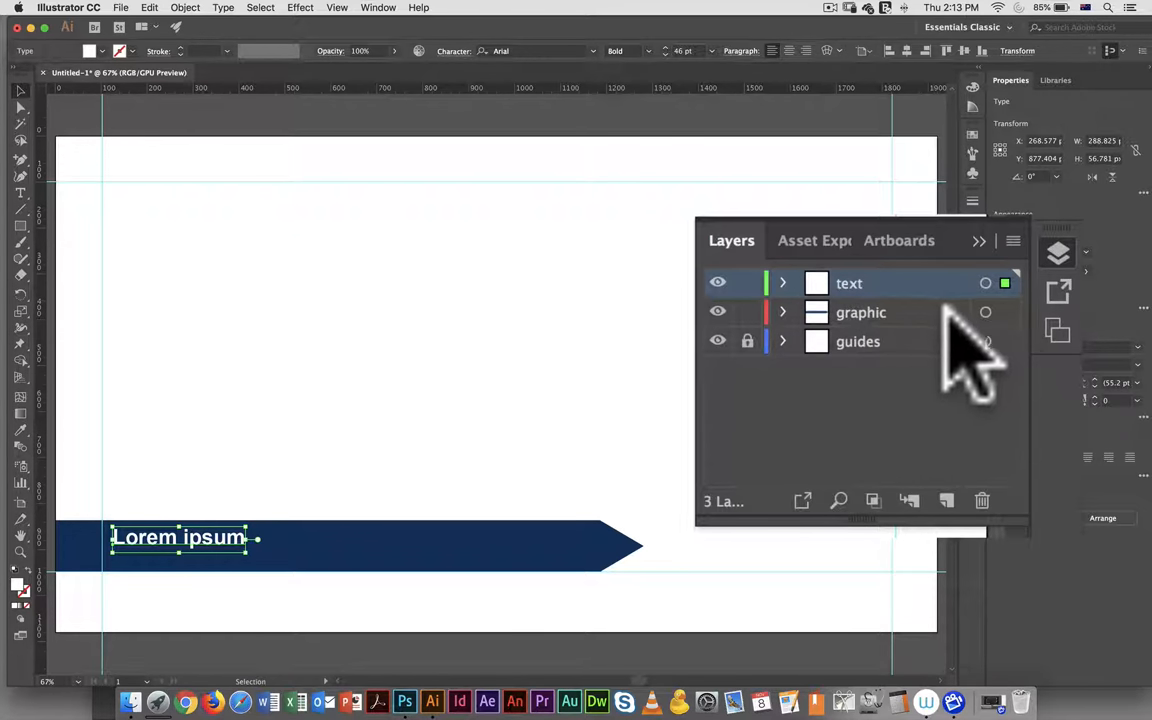
# Select the text layer and add the graphic layer's arrow bar in the Layers panel.
pyautogui.click(1005, 283)
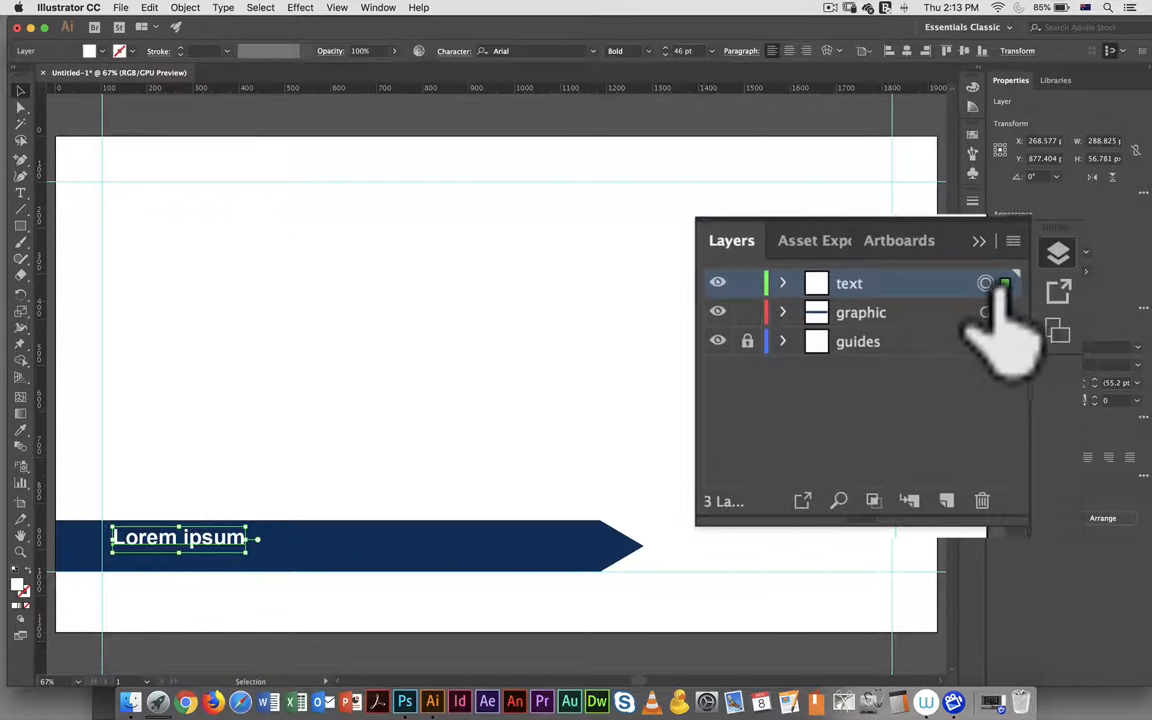
pyautogui.click(985, 311)
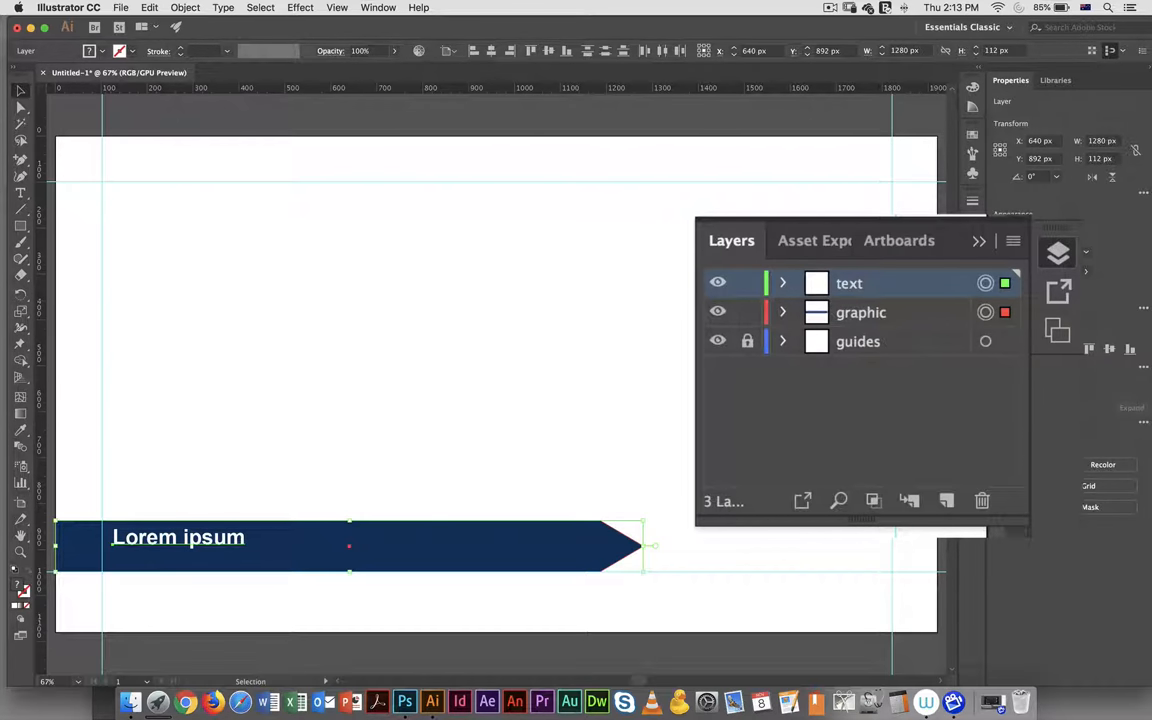
pyautogui.moveTo(1110, 355)
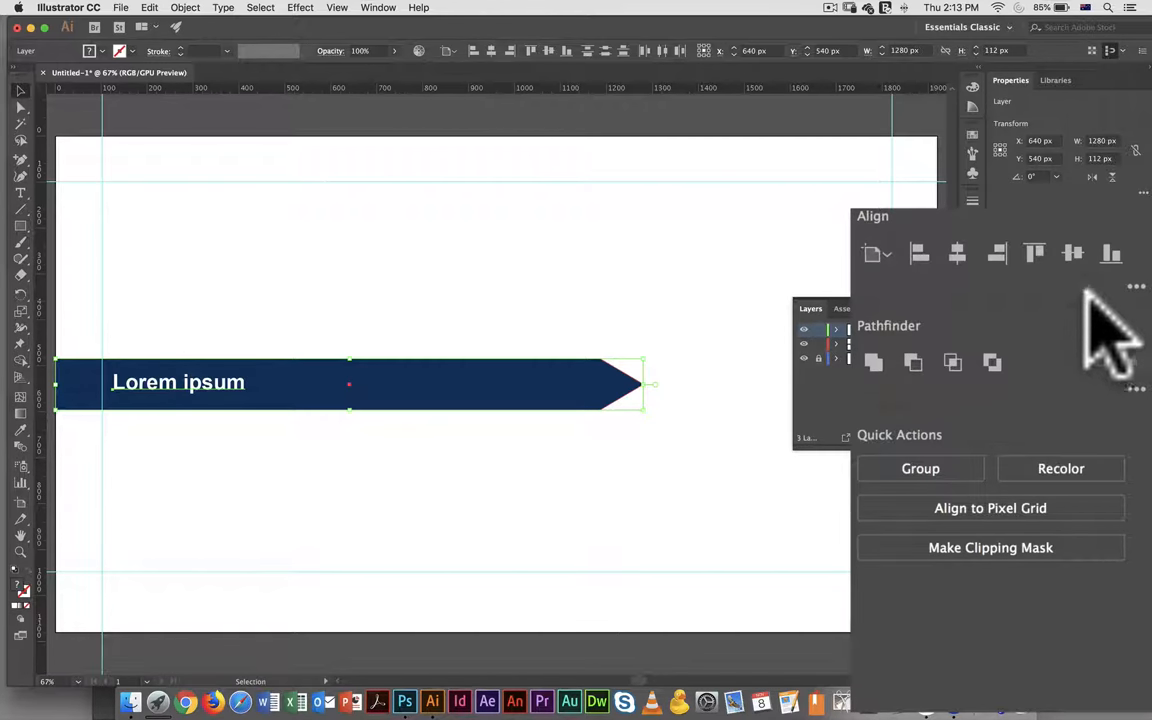
pyautogui.moveTo(1120, 310)
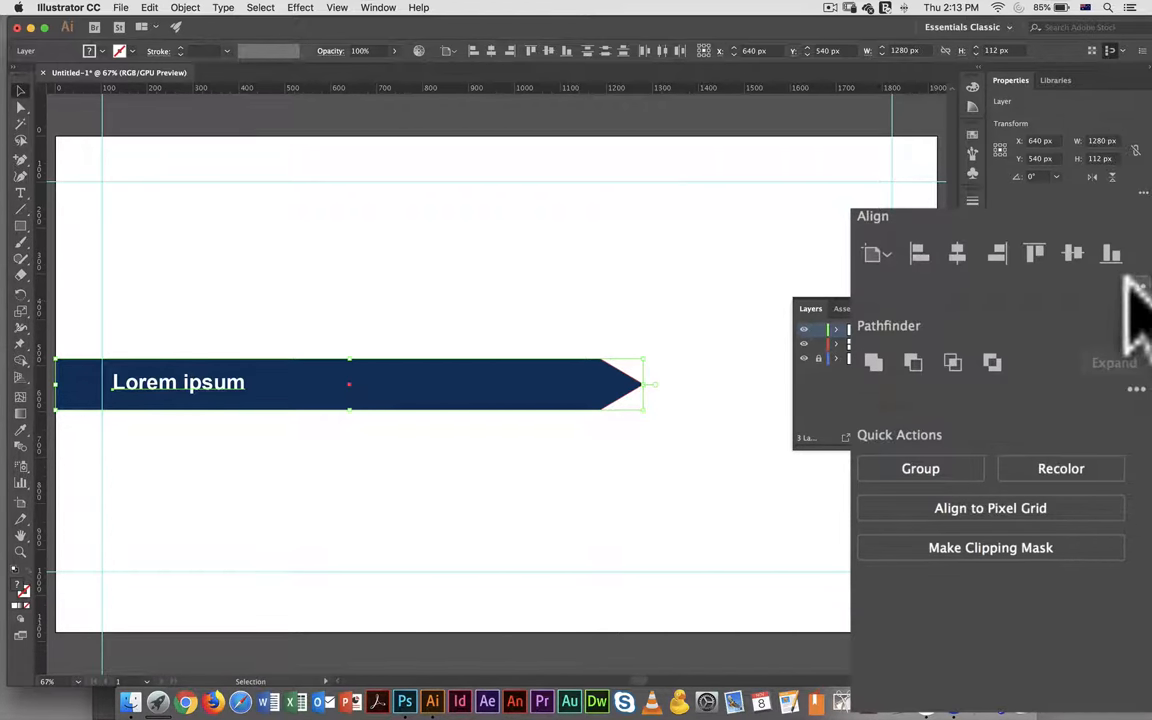
# Undo the move to the artboard middle, returning the bar to the bottom.
pyautogui.click(1136, 389)
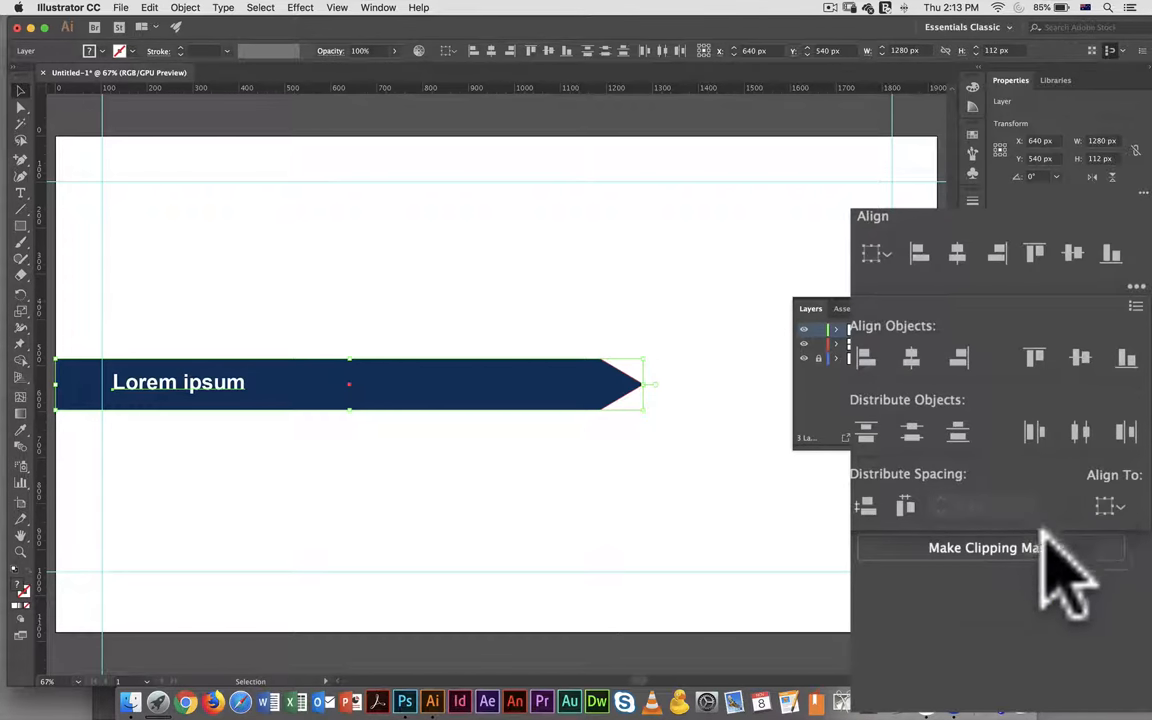
pyautogui.press('cmd+z')
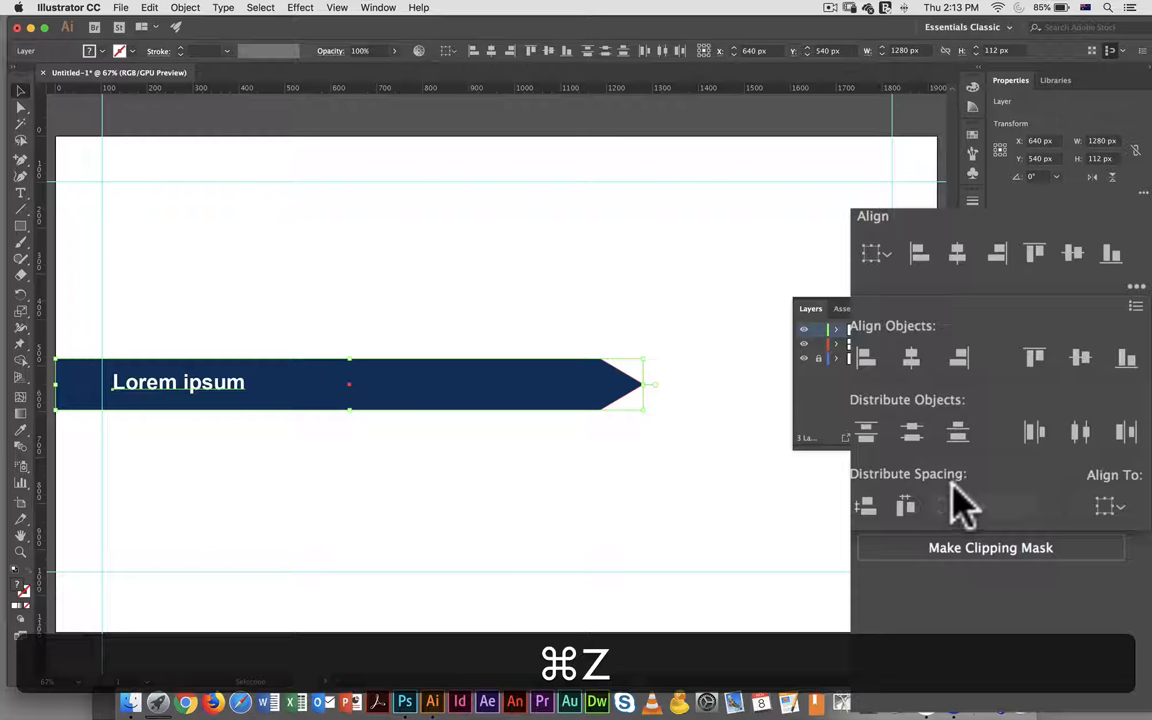
pyautogui.press('cmd+z')
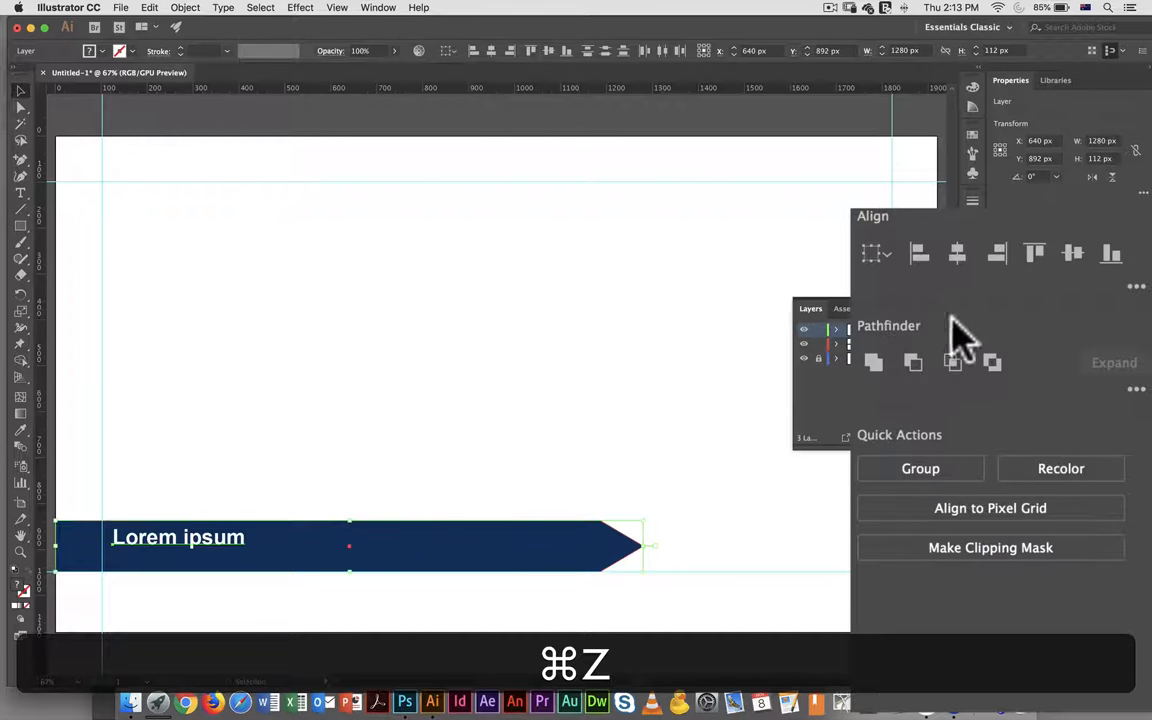
pyautogui.press('cmd+z')
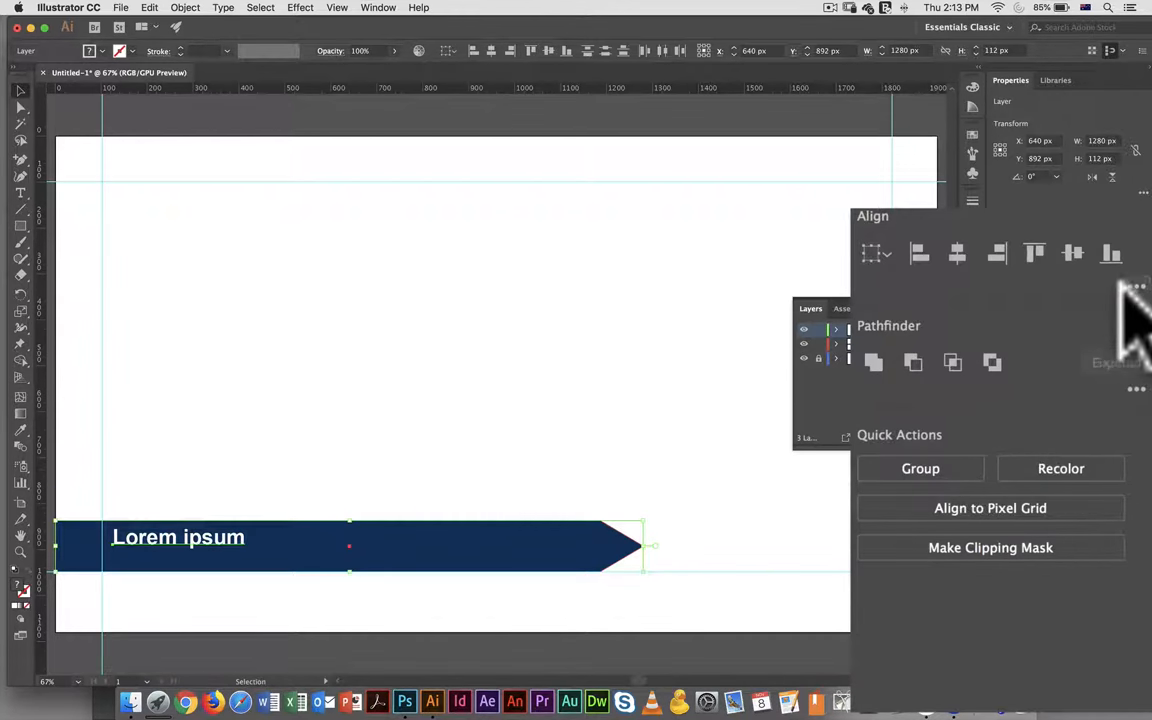
pyautogui.click(1137, 287)
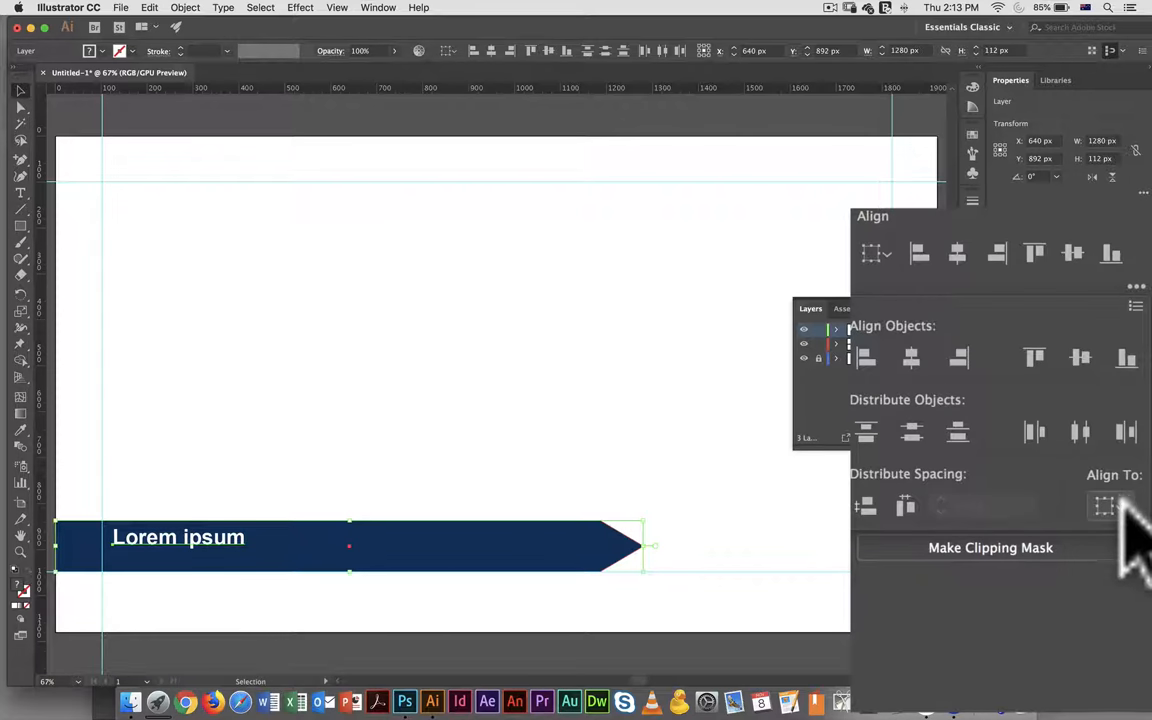
pyautogui.moveTo(980, 400)
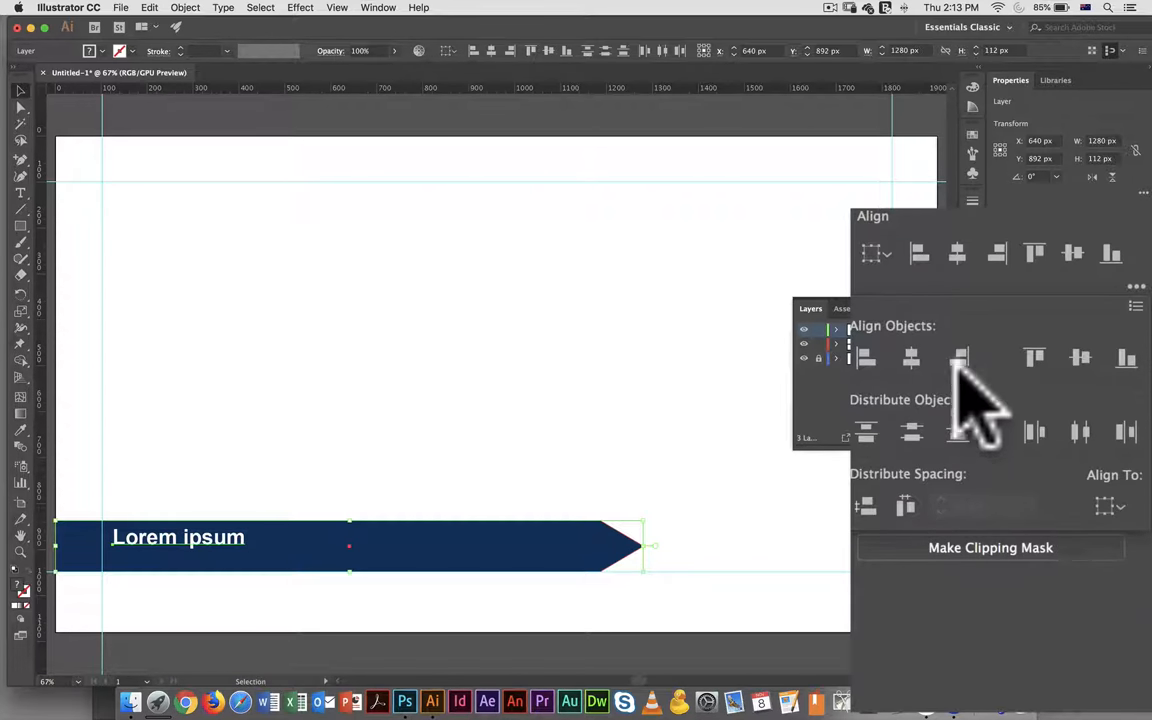
pyautogui.moveTo(1080, 358)
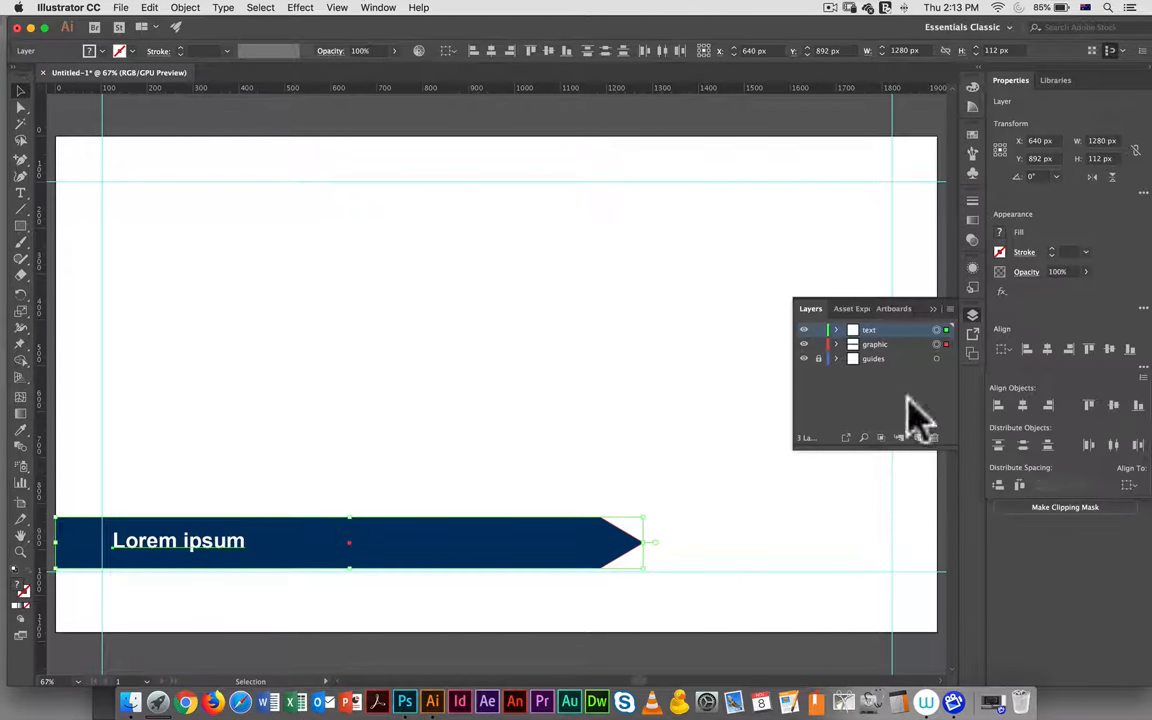
pyautogui.moveTo(455, 455)
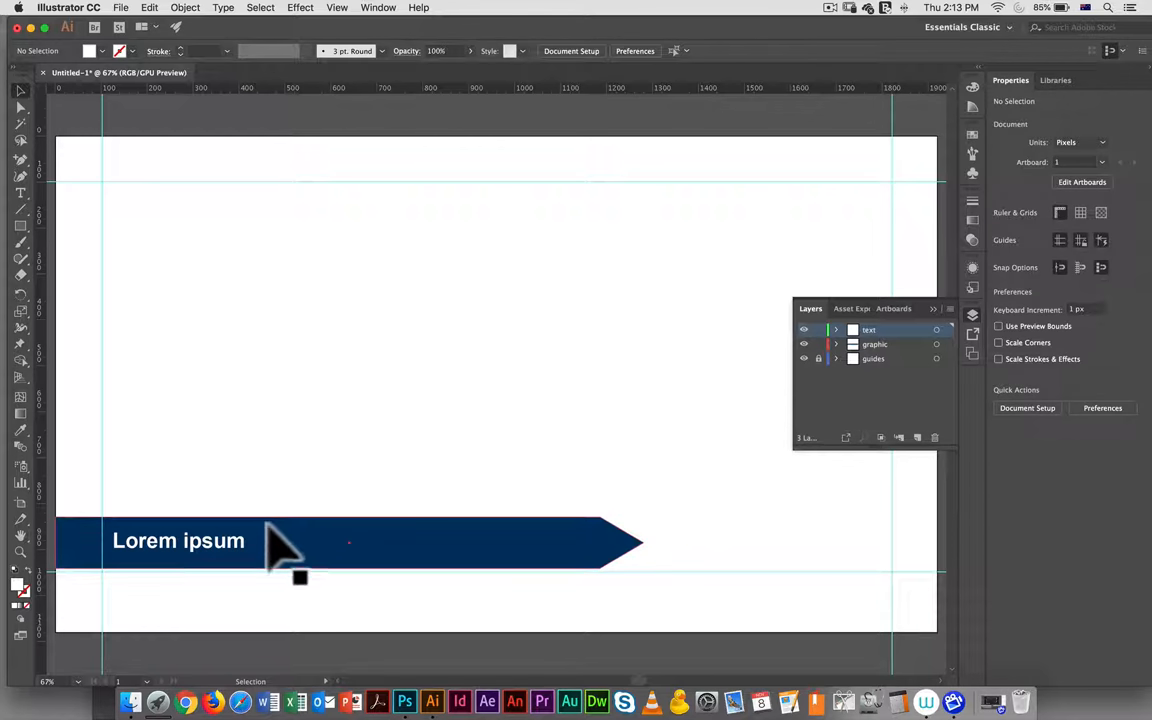
pyautogui.moveTo(270, 575)
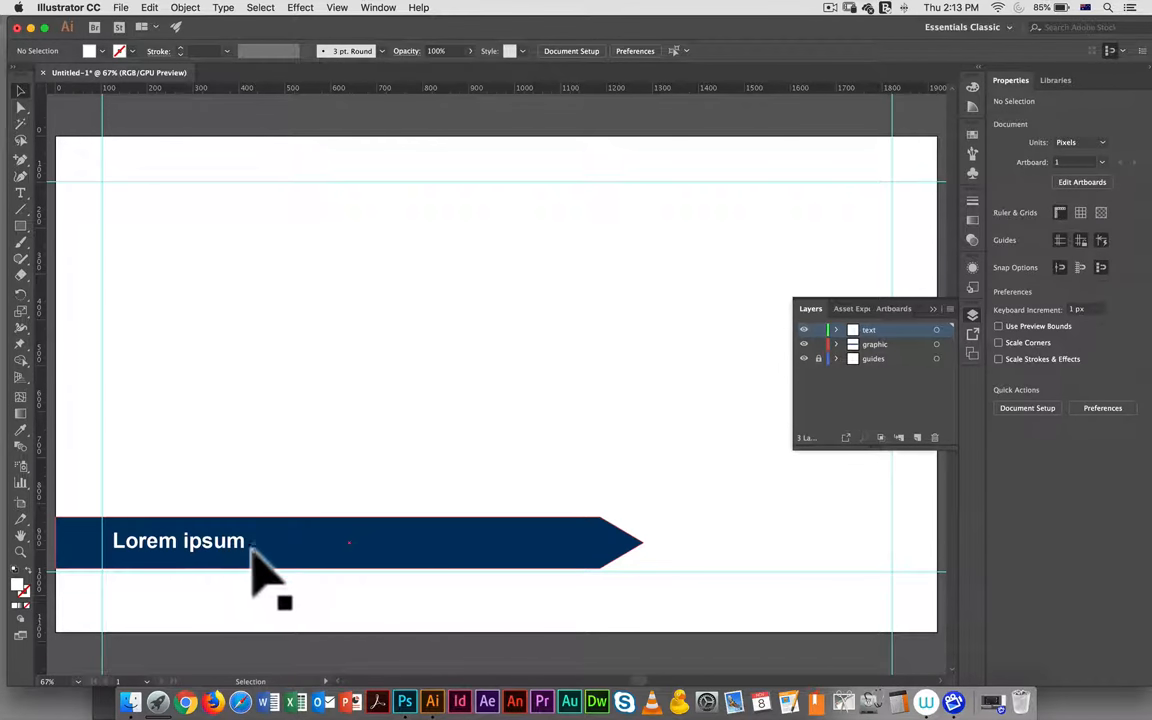
pyautogui.moveTo(375, 555)
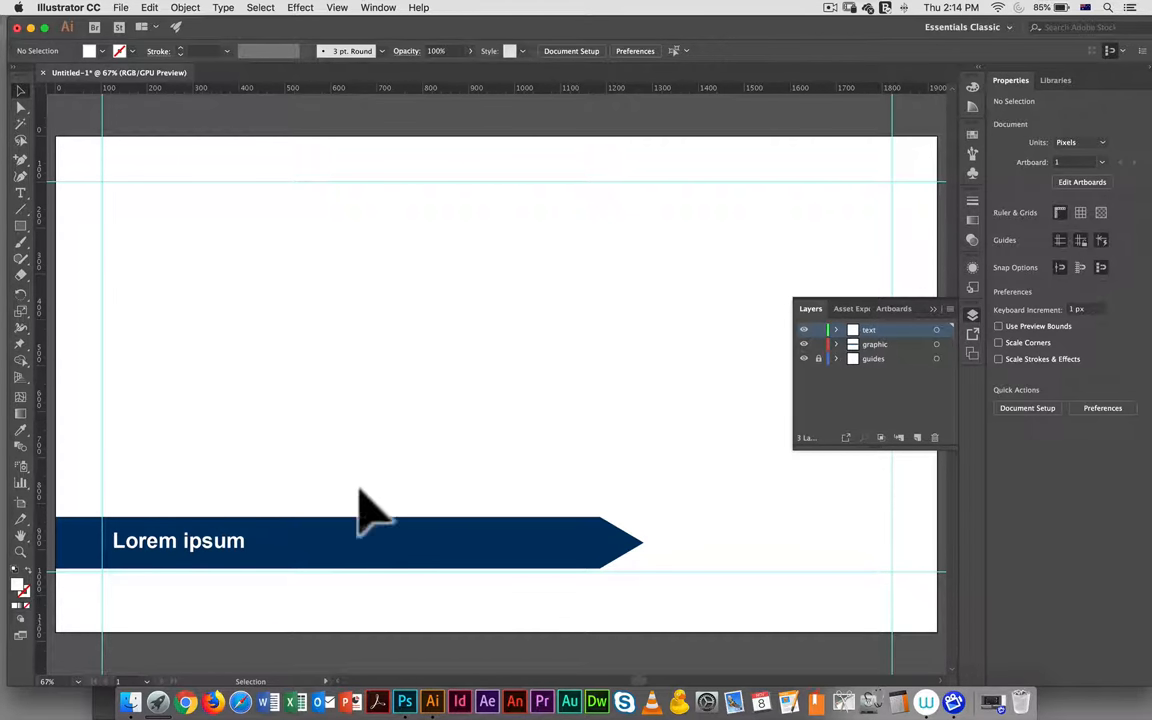
pyautogui.moveTo(888, 365)
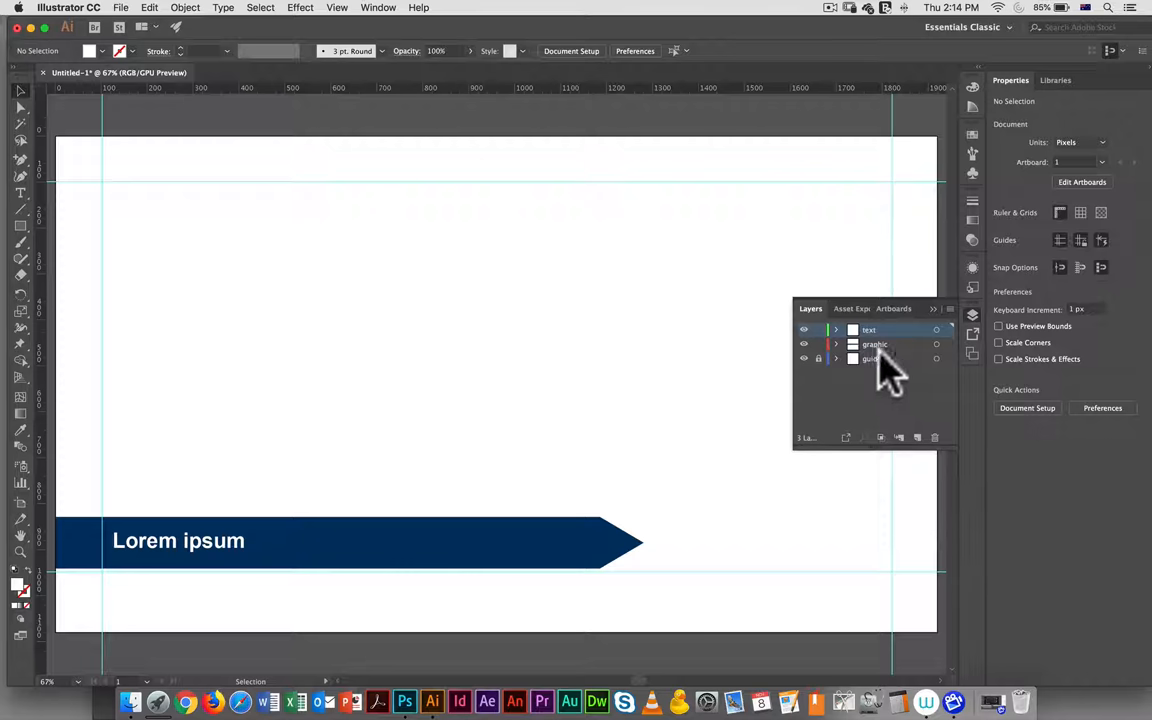